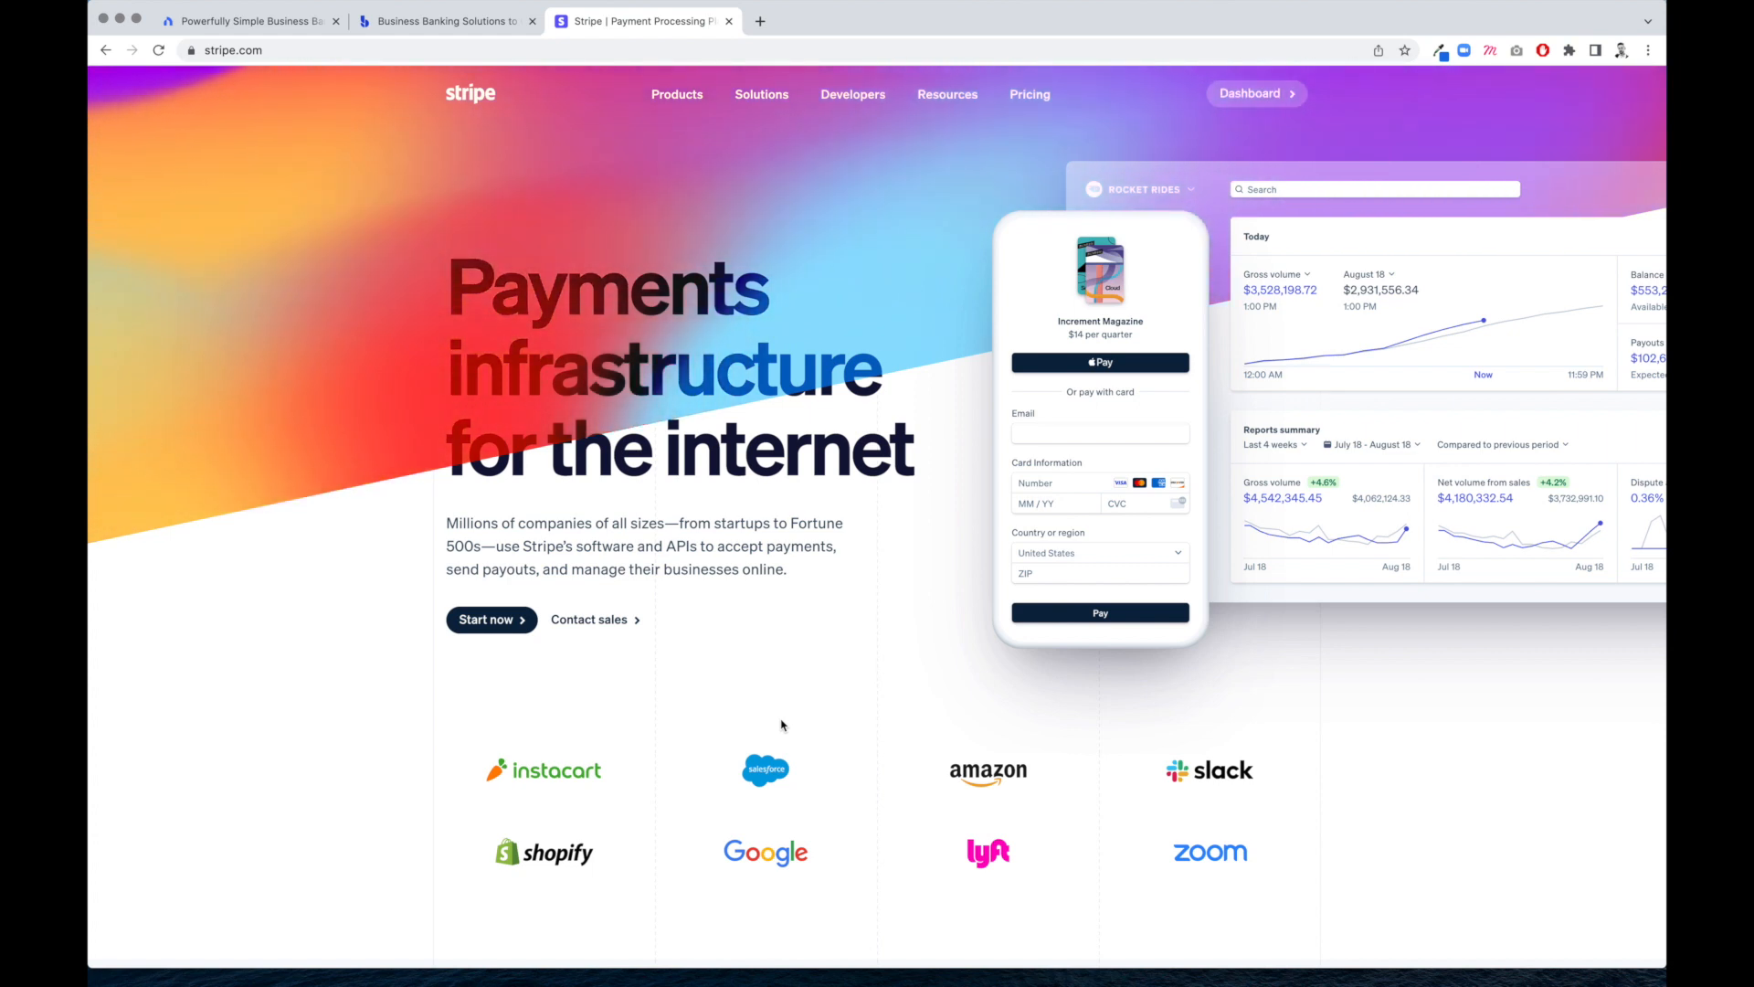
Go from stripe.com to the Stripe Dashboard home with today's volume and reports
{"action": "left_click", "coordinate": [1256, 93]}
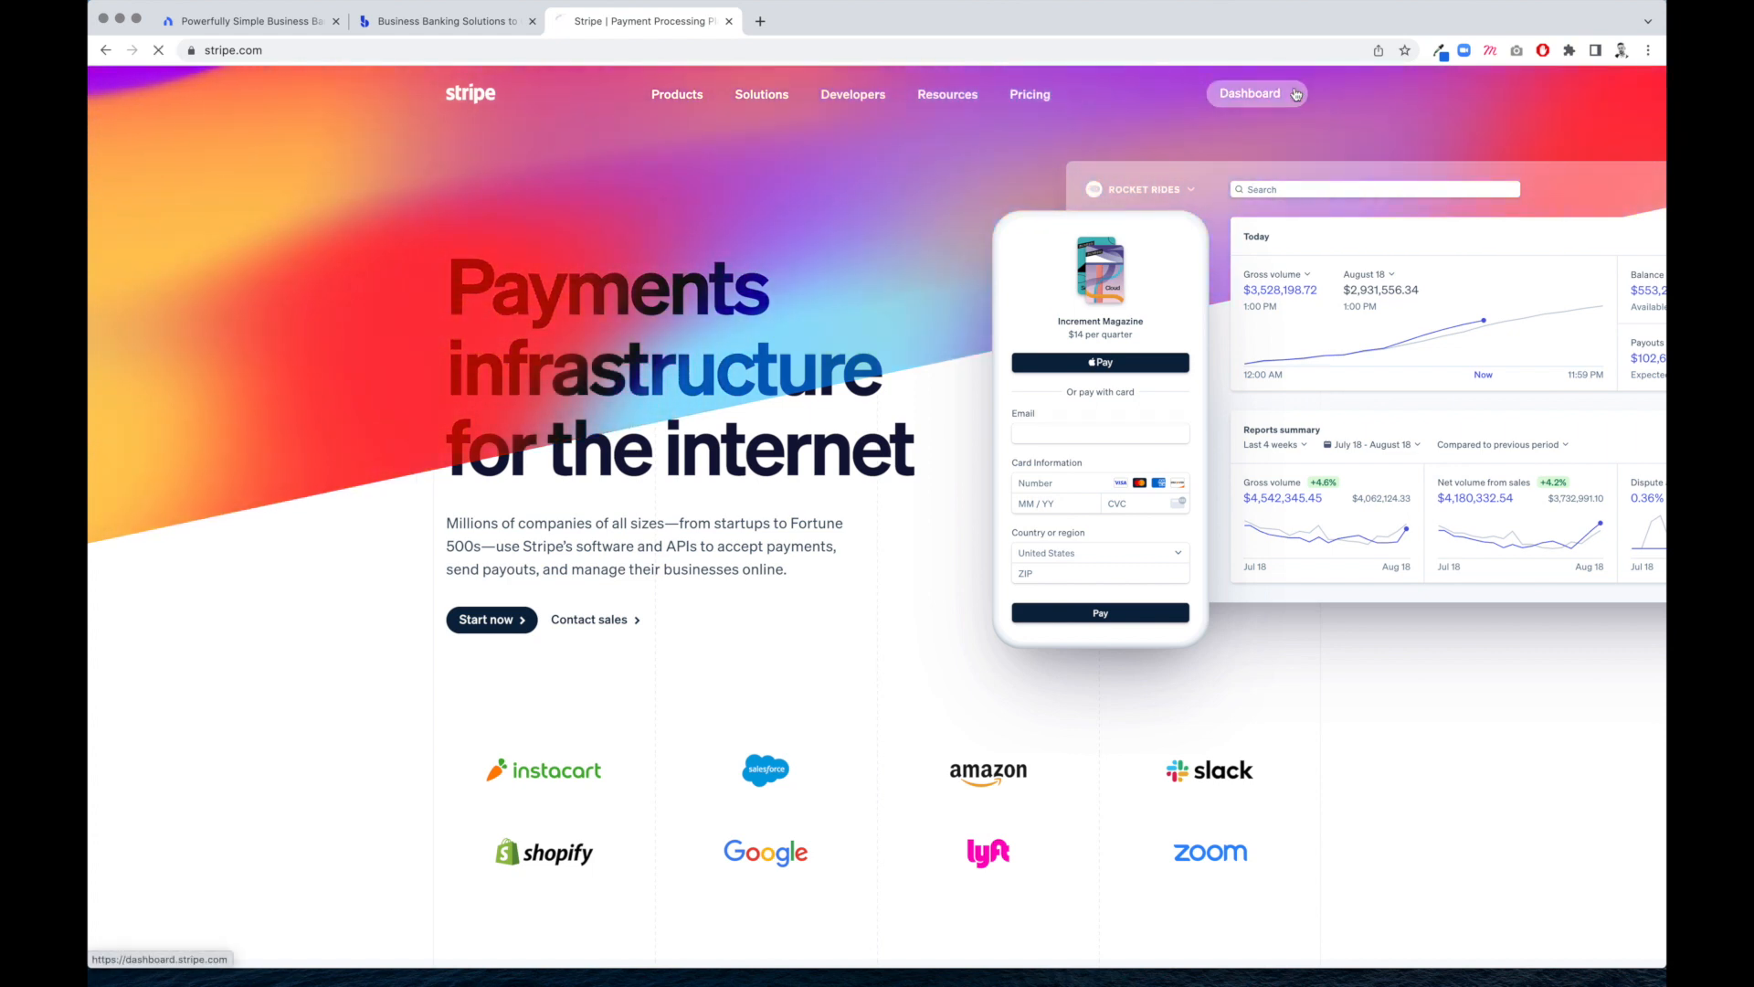
{"action": "left_click", "coordinate": [1250, 93]}
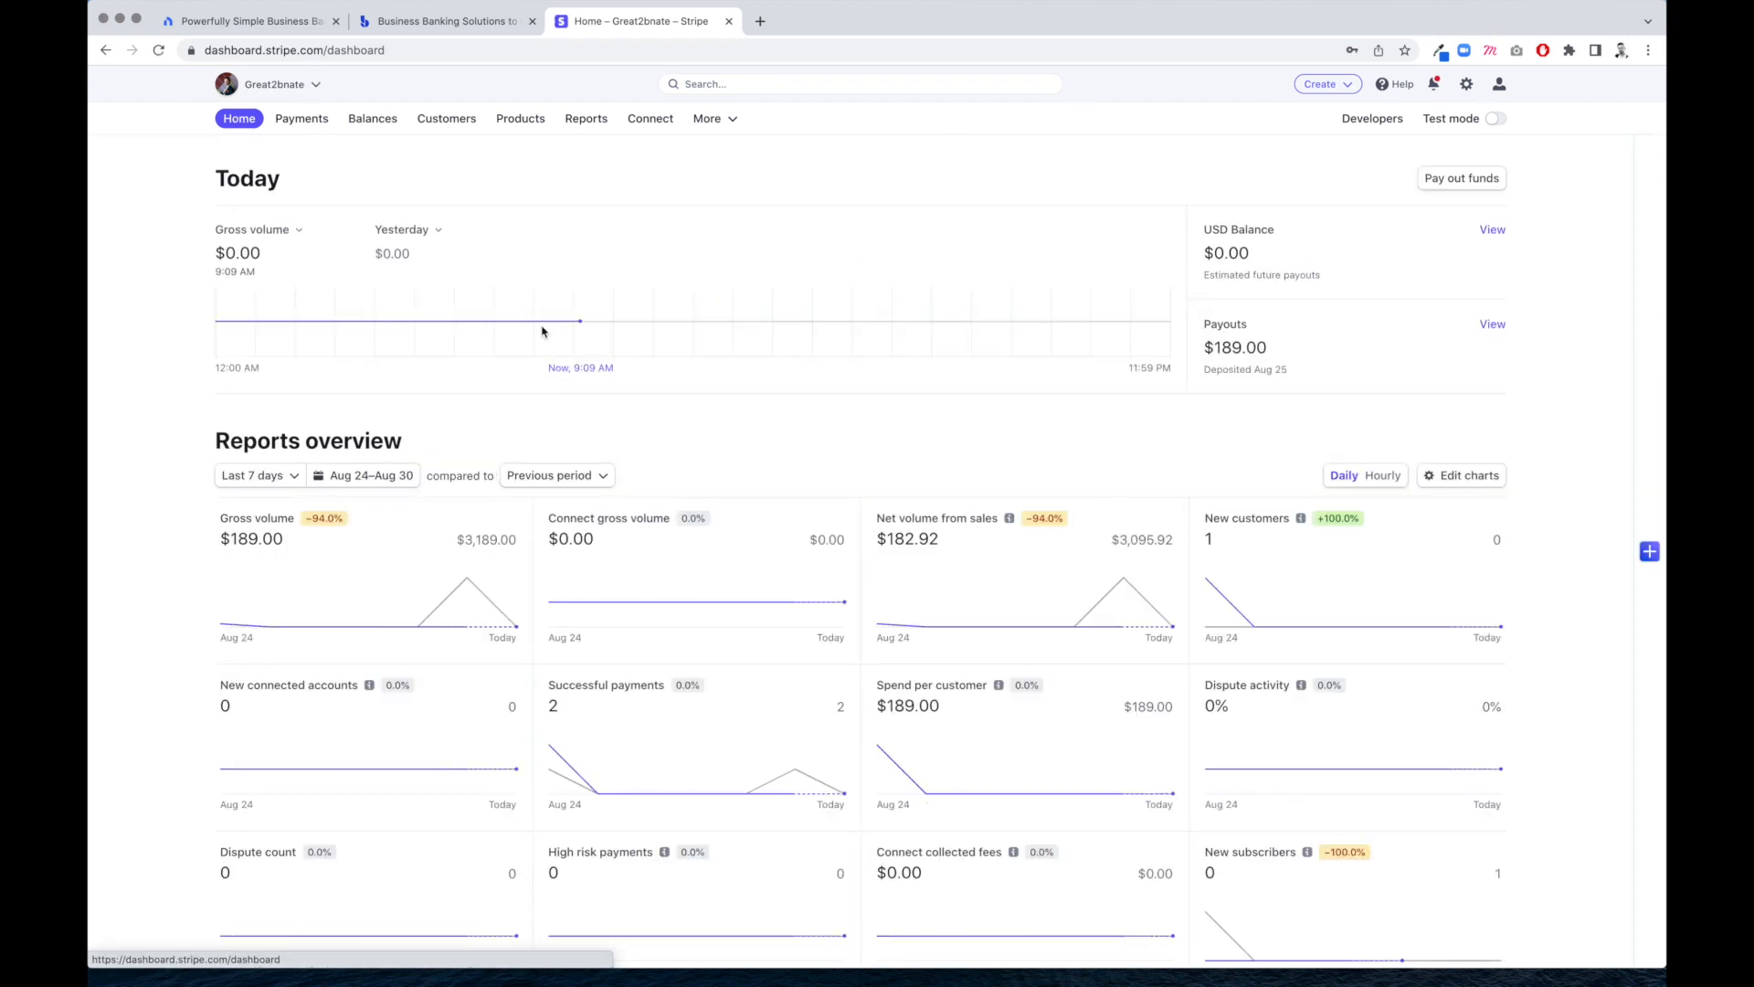
{"action": "mouse_move", "coordinate": [1465, 82]}
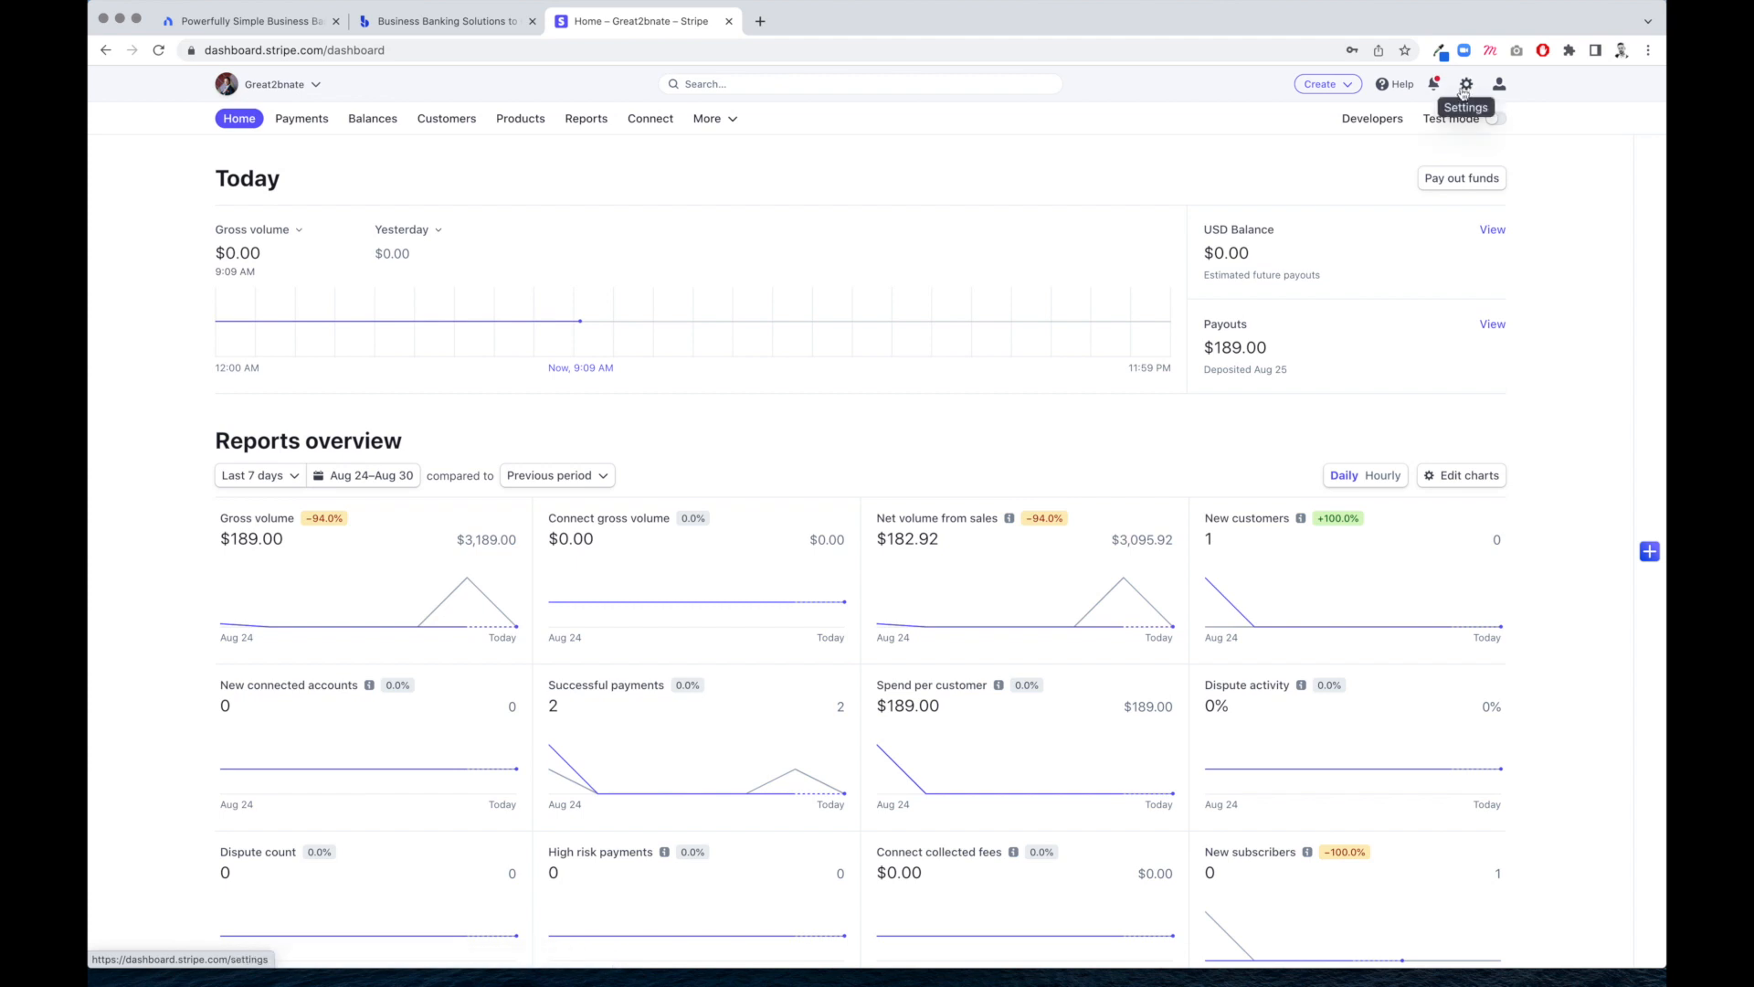
Reach the account settings overview and scroll to the Business settings section
{"action": "left_click", "coordinate": [1466, 82]}
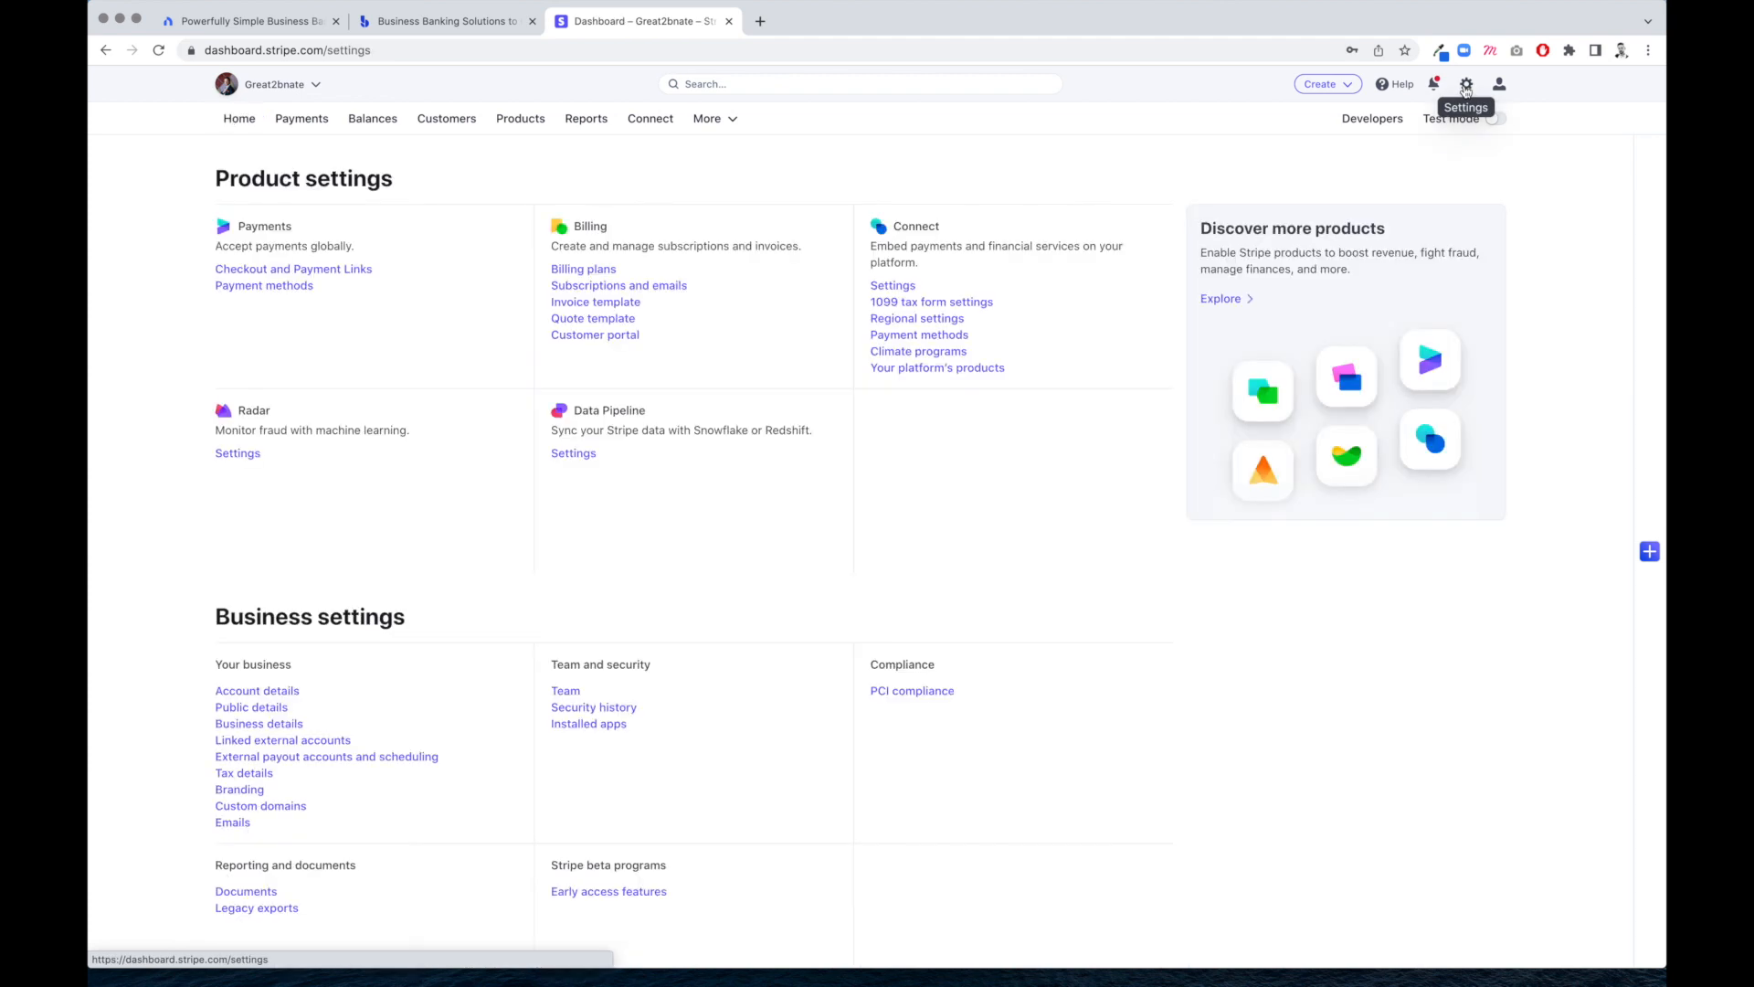
{"action": "scroll", "scroll_direction": "down", "scroll_amount": 3}
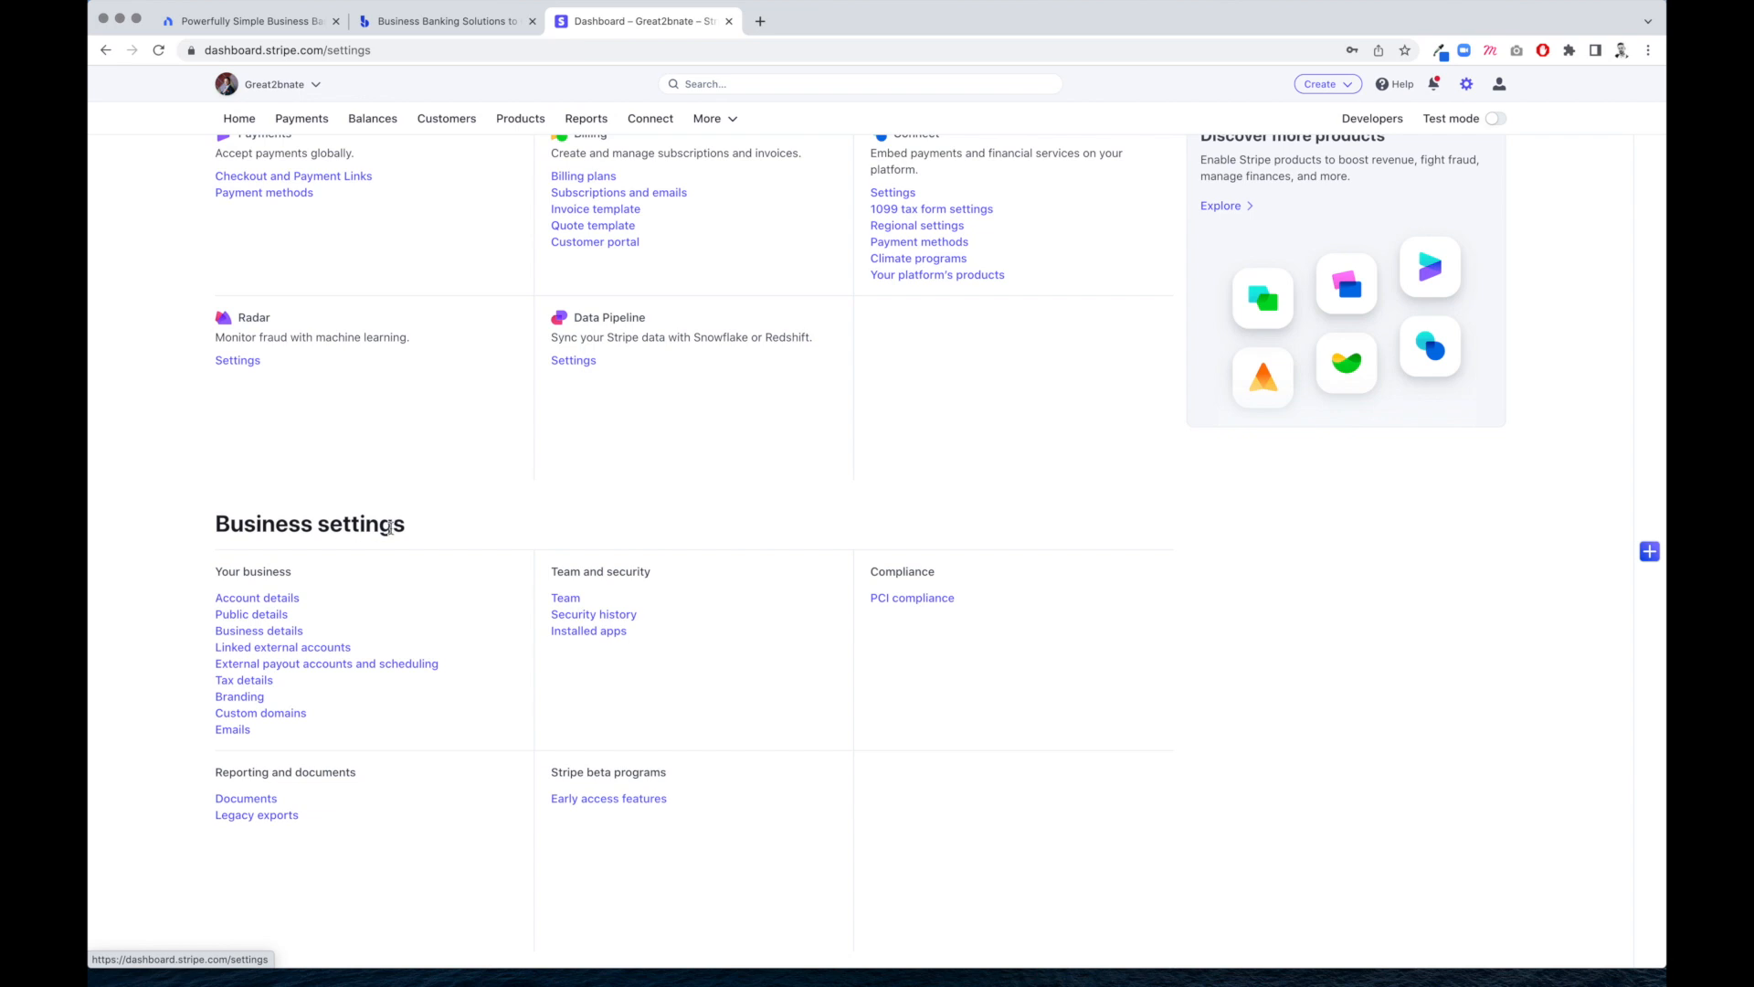
{"action": "mouse_move", "coordinate": [325, 661]}
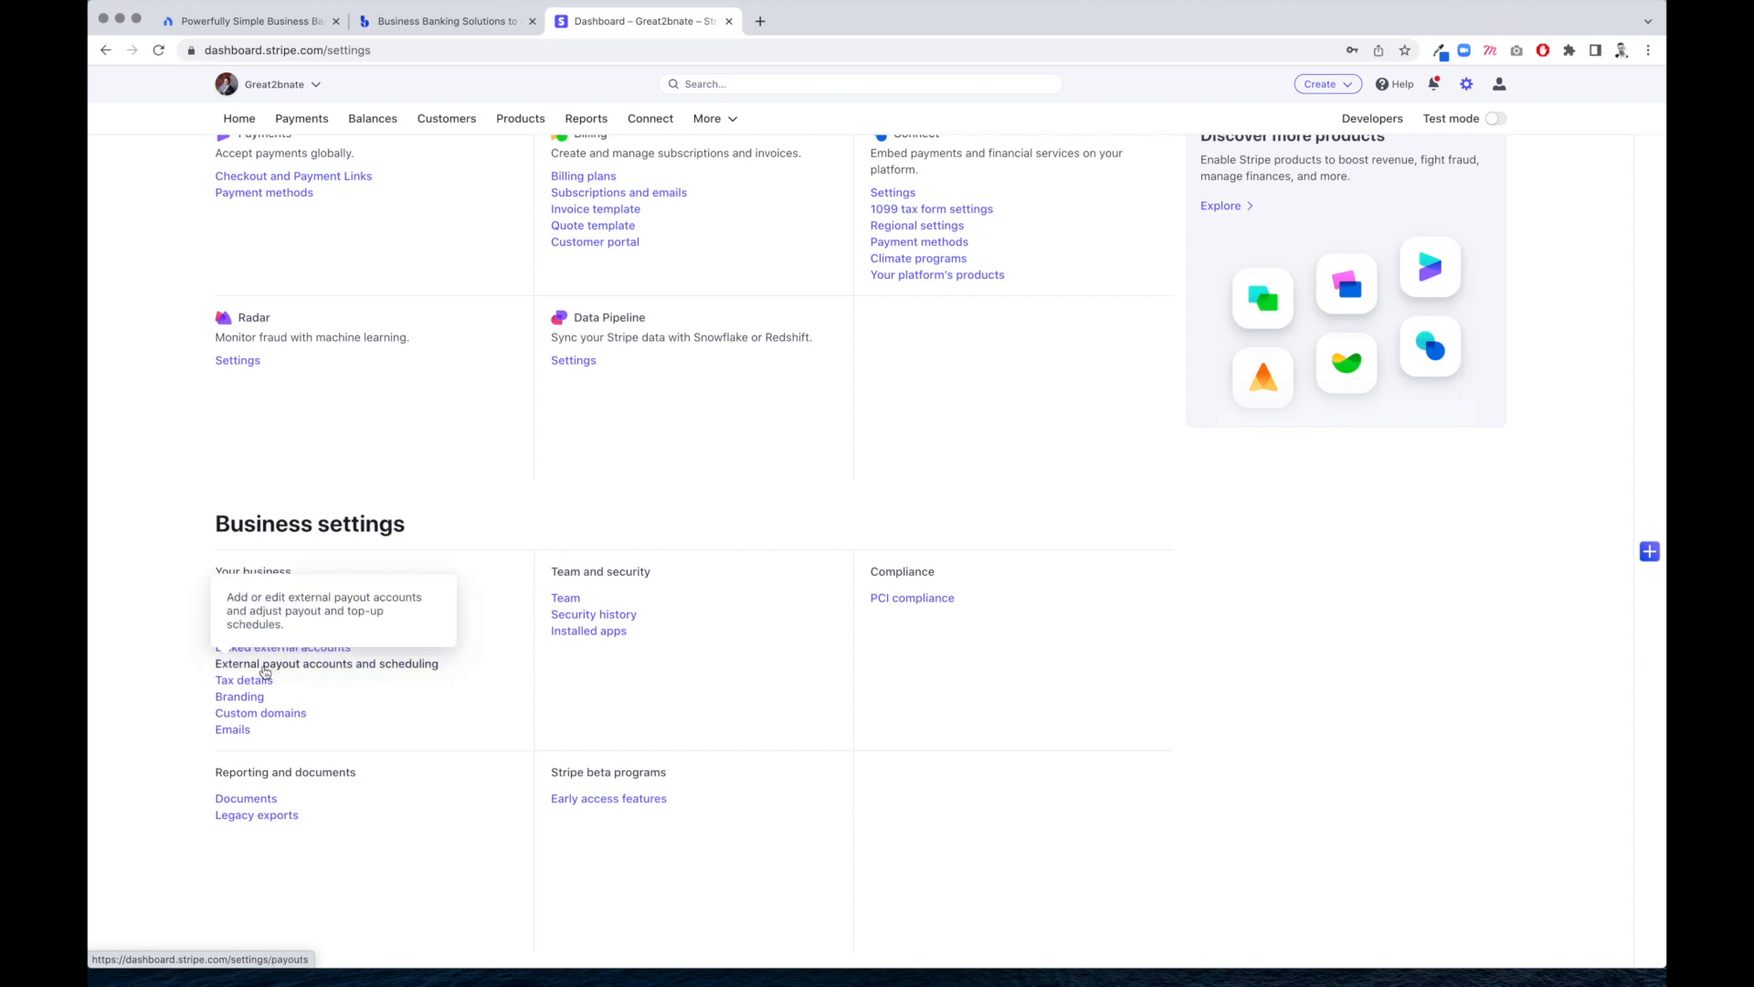
{"action": "mouse_move", "coordinate": [305, 676]}
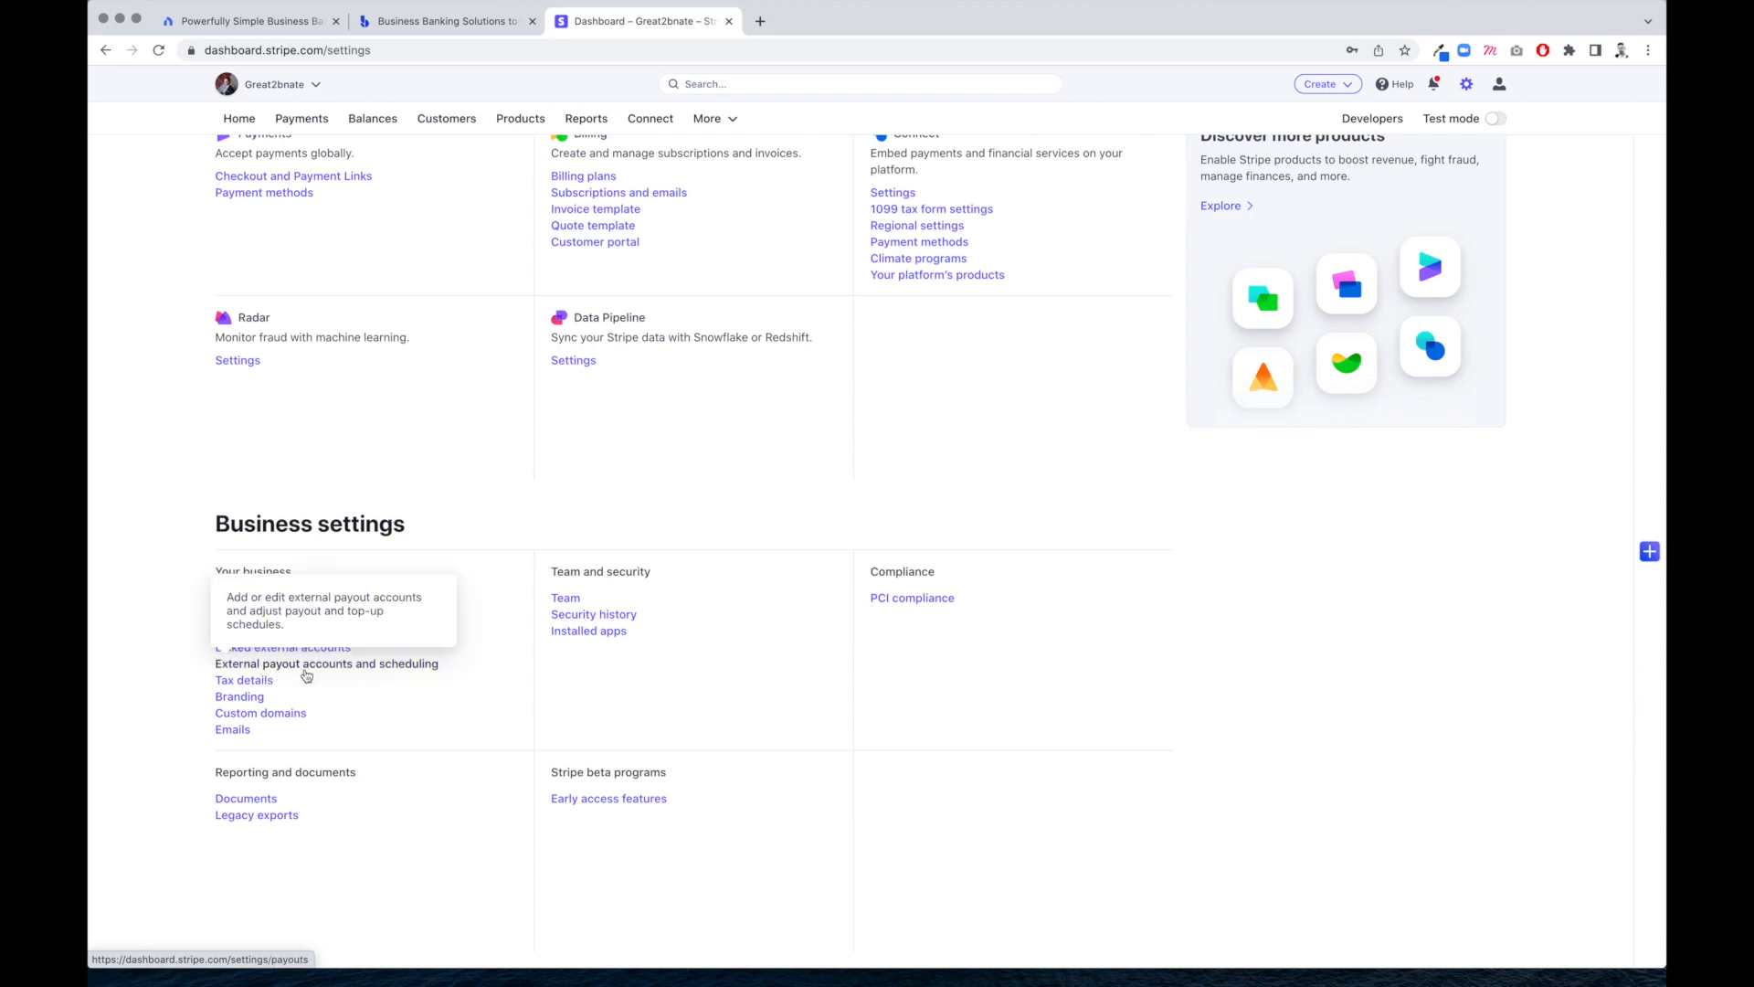
Review external payout accounts, keep automatic payouts every day, then return Home
{"action": "left_click", "coordinate": [327, 662]}
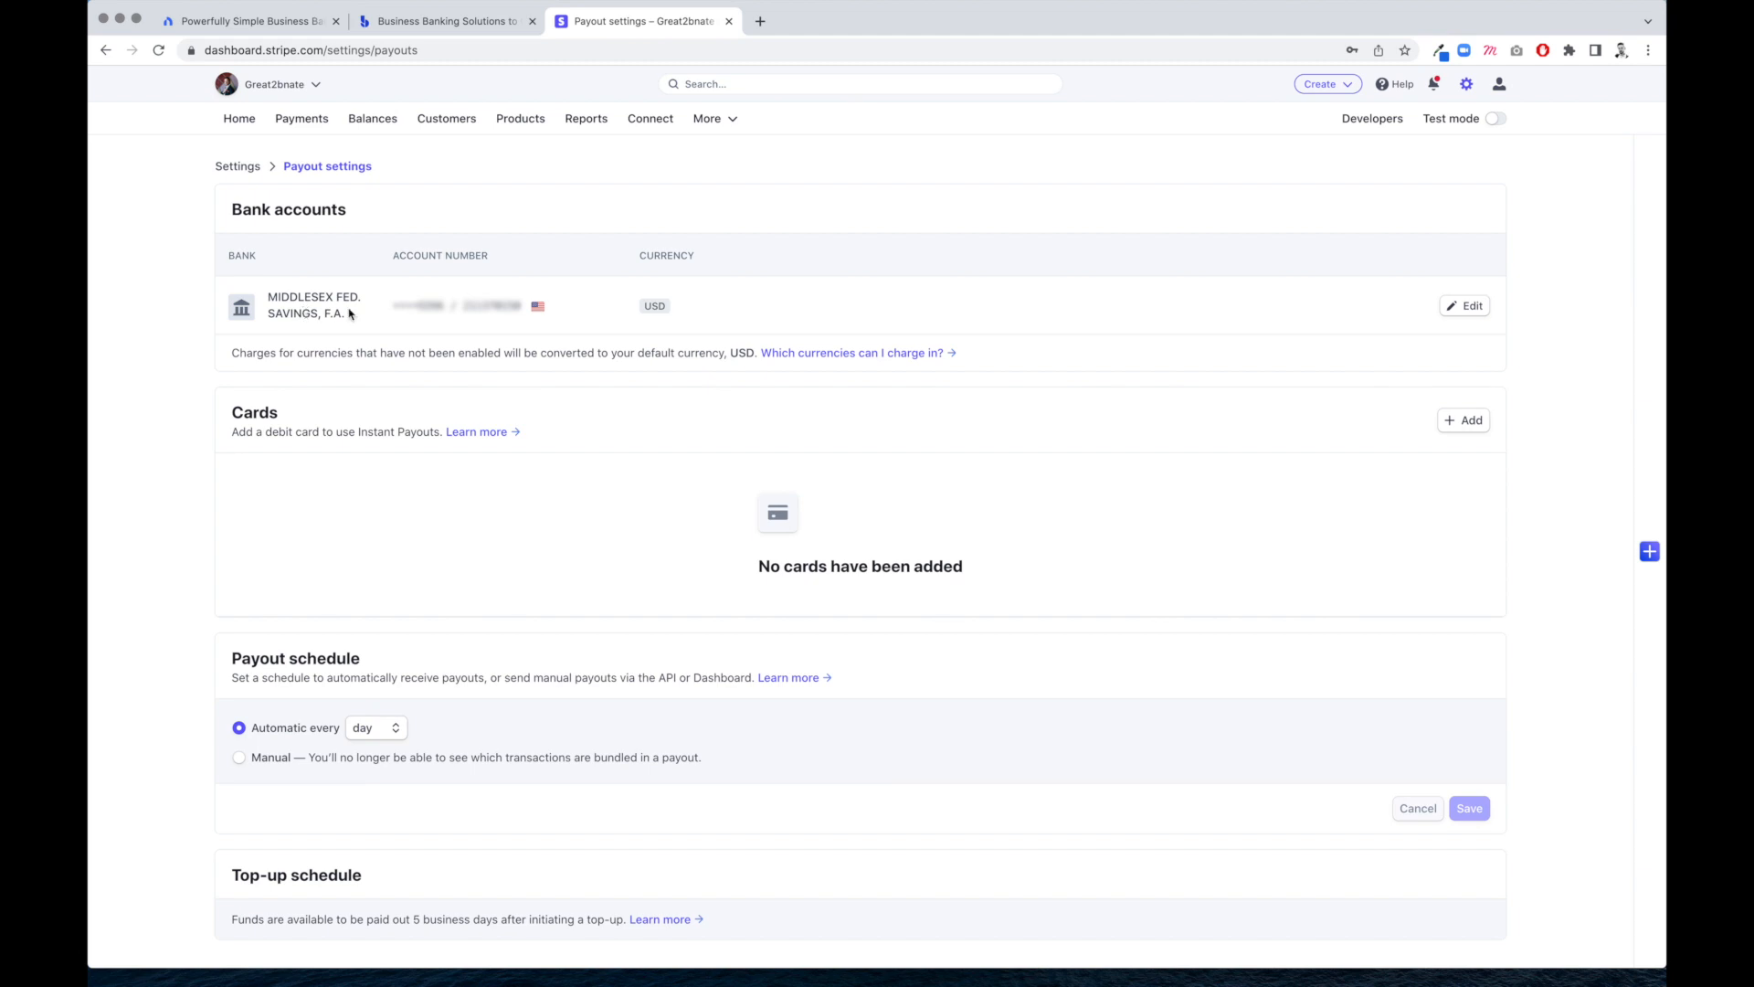
{"action": "mouse_move", "coordinate": [342, 316]}
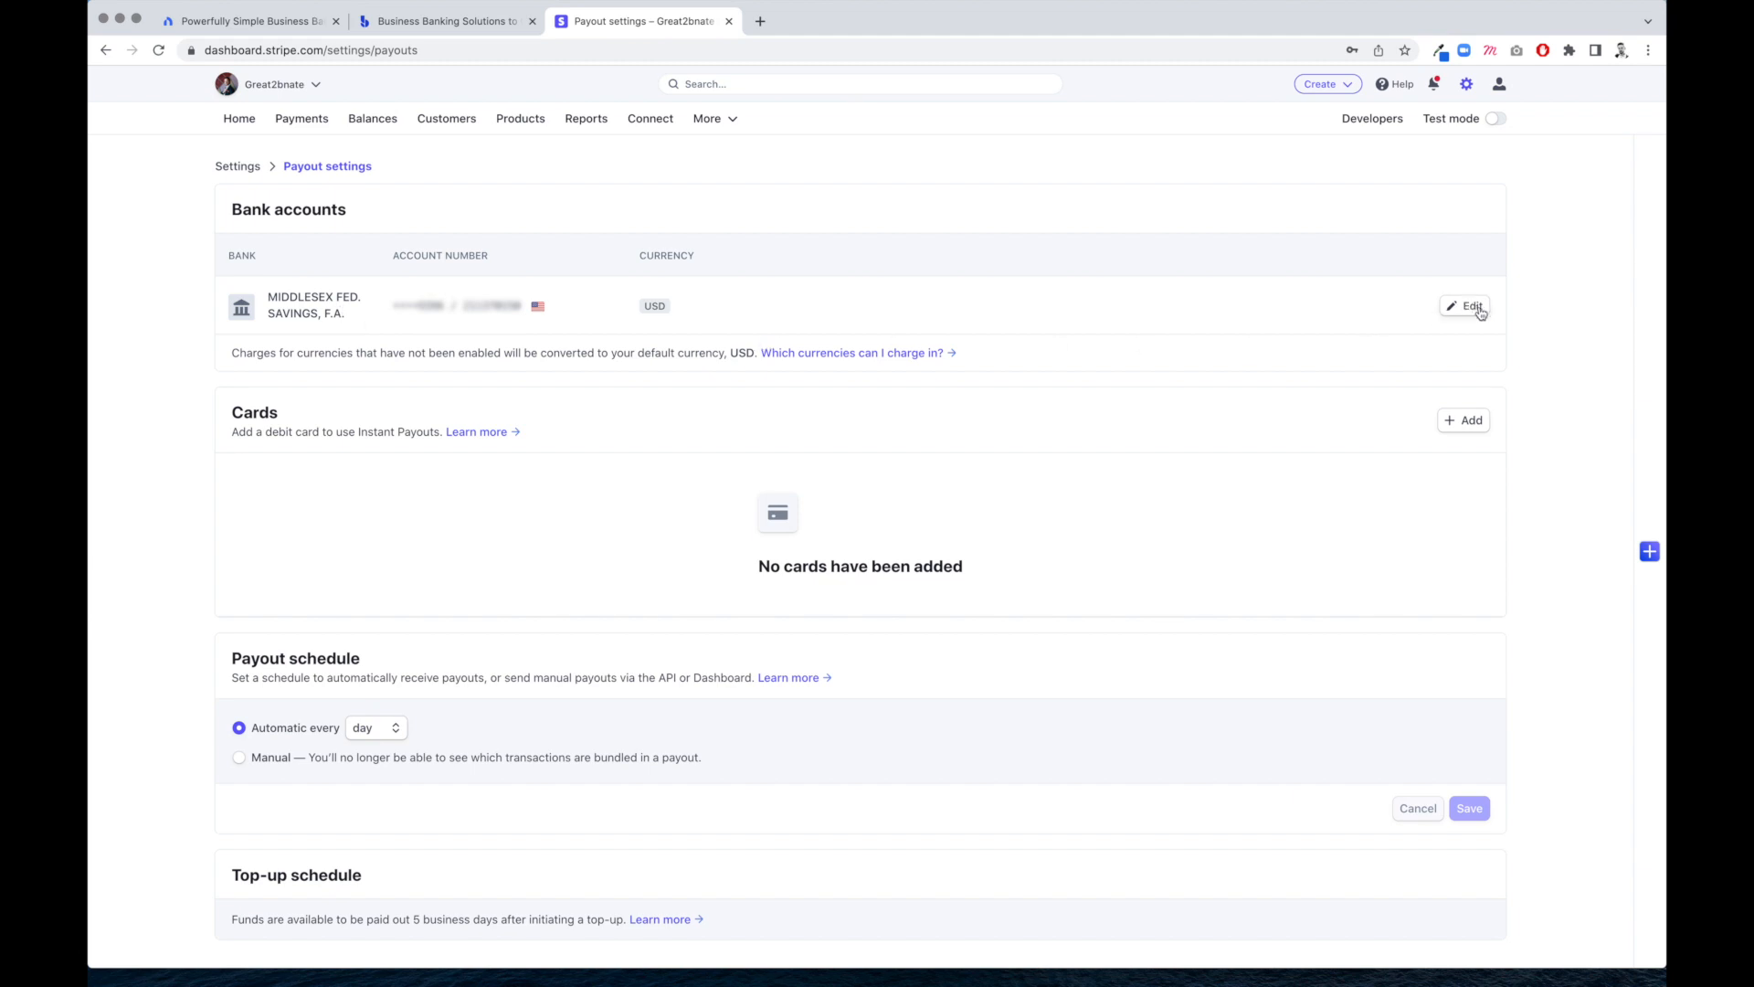
{"action": "mouse_move", "coordinate": [1454, 327]}
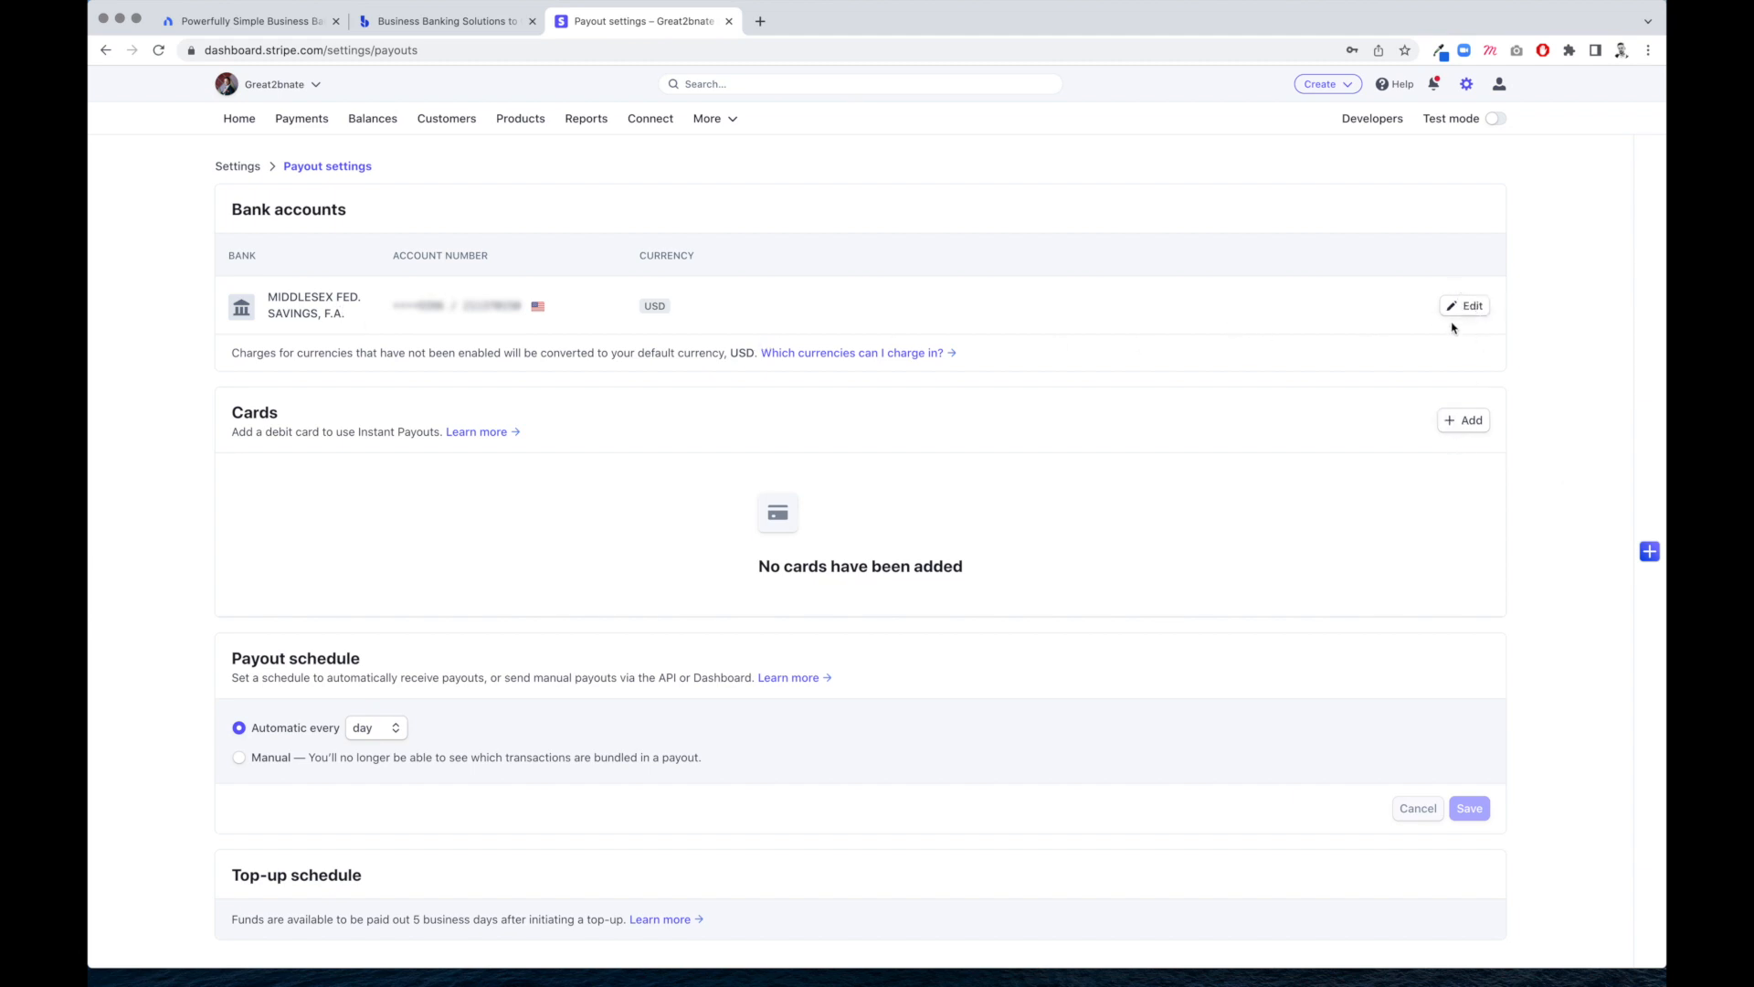
{"action": "left_click", "coordinate": [374, 727]}
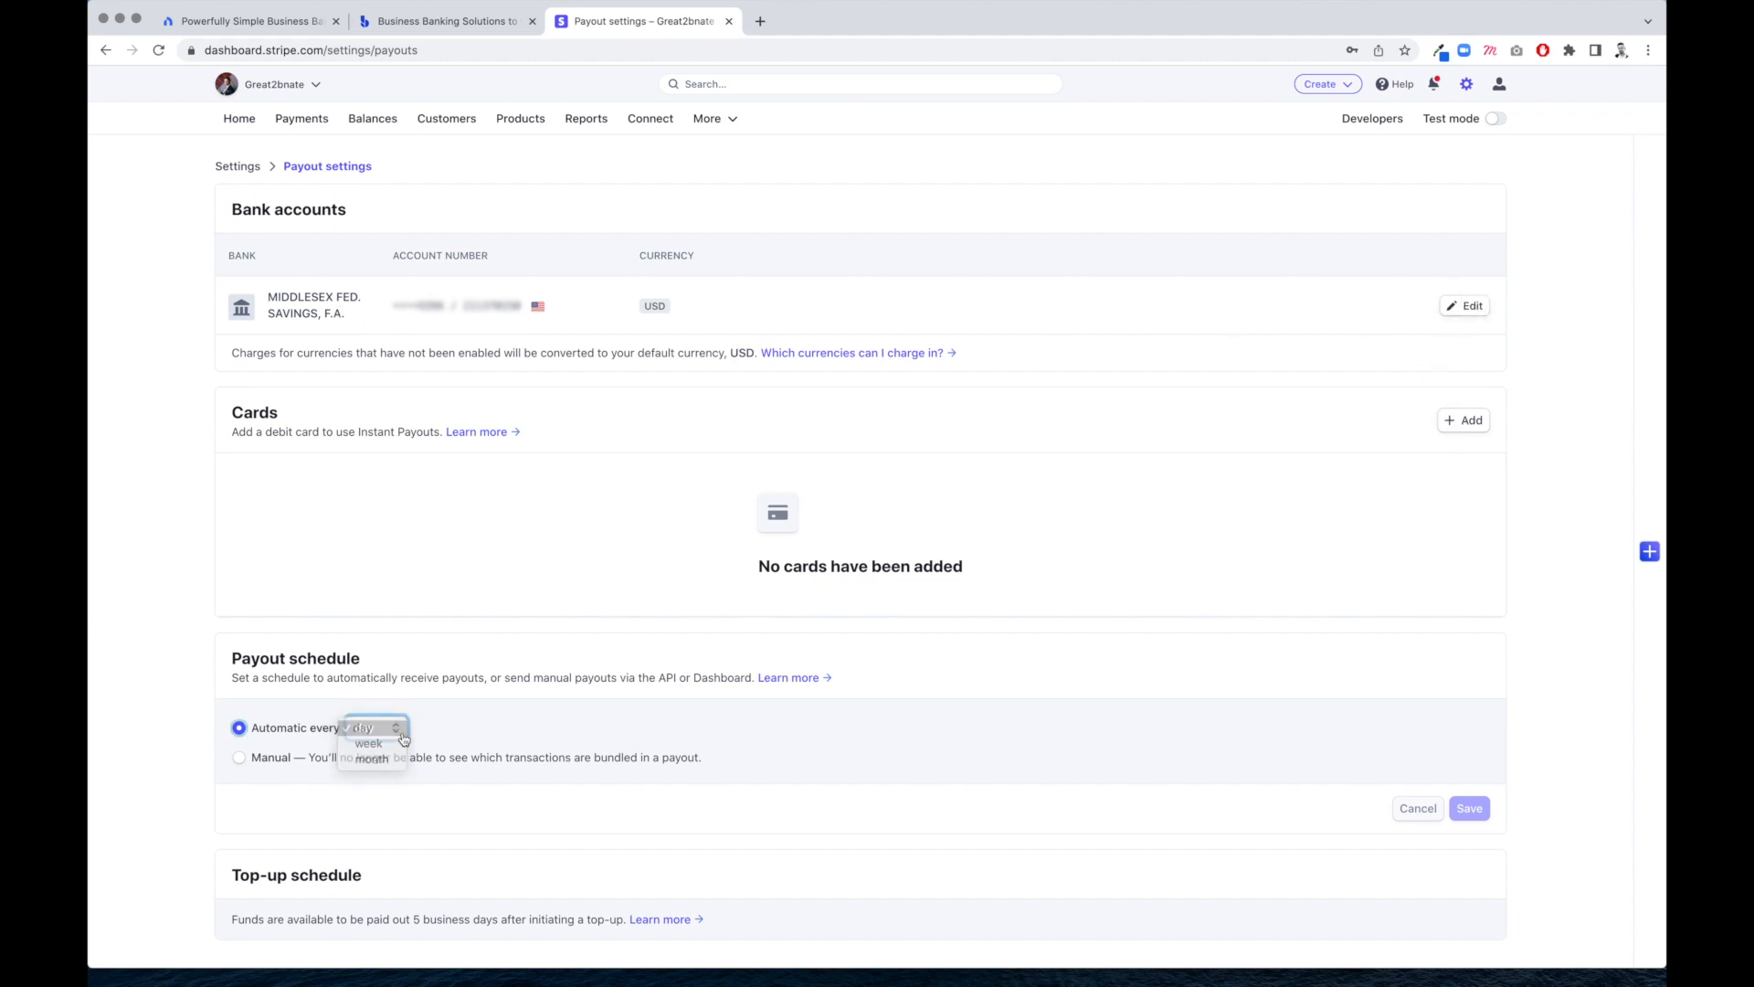
{"action": "left_click", "coordinate": [360, 727]}
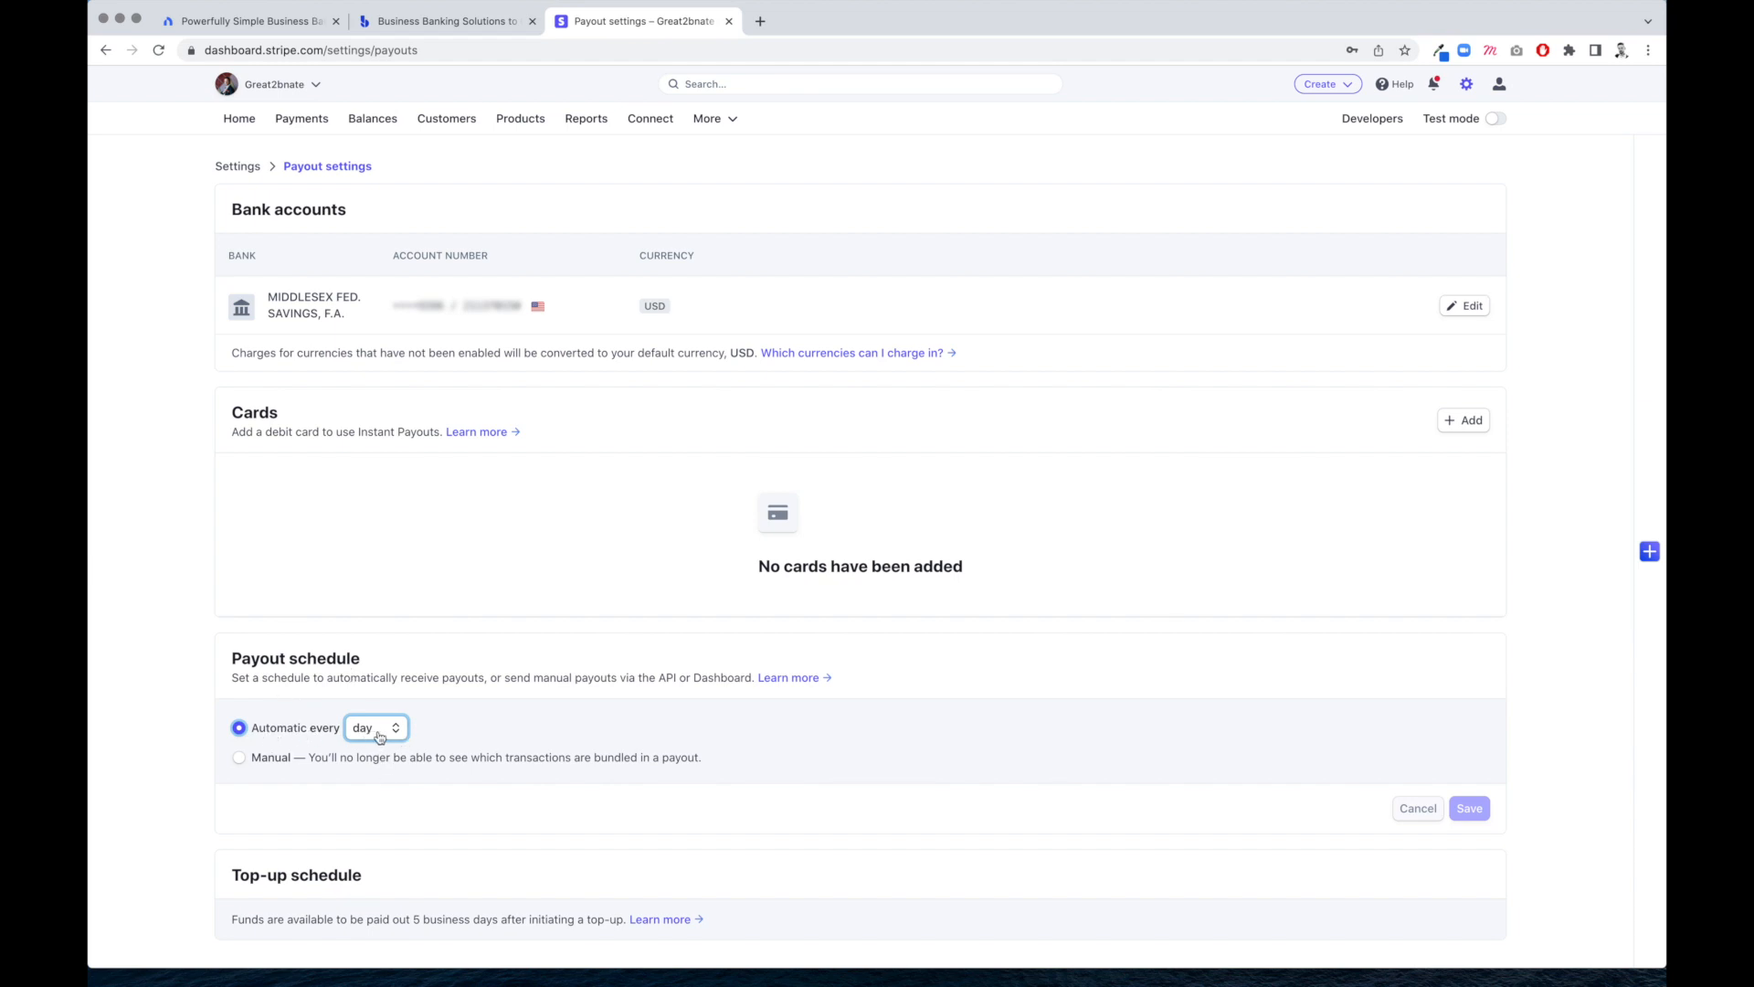
{"action": "mouse_move", "coordinate": [800, 766]}
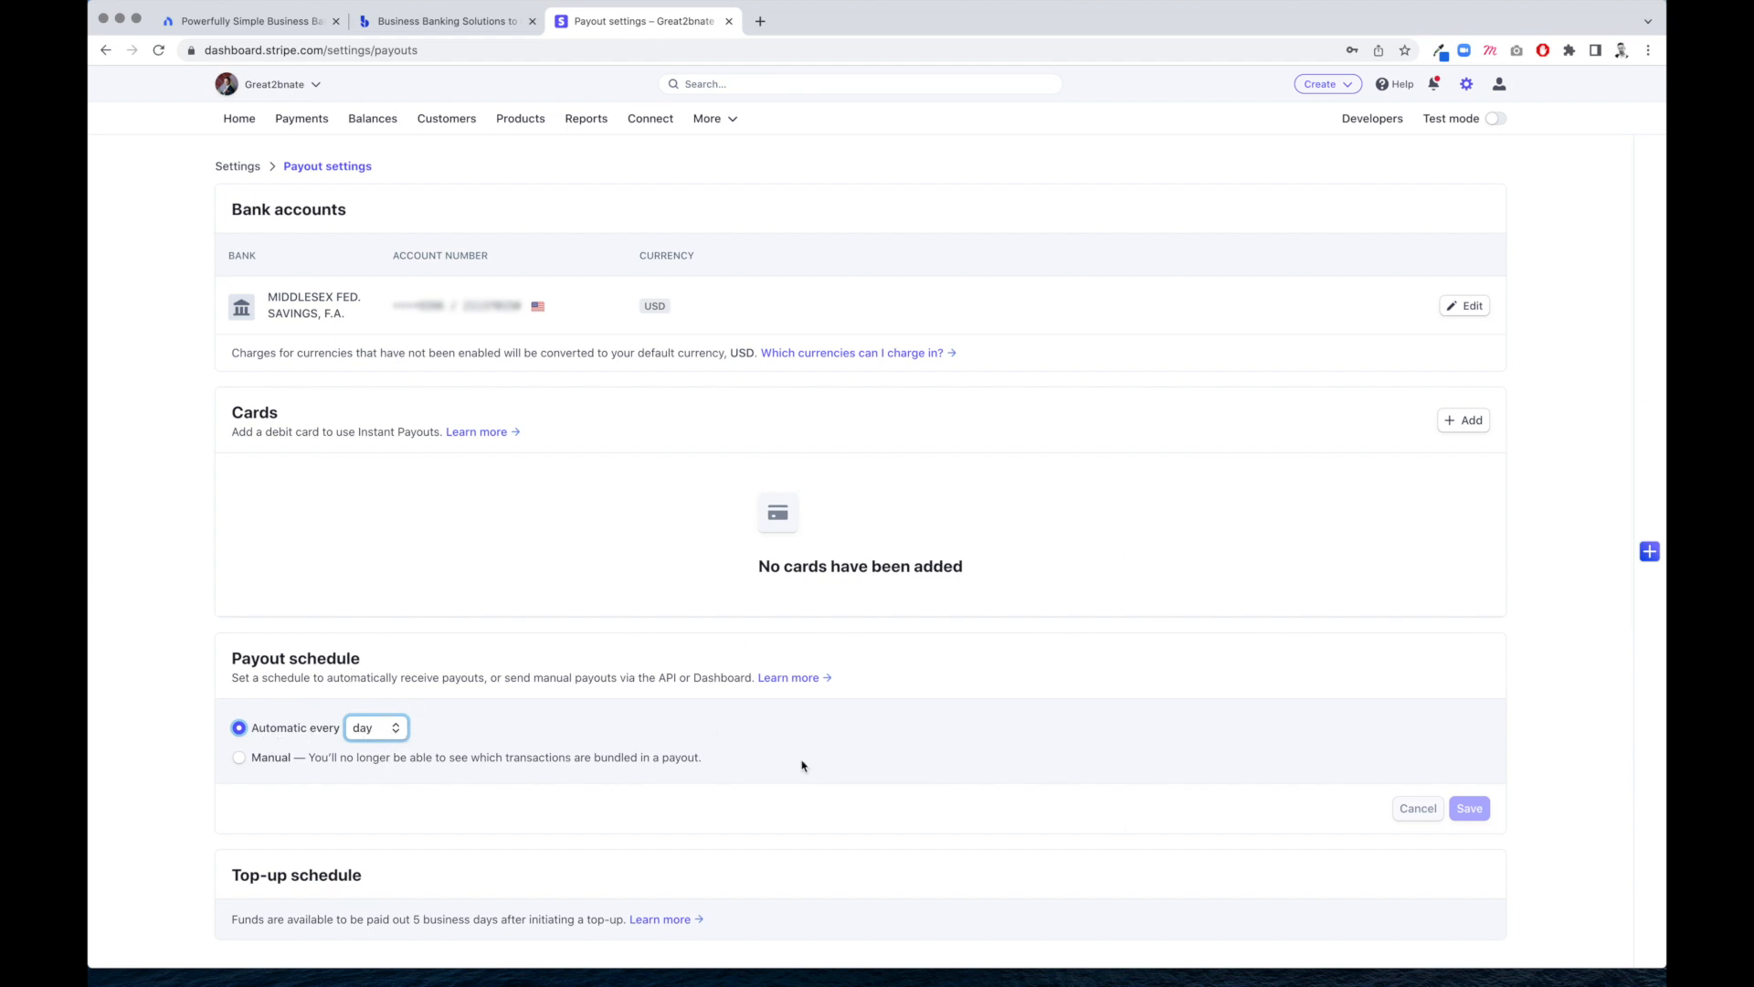
{"action": "mouse_move", "coordinate": [757, 759]}
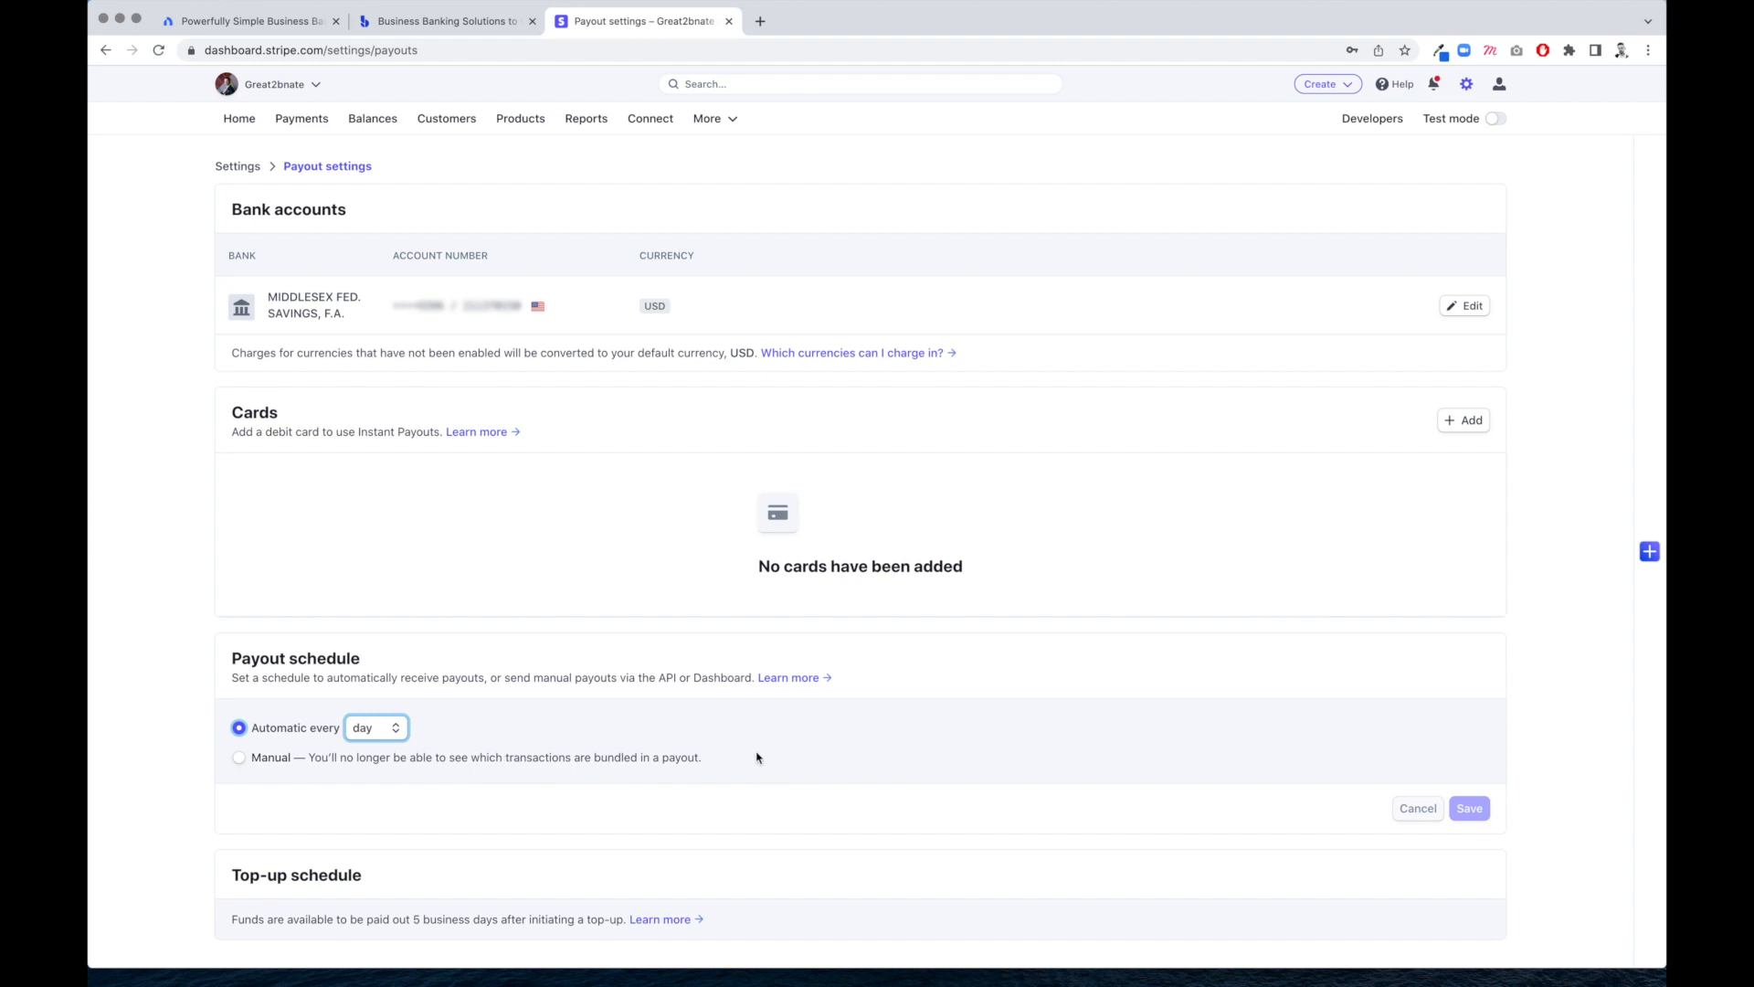
{"action": "mouse_move", "coordinate": [1405, 321]}
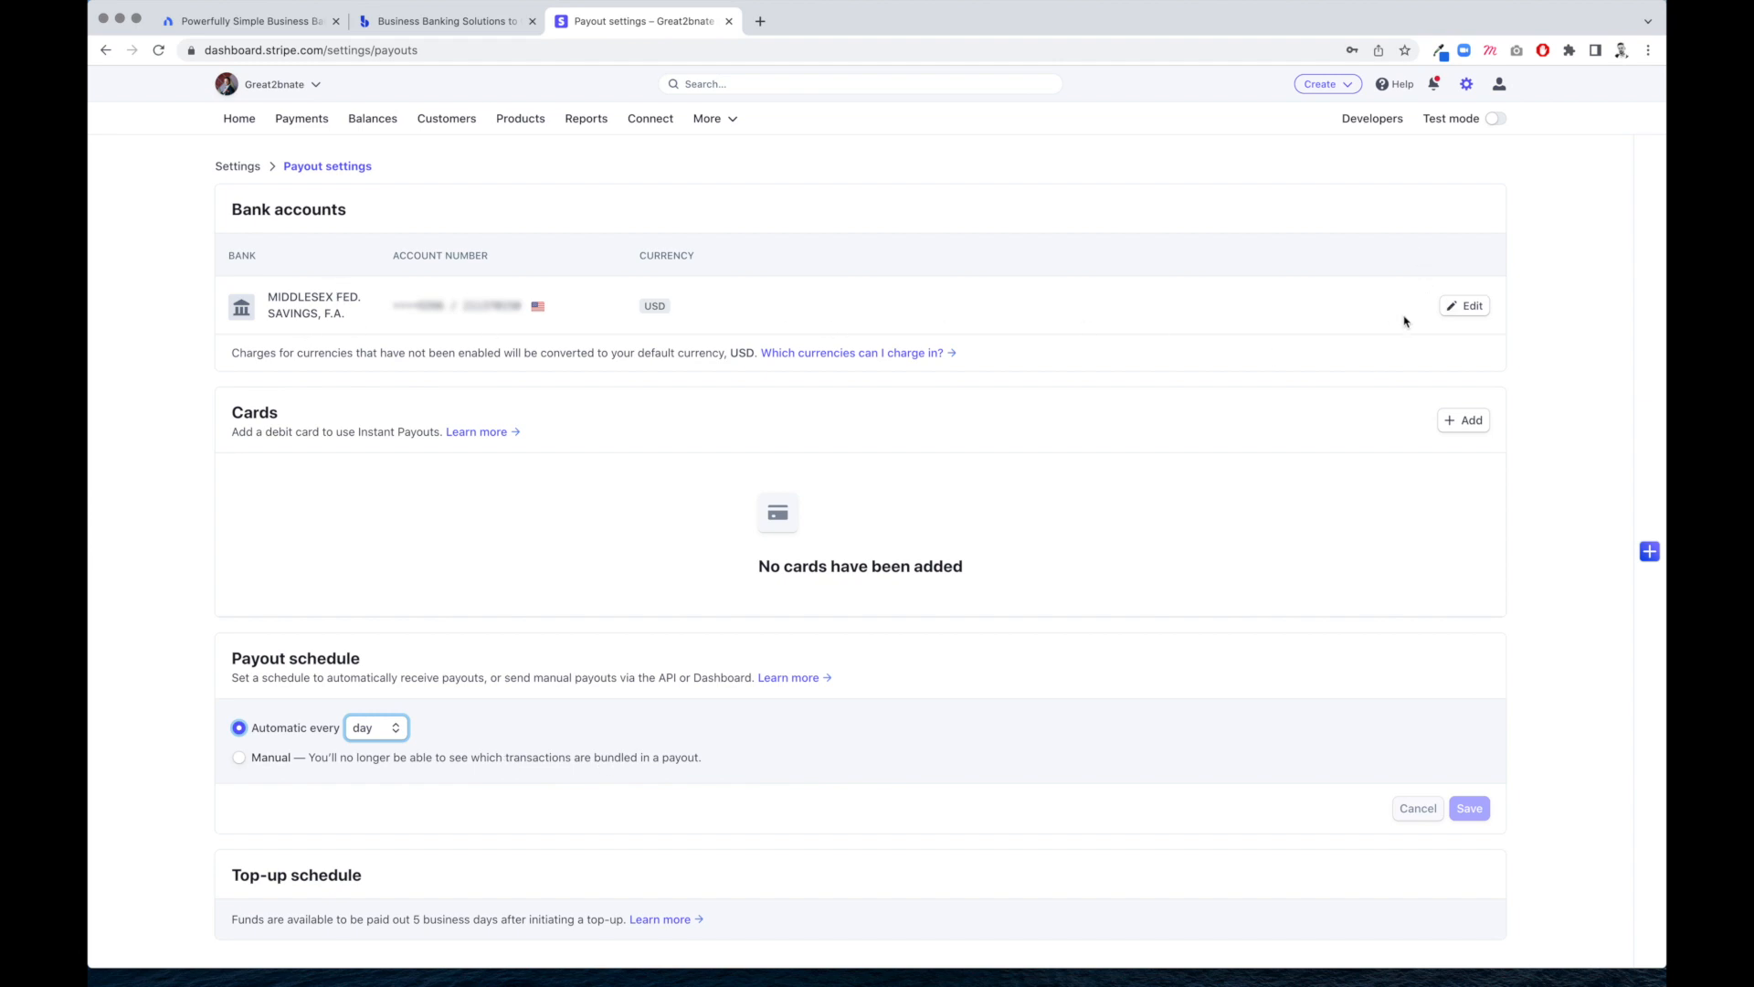
{"action": "left_click", "coordinate": [237, 117]}
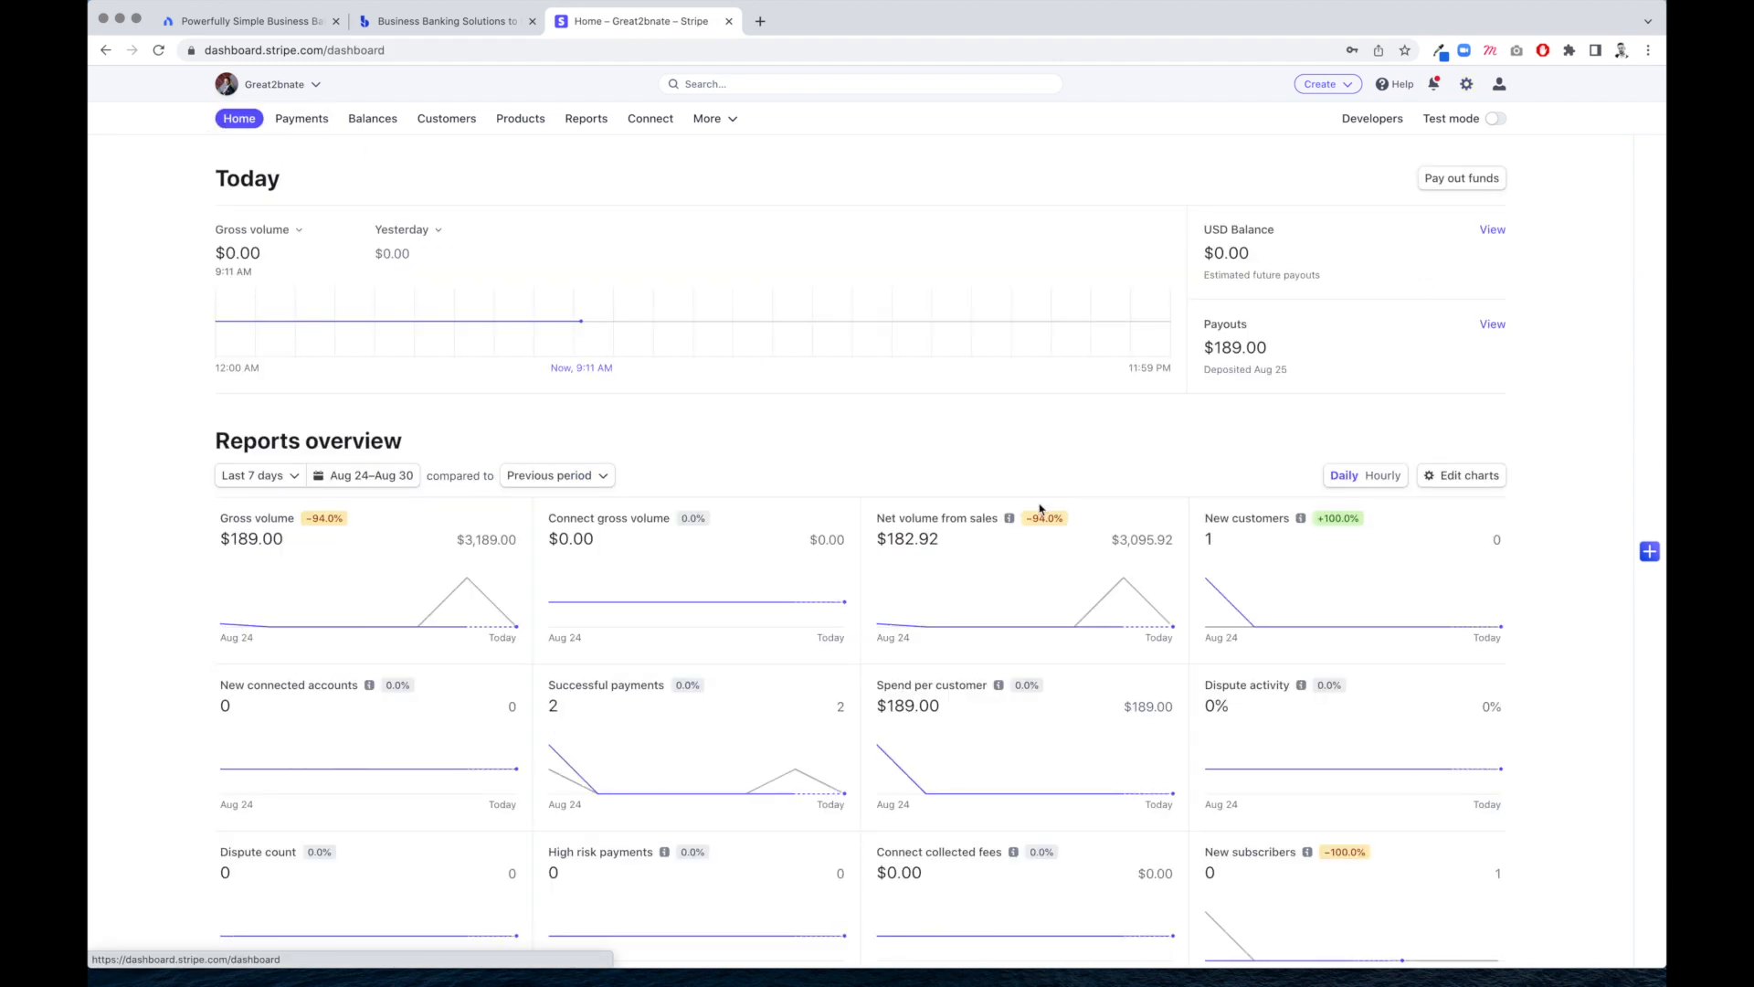
Reopen Stripe's payout settings via Settings, then switch to the Novo website tab
{"action": "left_click", "coordinate": [1465, 84]}
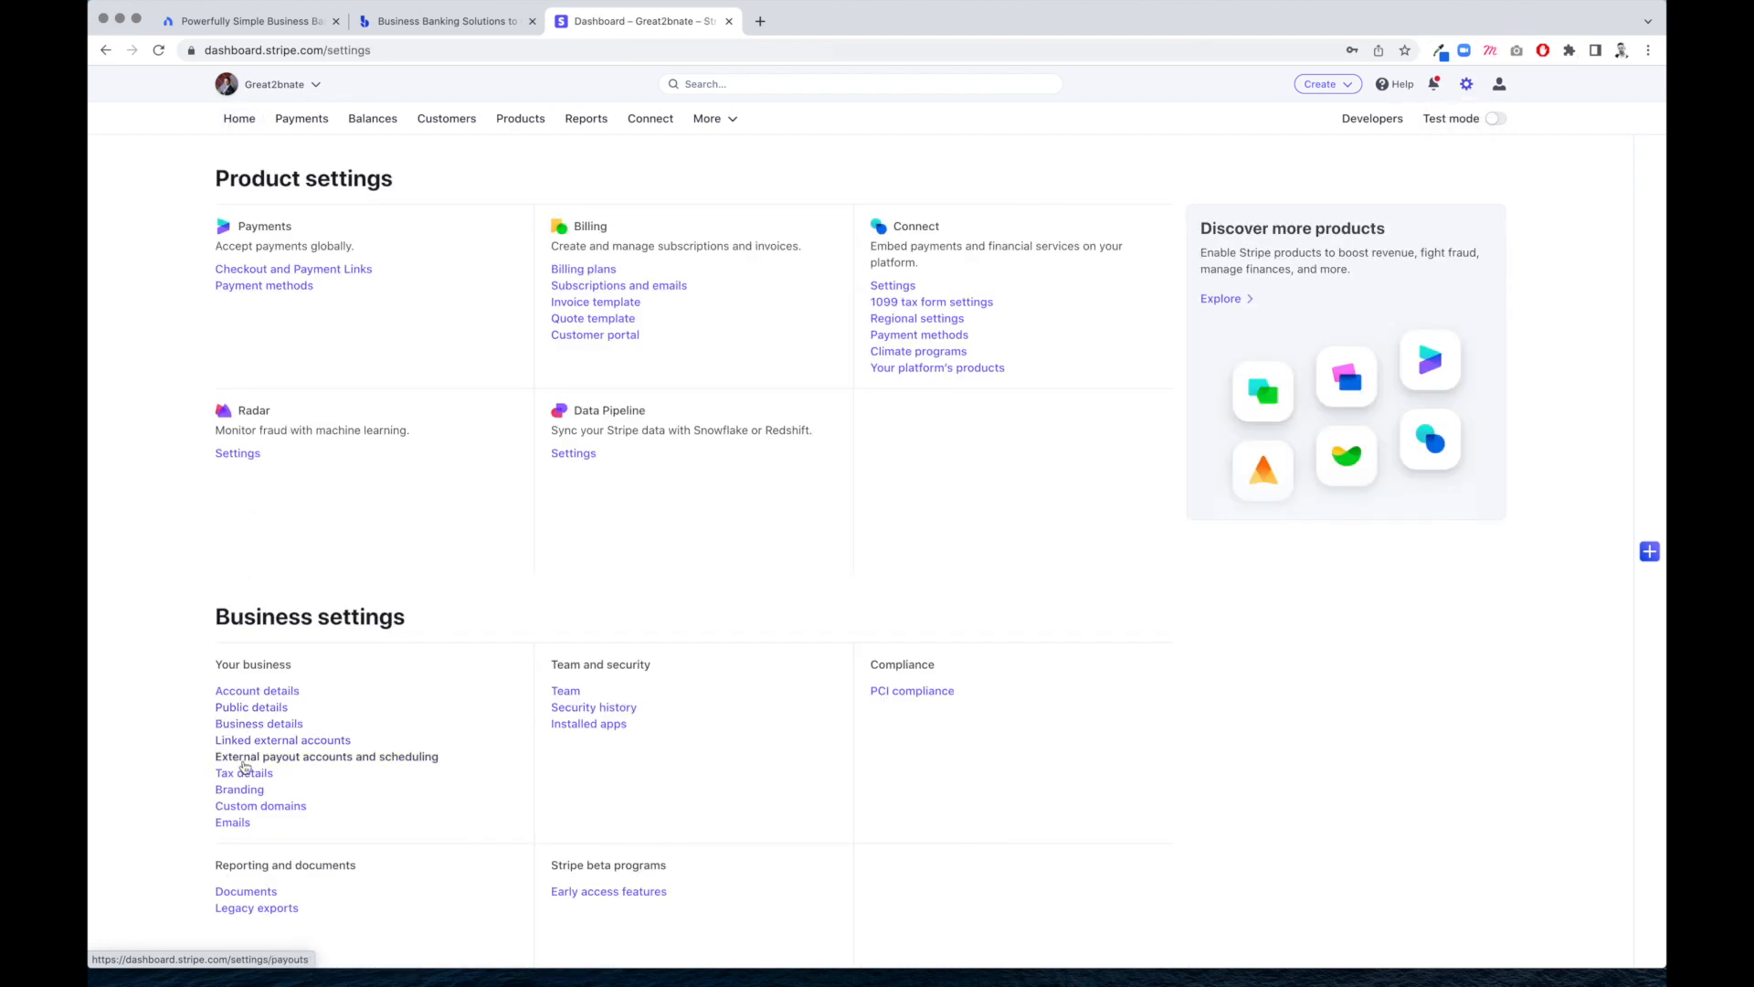
{"action": "left_click", "coordinate": [325, 757]}
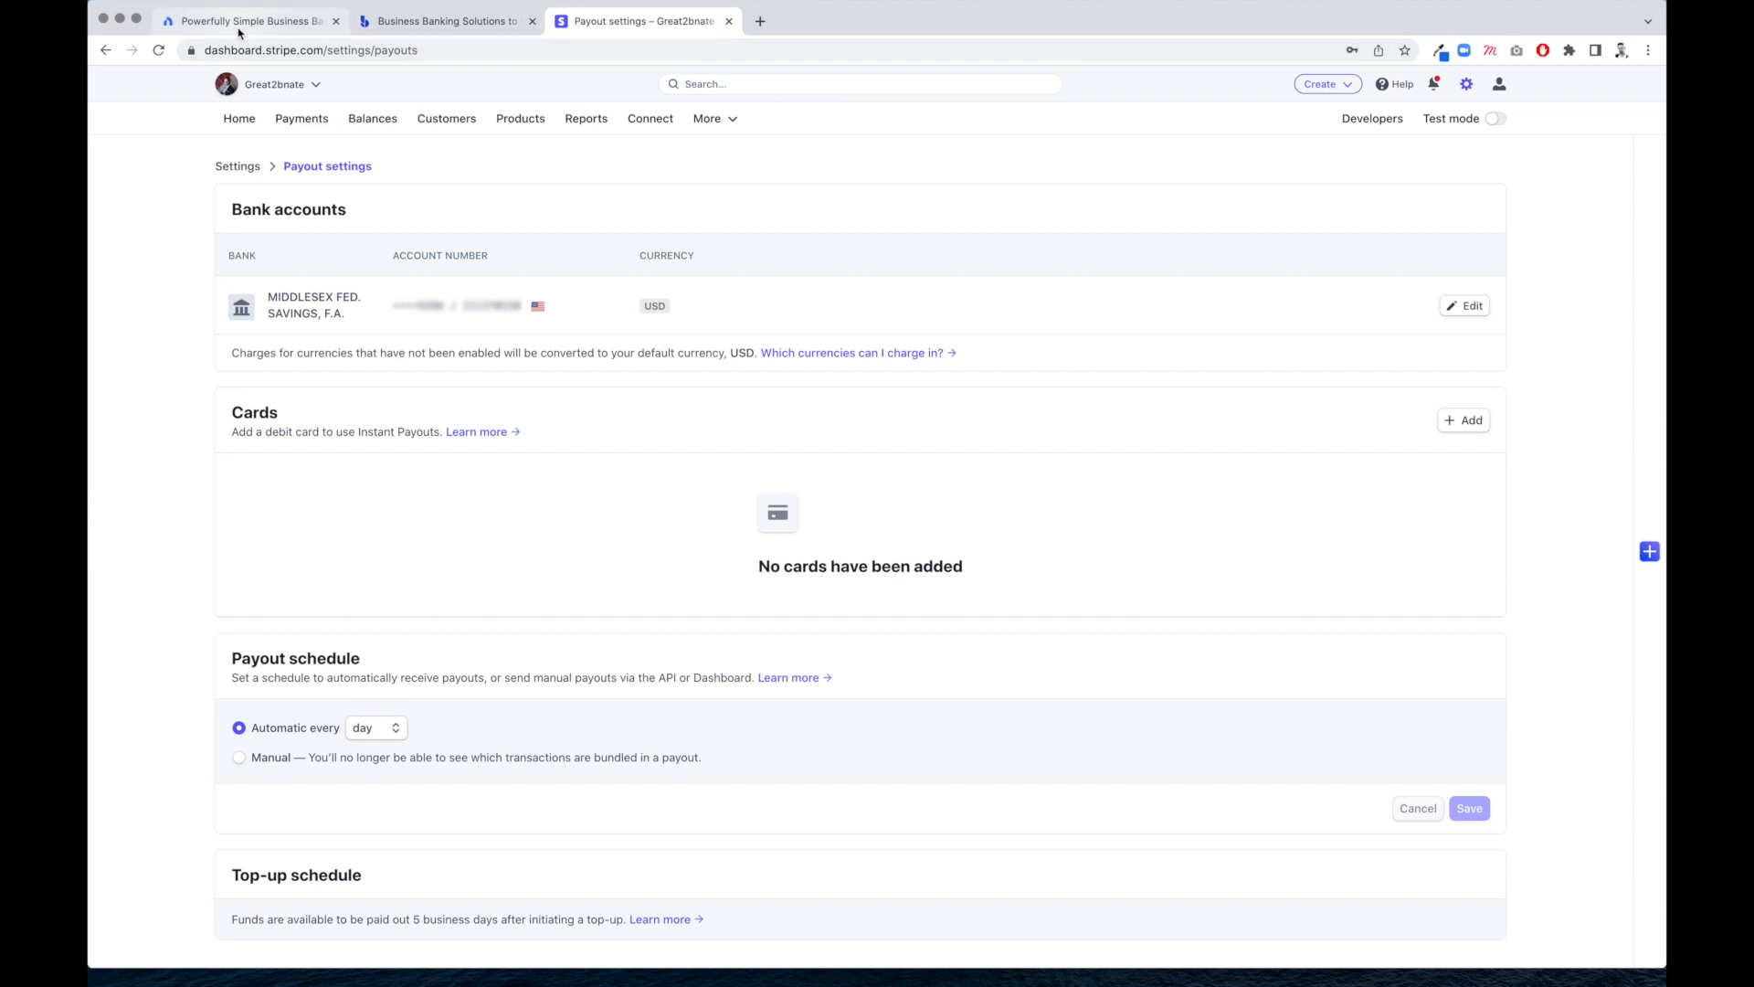
{"action": "left_click", "coordinate": [250, 20]}
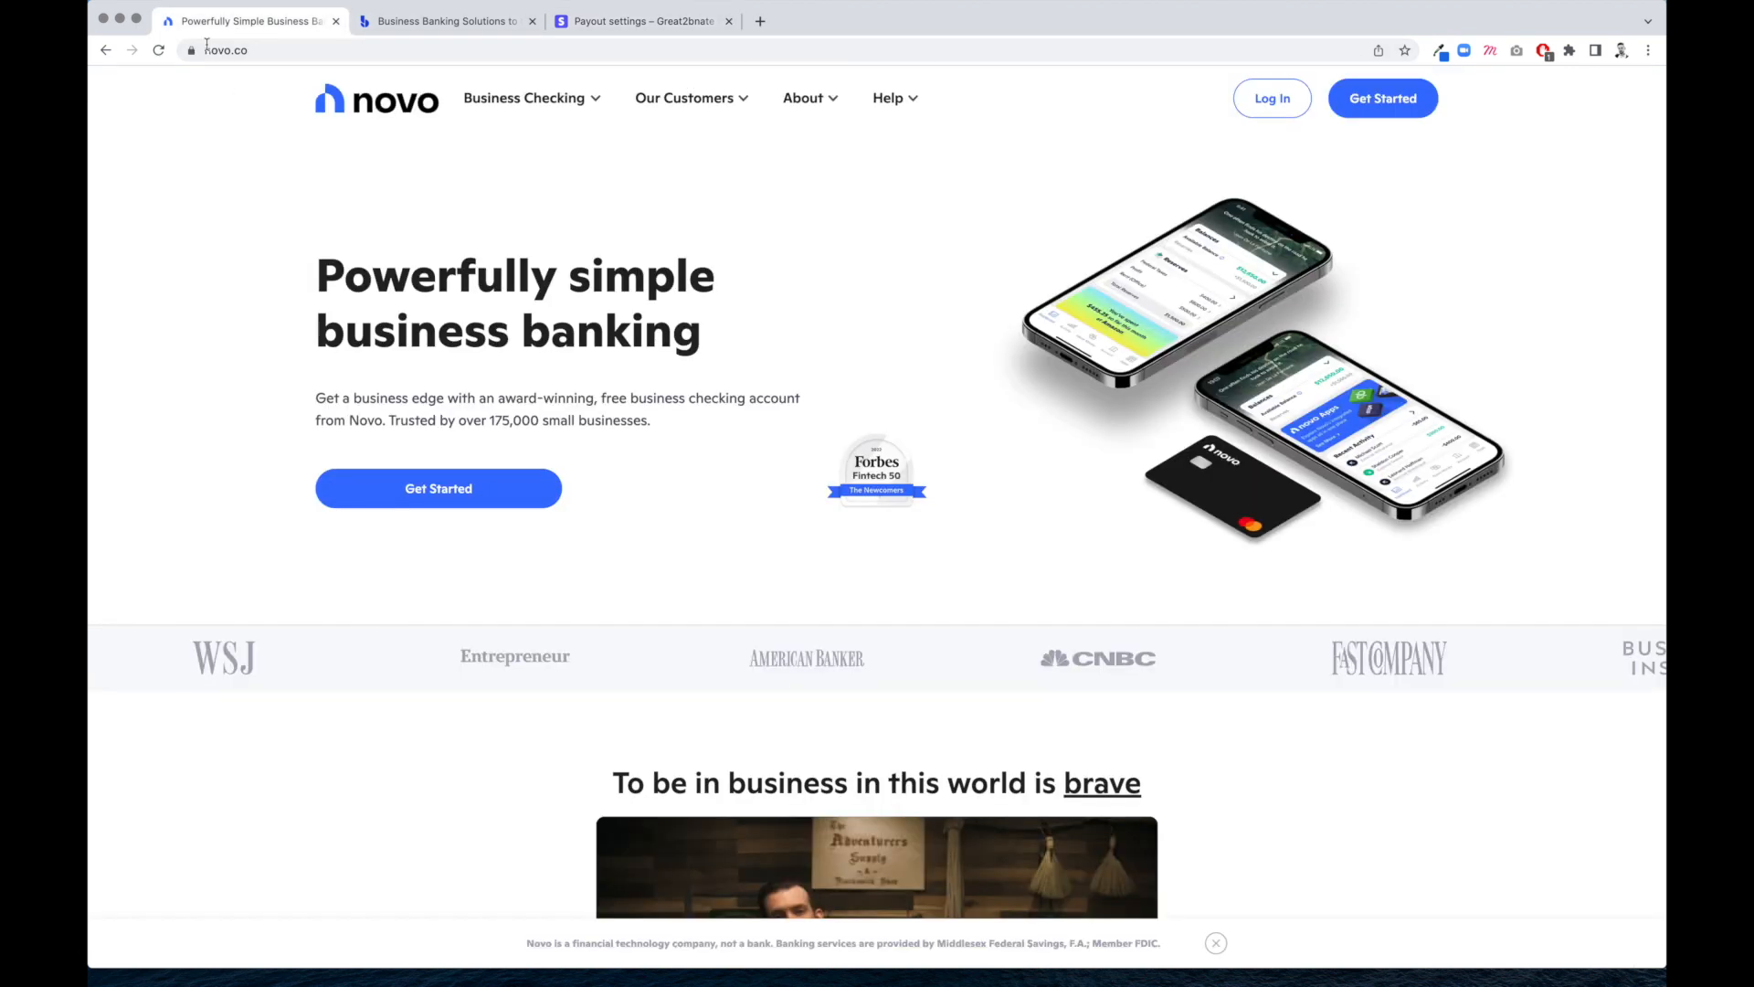
From novo.co's Business Checking menu, start a new account application via Get Started
{"action": "left_click", "coordinate": [524, 96]}
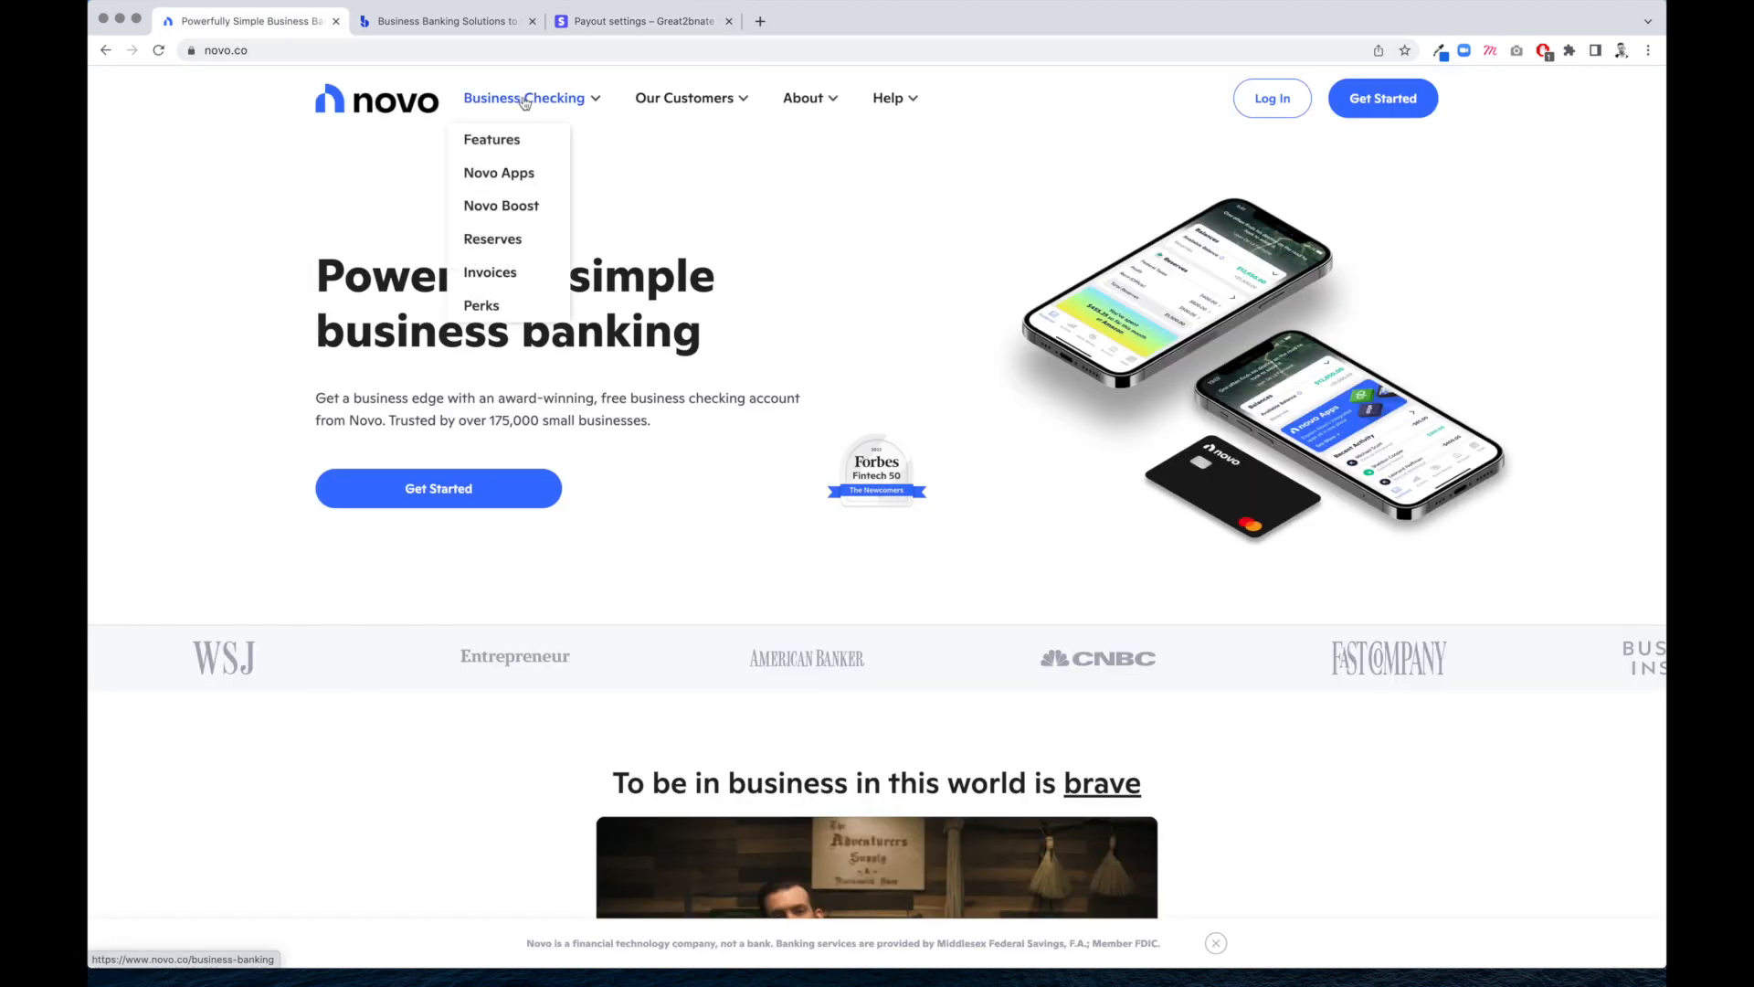
{"action": "mouse_move", "coordinate": [532, 139]}
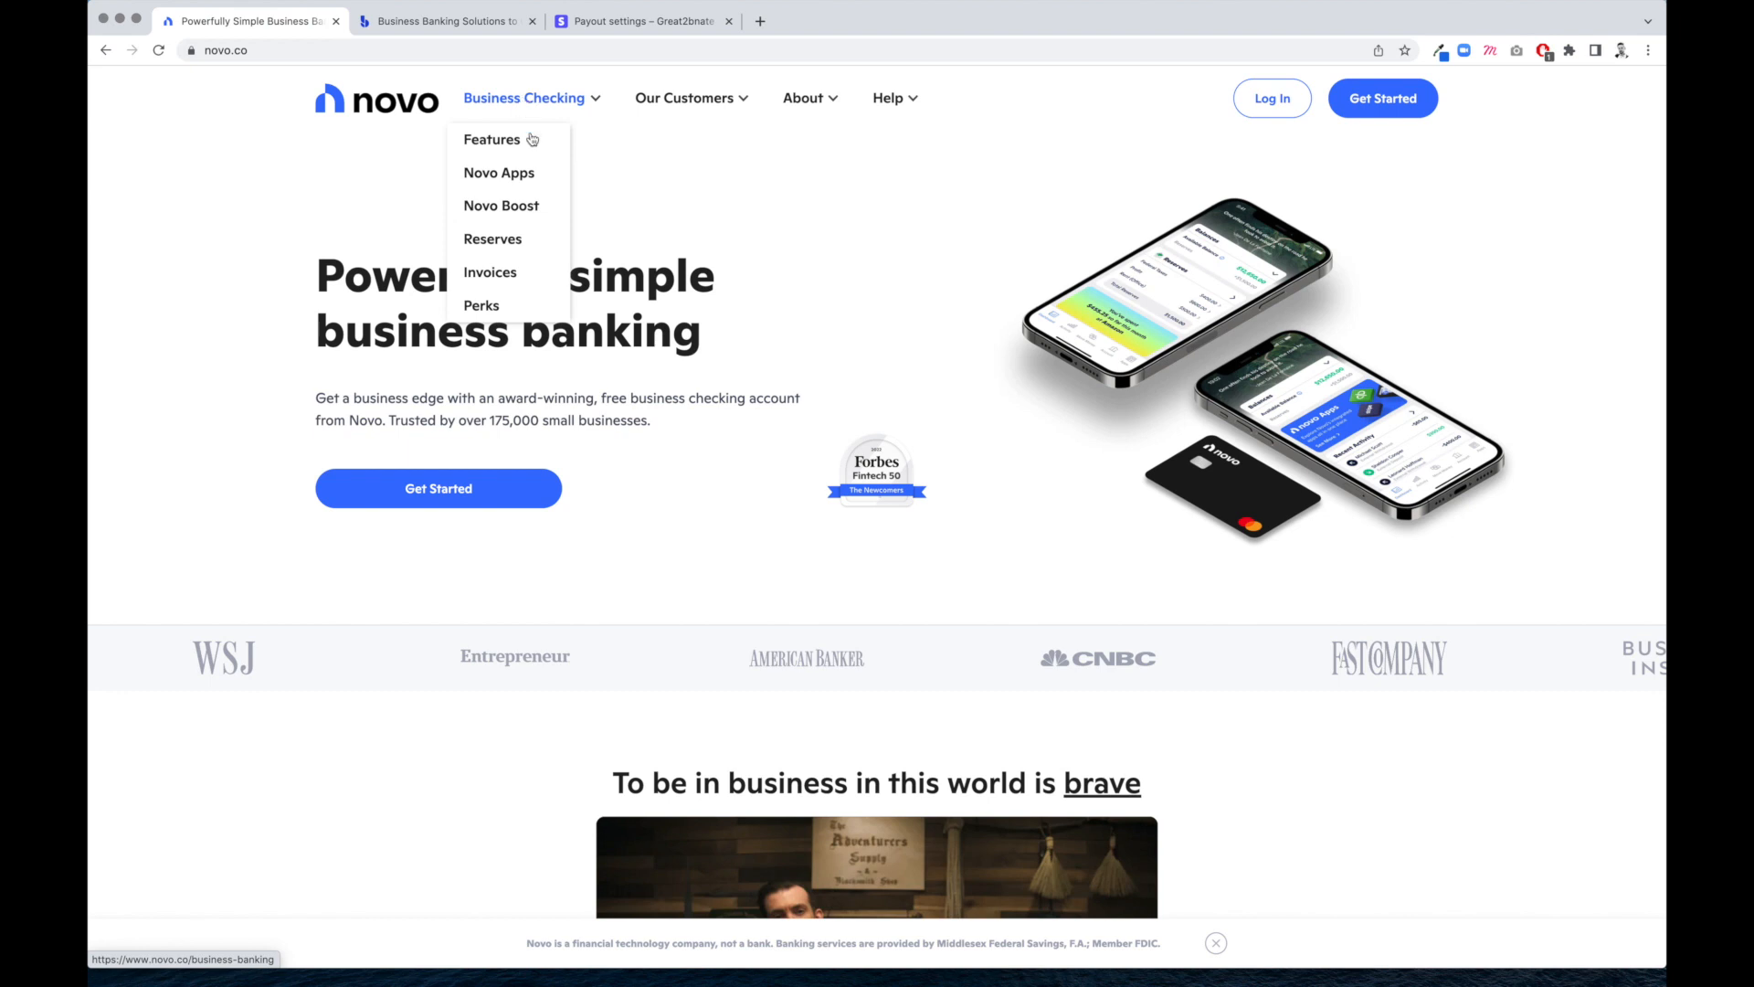
{"action": "mouse_move", "coordinate": [580, 122]}
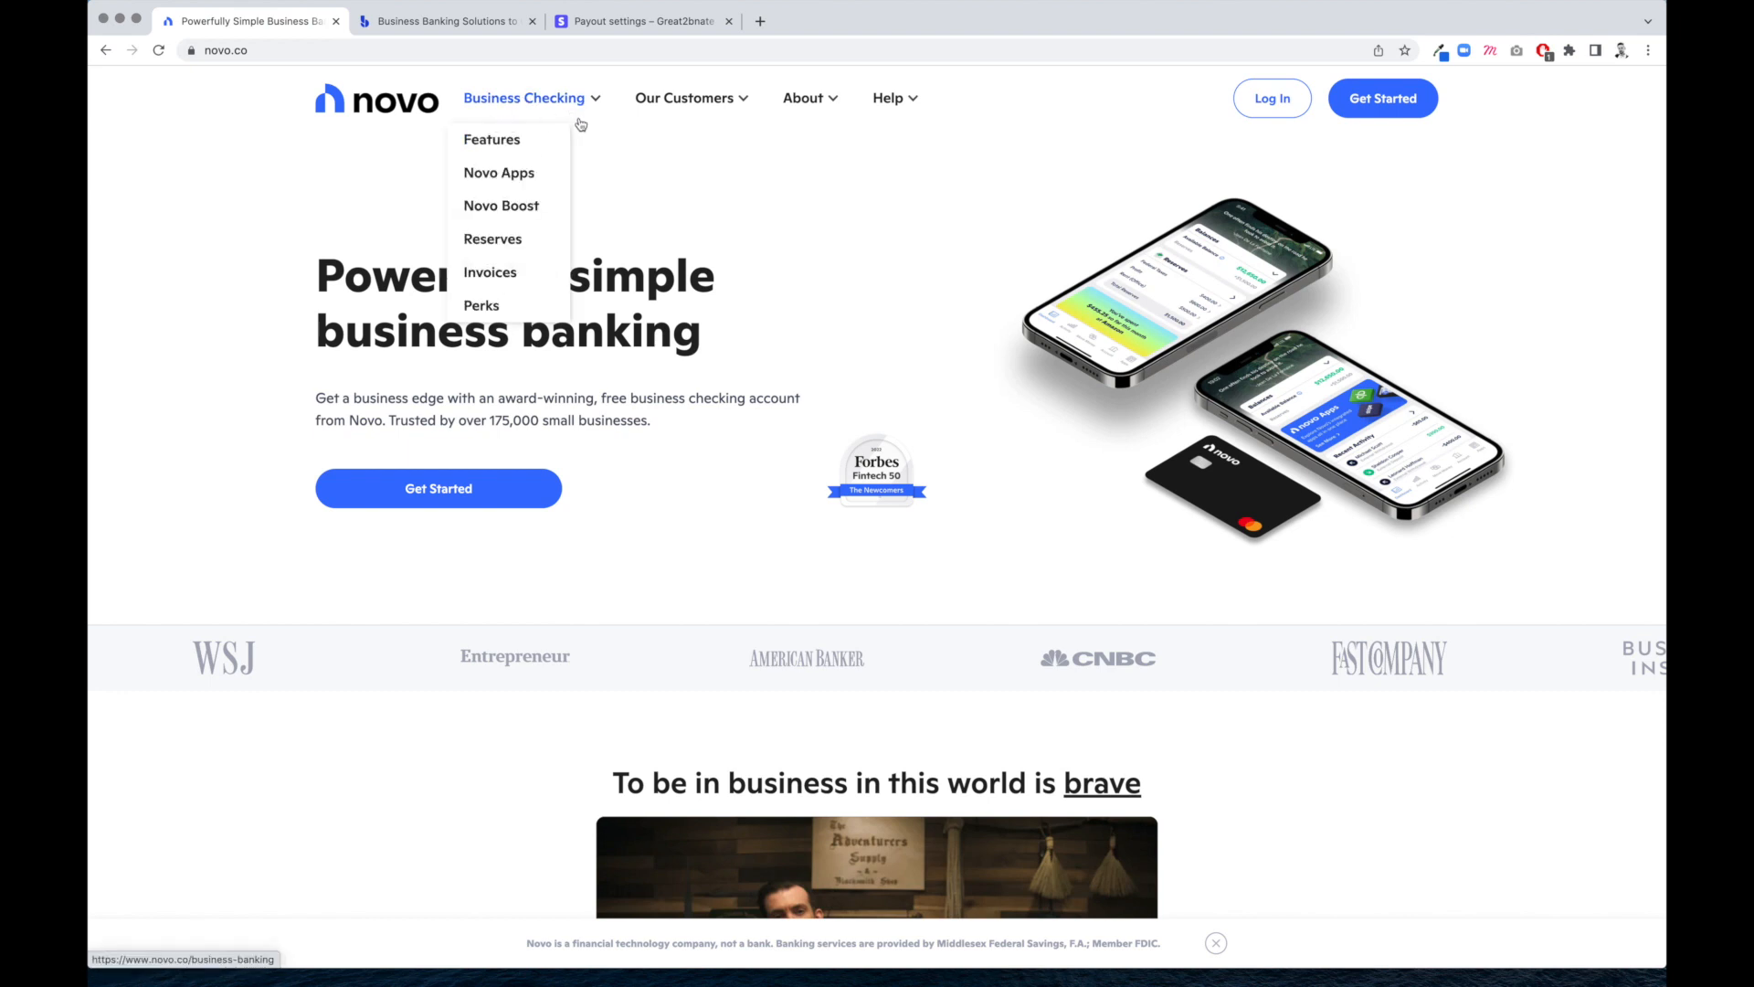
{"action": "left_click", "coordinate": [1381, 98]}
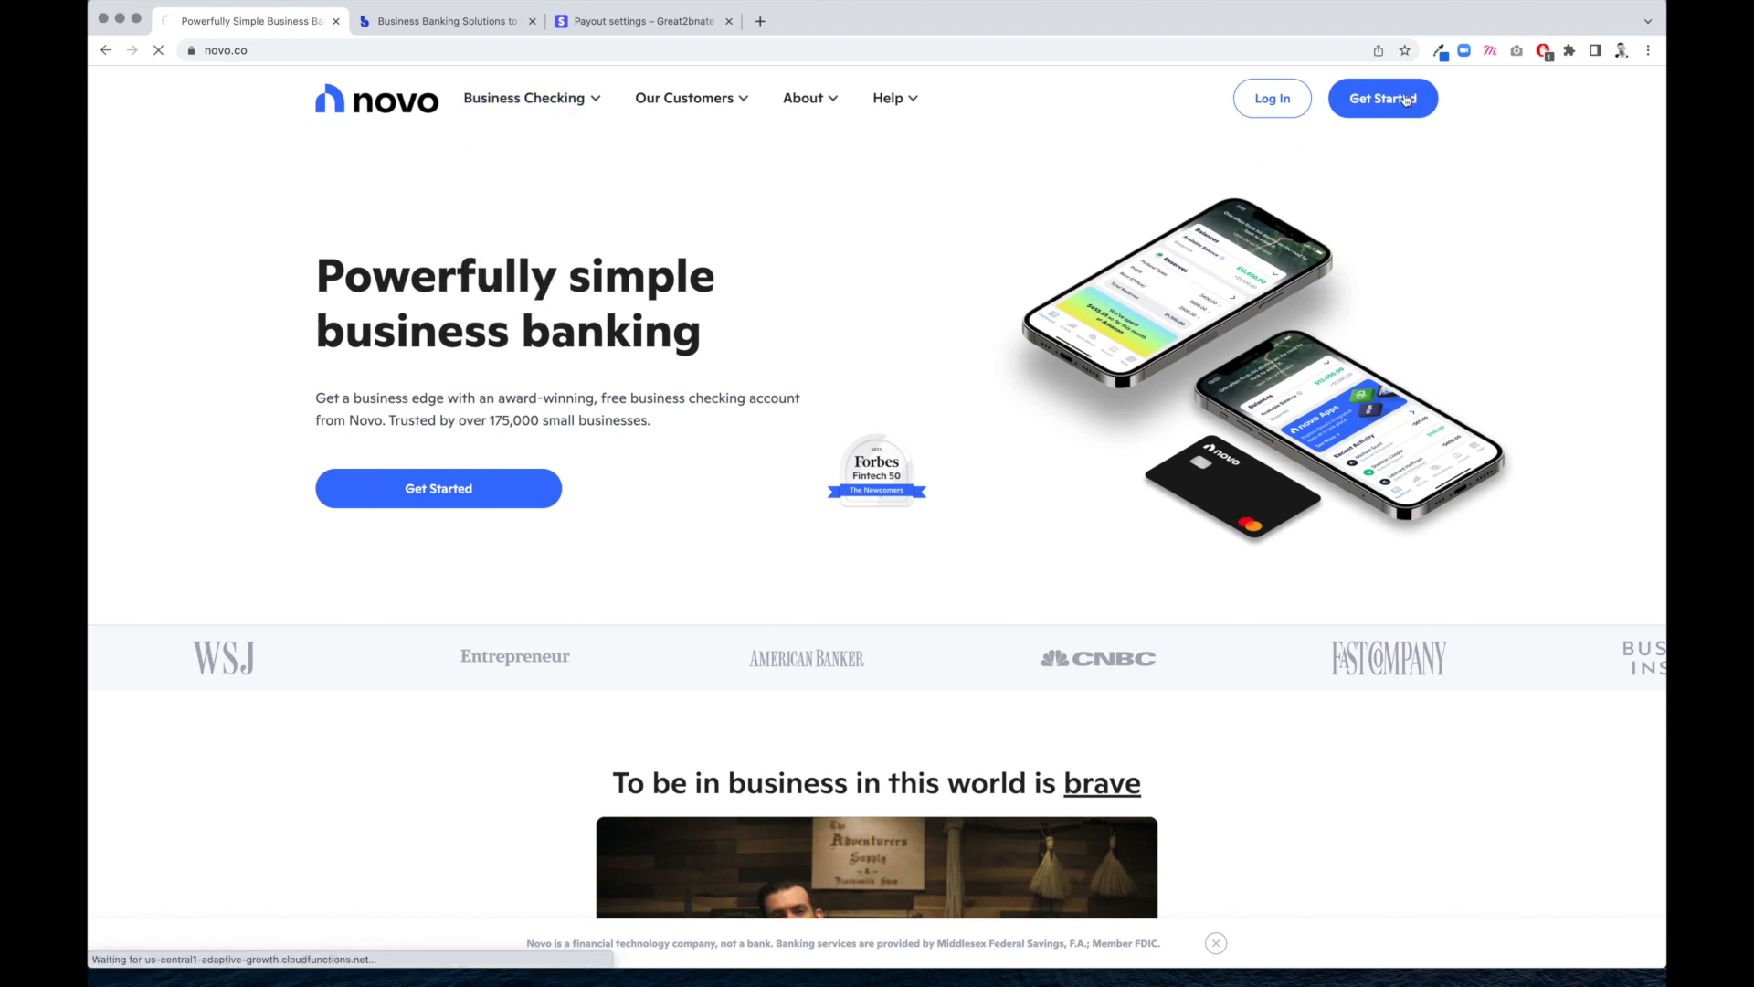
{"action": "left_click", "coordinate": [1381, 99]}
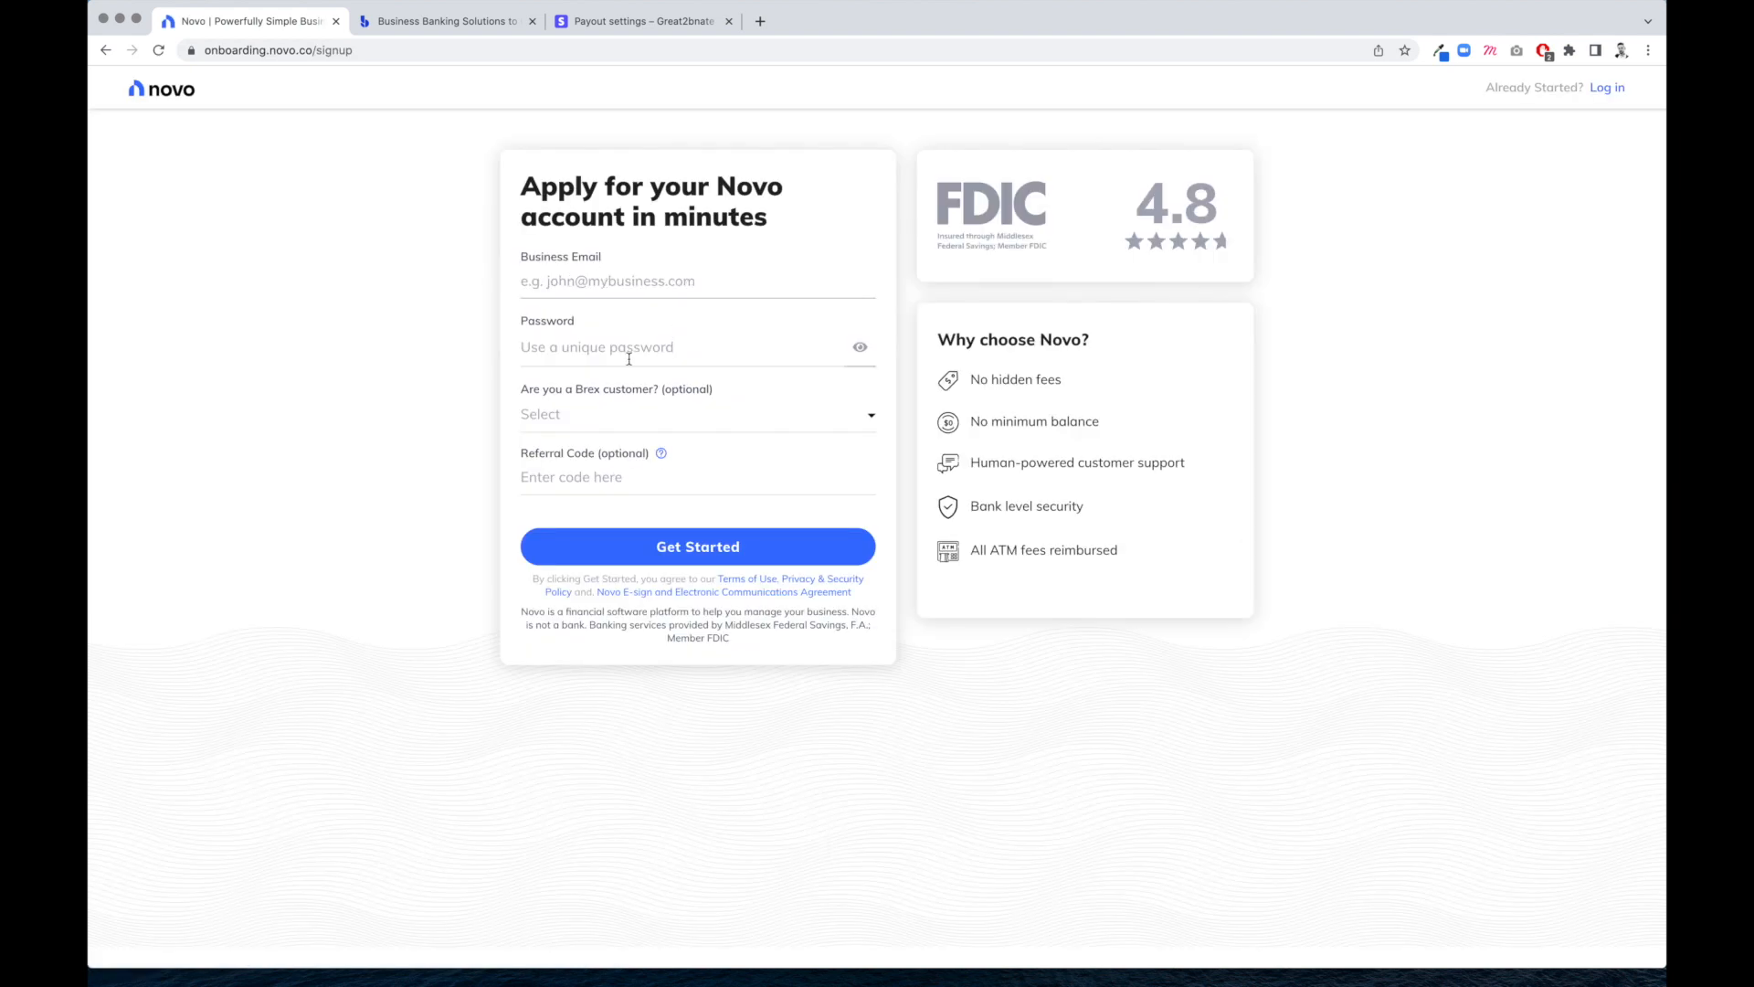
Log in to Novo with saved credentials and complete two-factor verification to reach the dashboard
{"action": "left_click", "coordinate": [696, 415]}
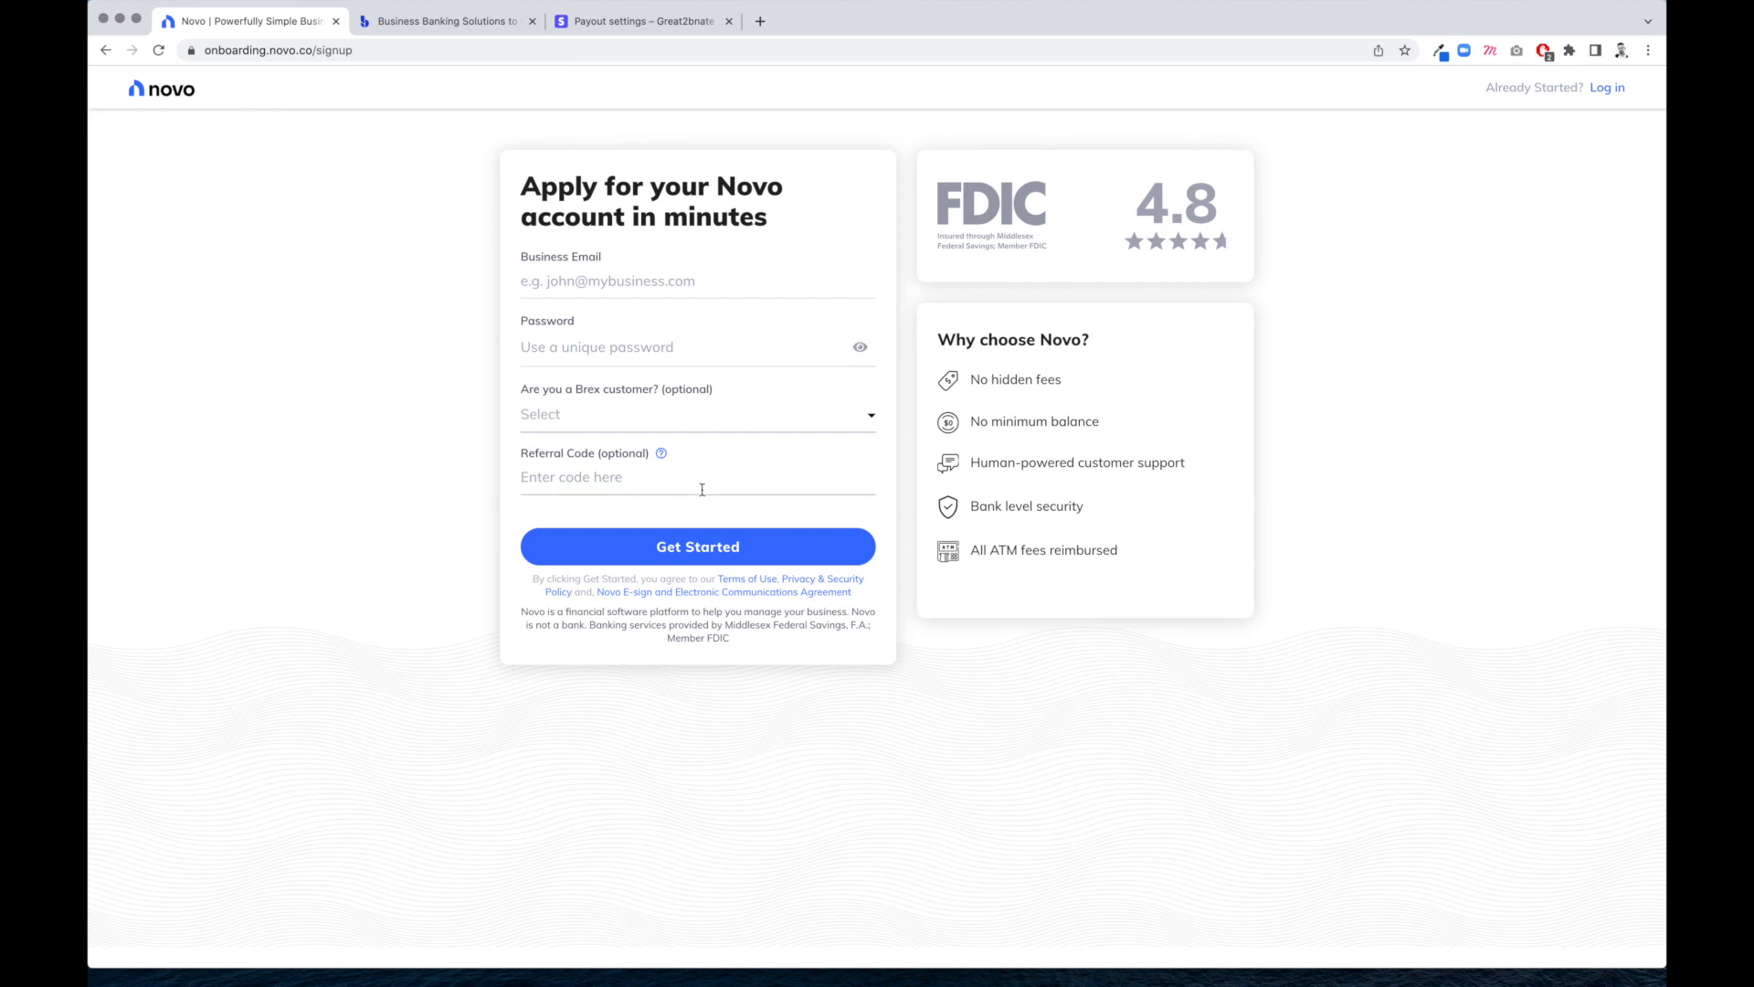
{"action": "left_click", "coordinate": [696, 477]}
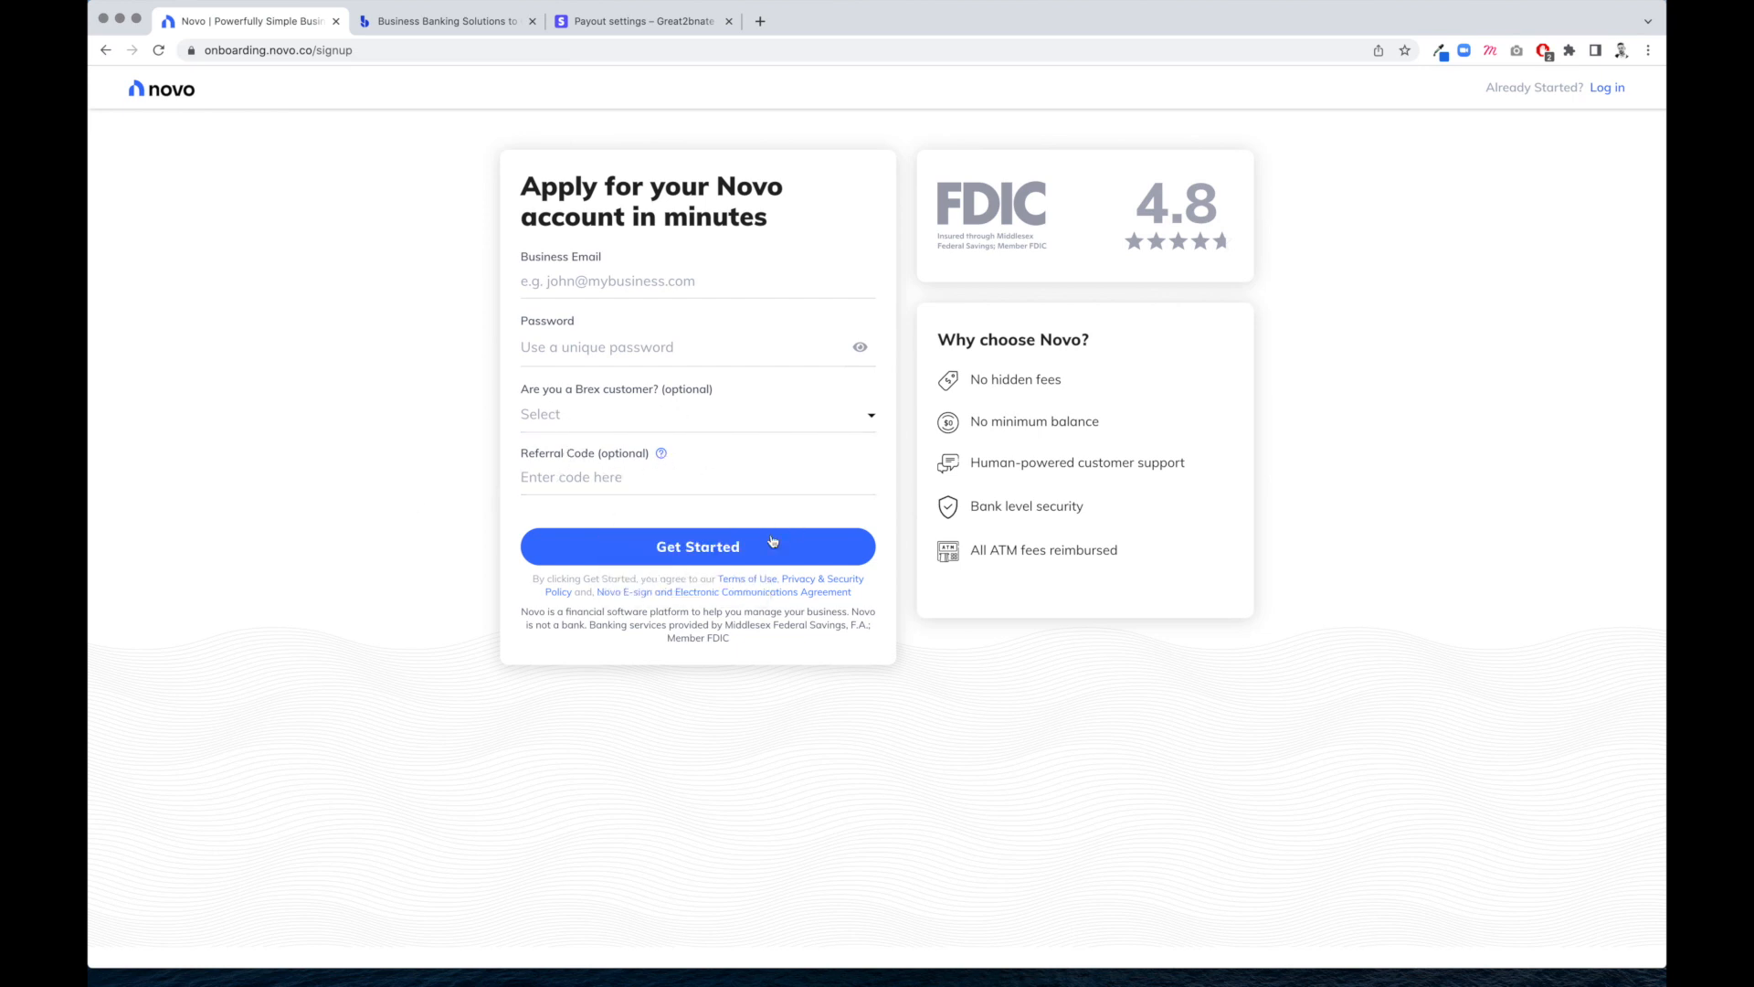
{"action": "left_click", "coordinate": [1606, 88]}
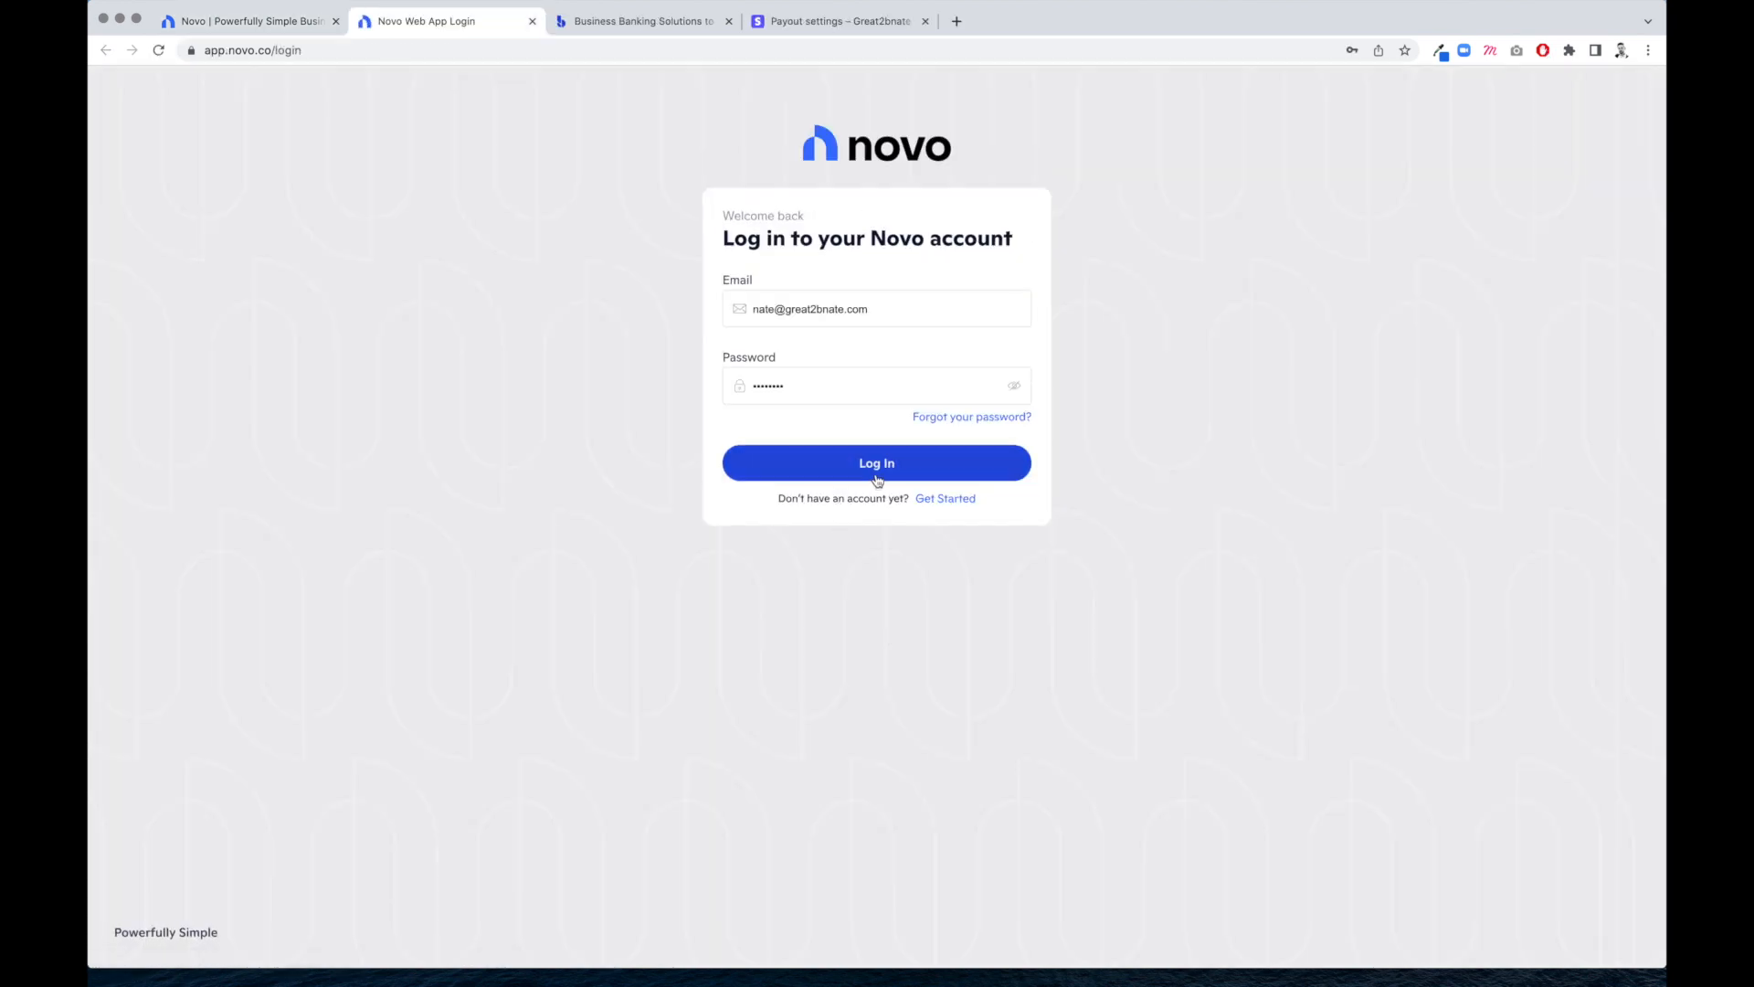
{"action": "left_click", "coordinate": [875, 462]}
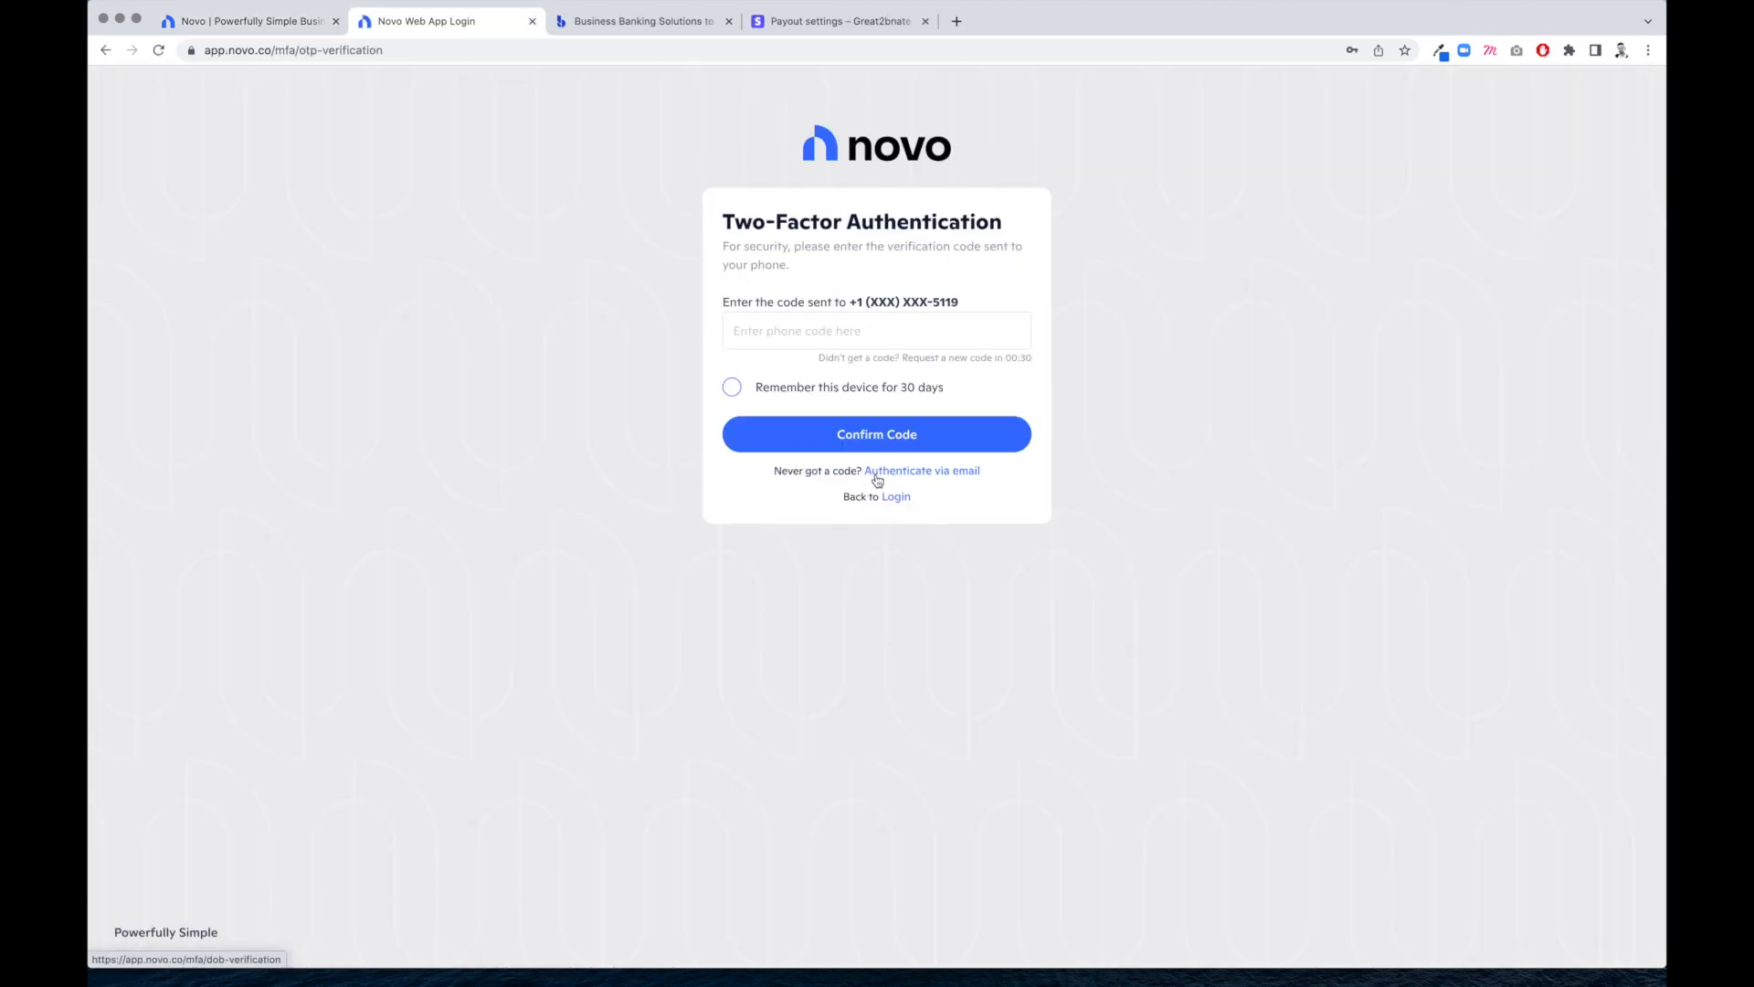
{"action": "left_click", "coordinate": [875, 435]}
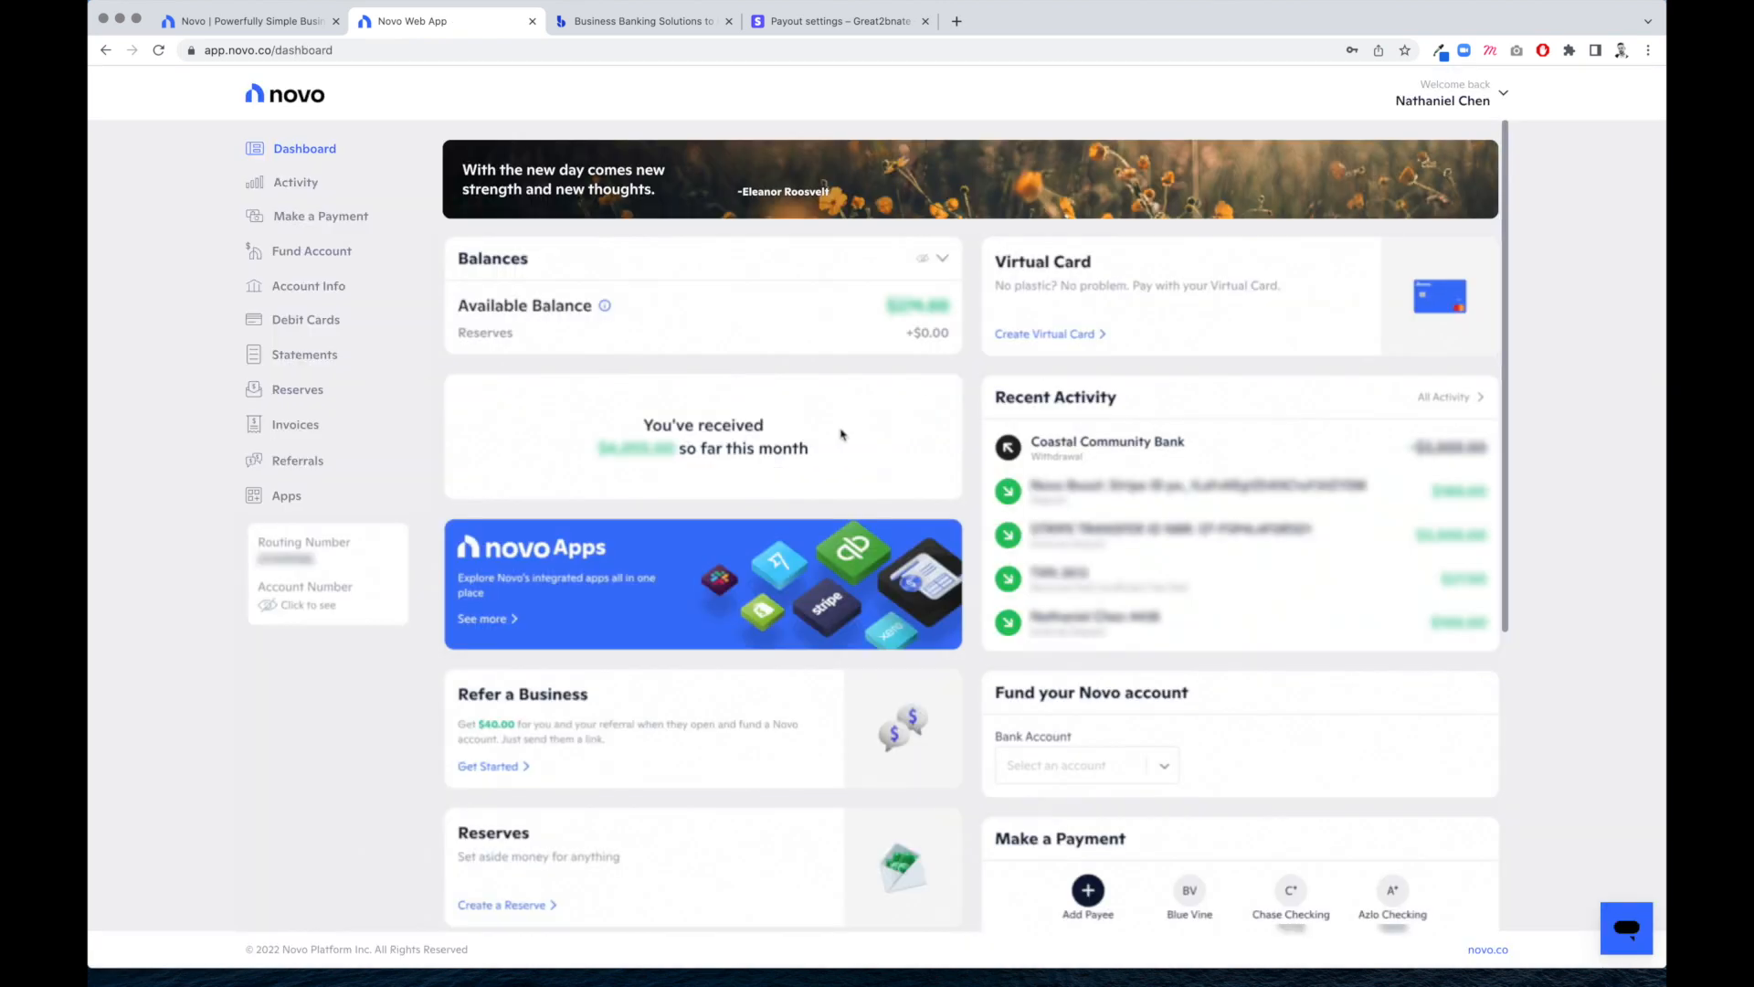
{"action": "mouse_move", "coordinate": [305, 148]}
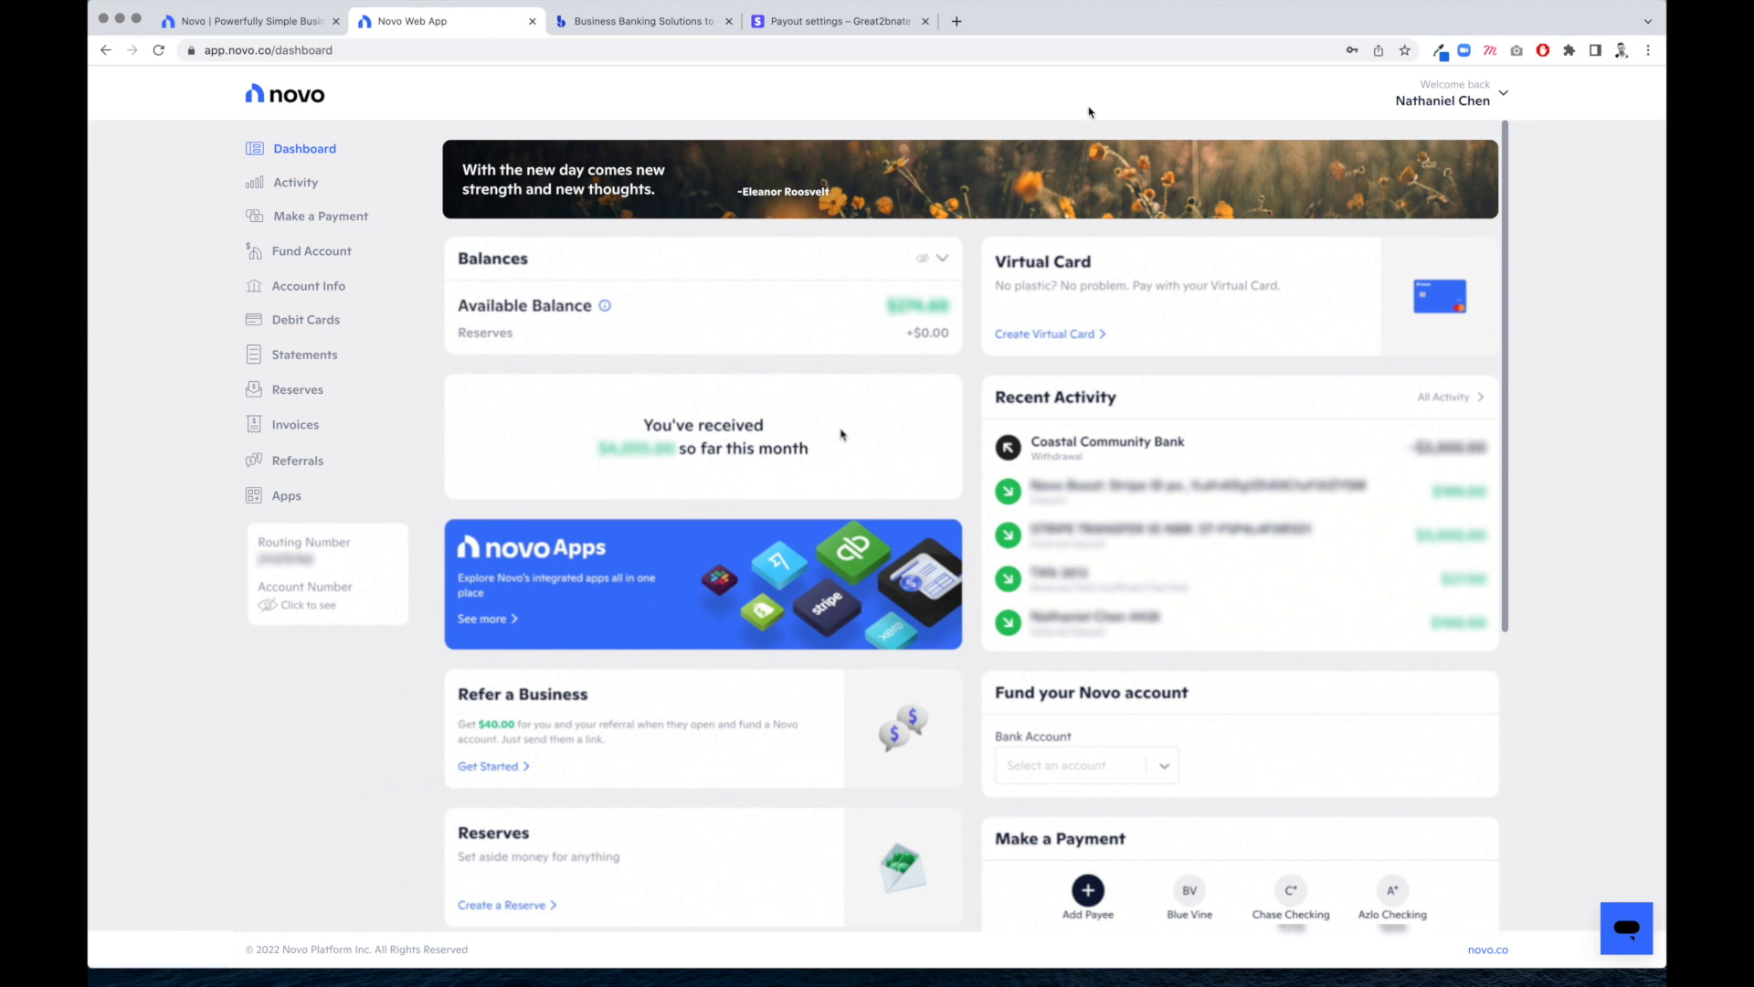
Go to Apps in the sidebar to view the Discover apps marketplace
{"action": "scroll", "scroll_direction": "down", "scroll_amount": 3}
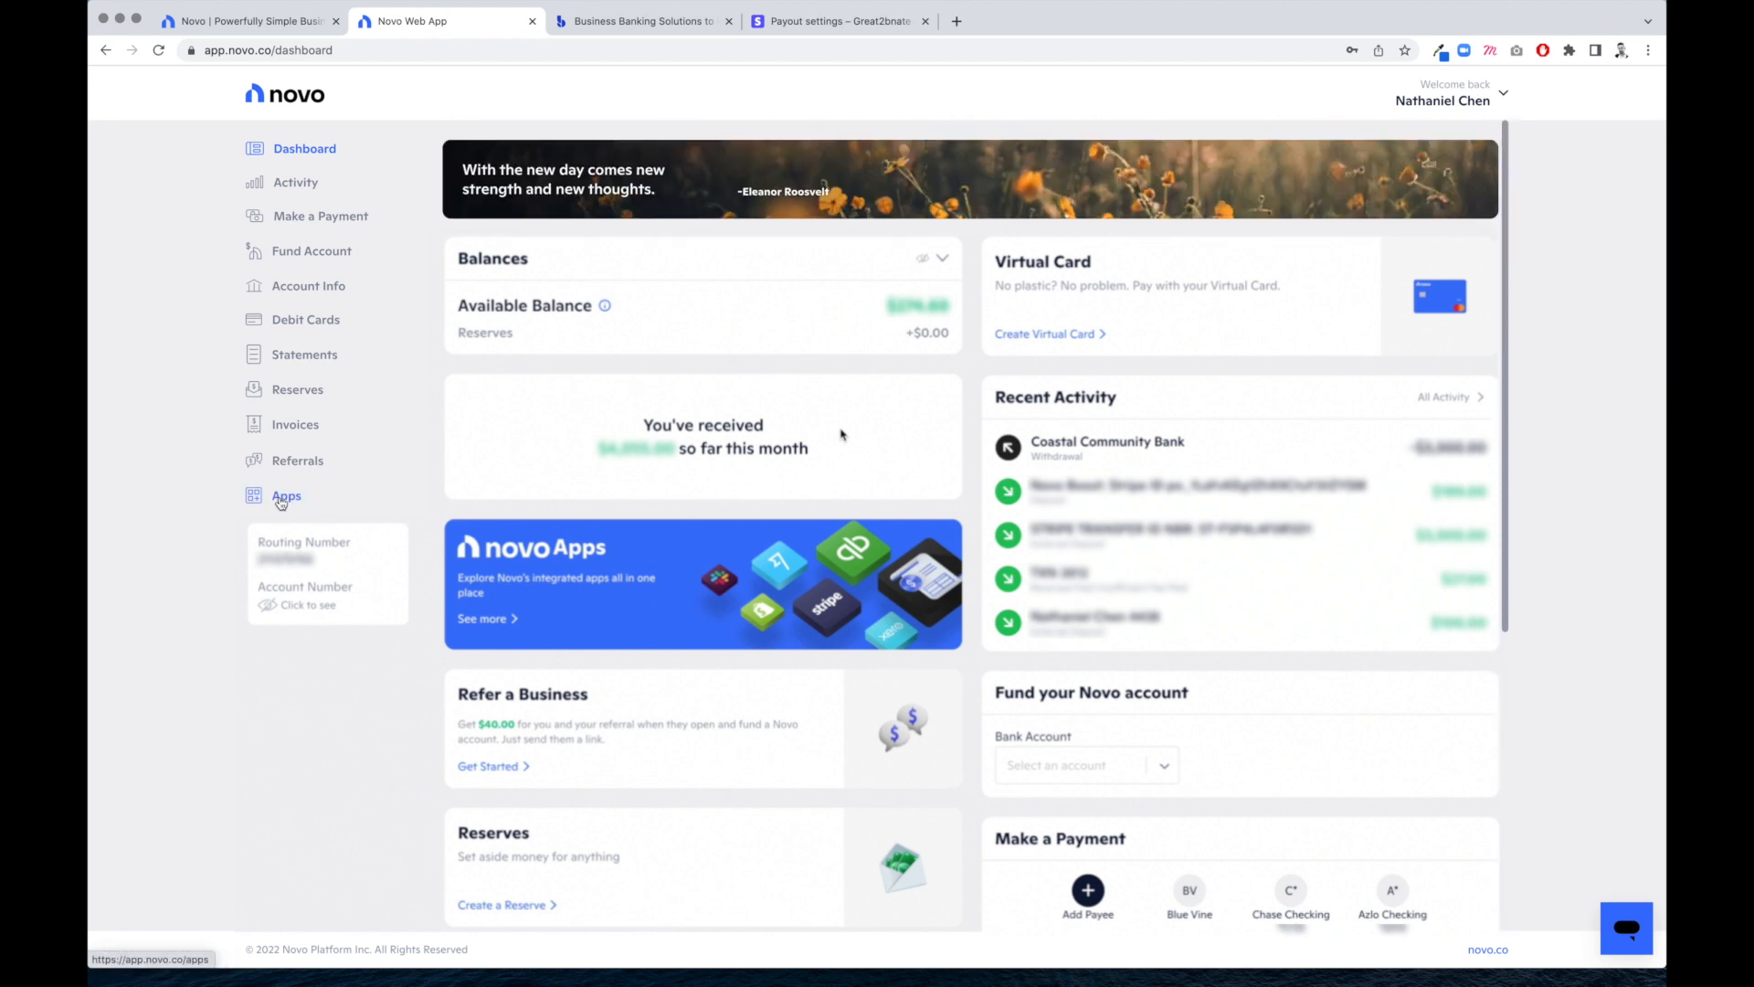
{"action": "left_click", "coordinate": [285, 495]}
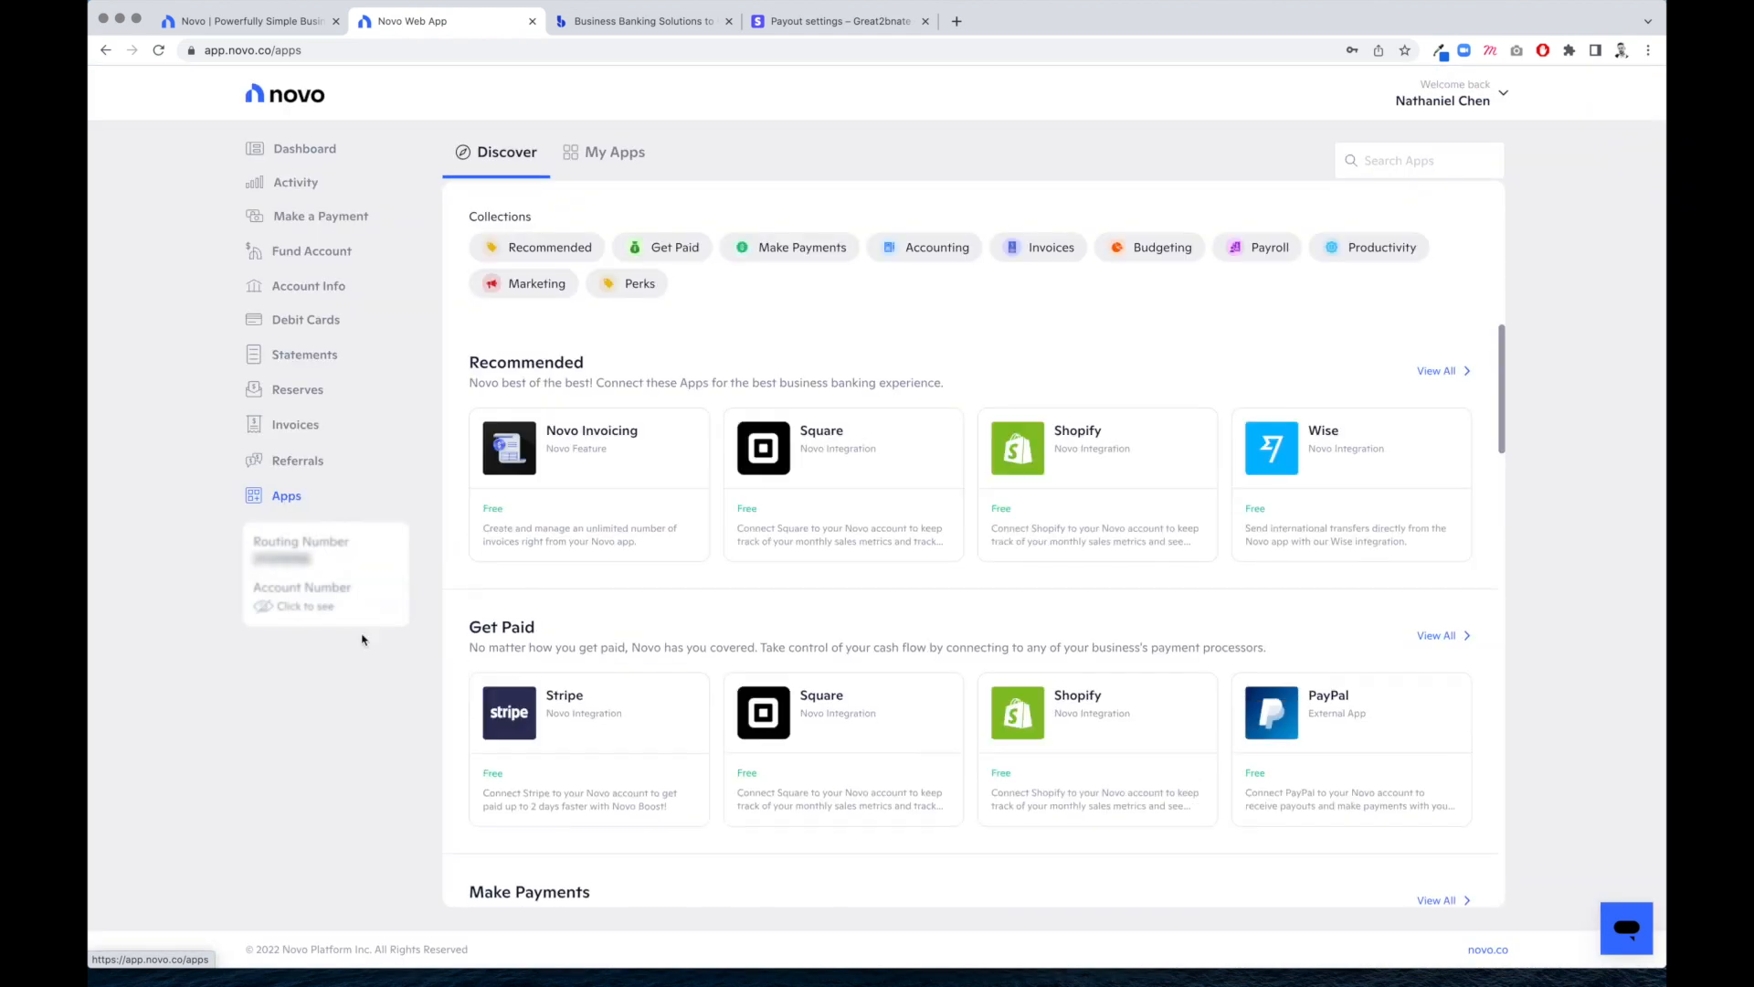
{"action": "mouse_move", "coordinate": [612, 446]}
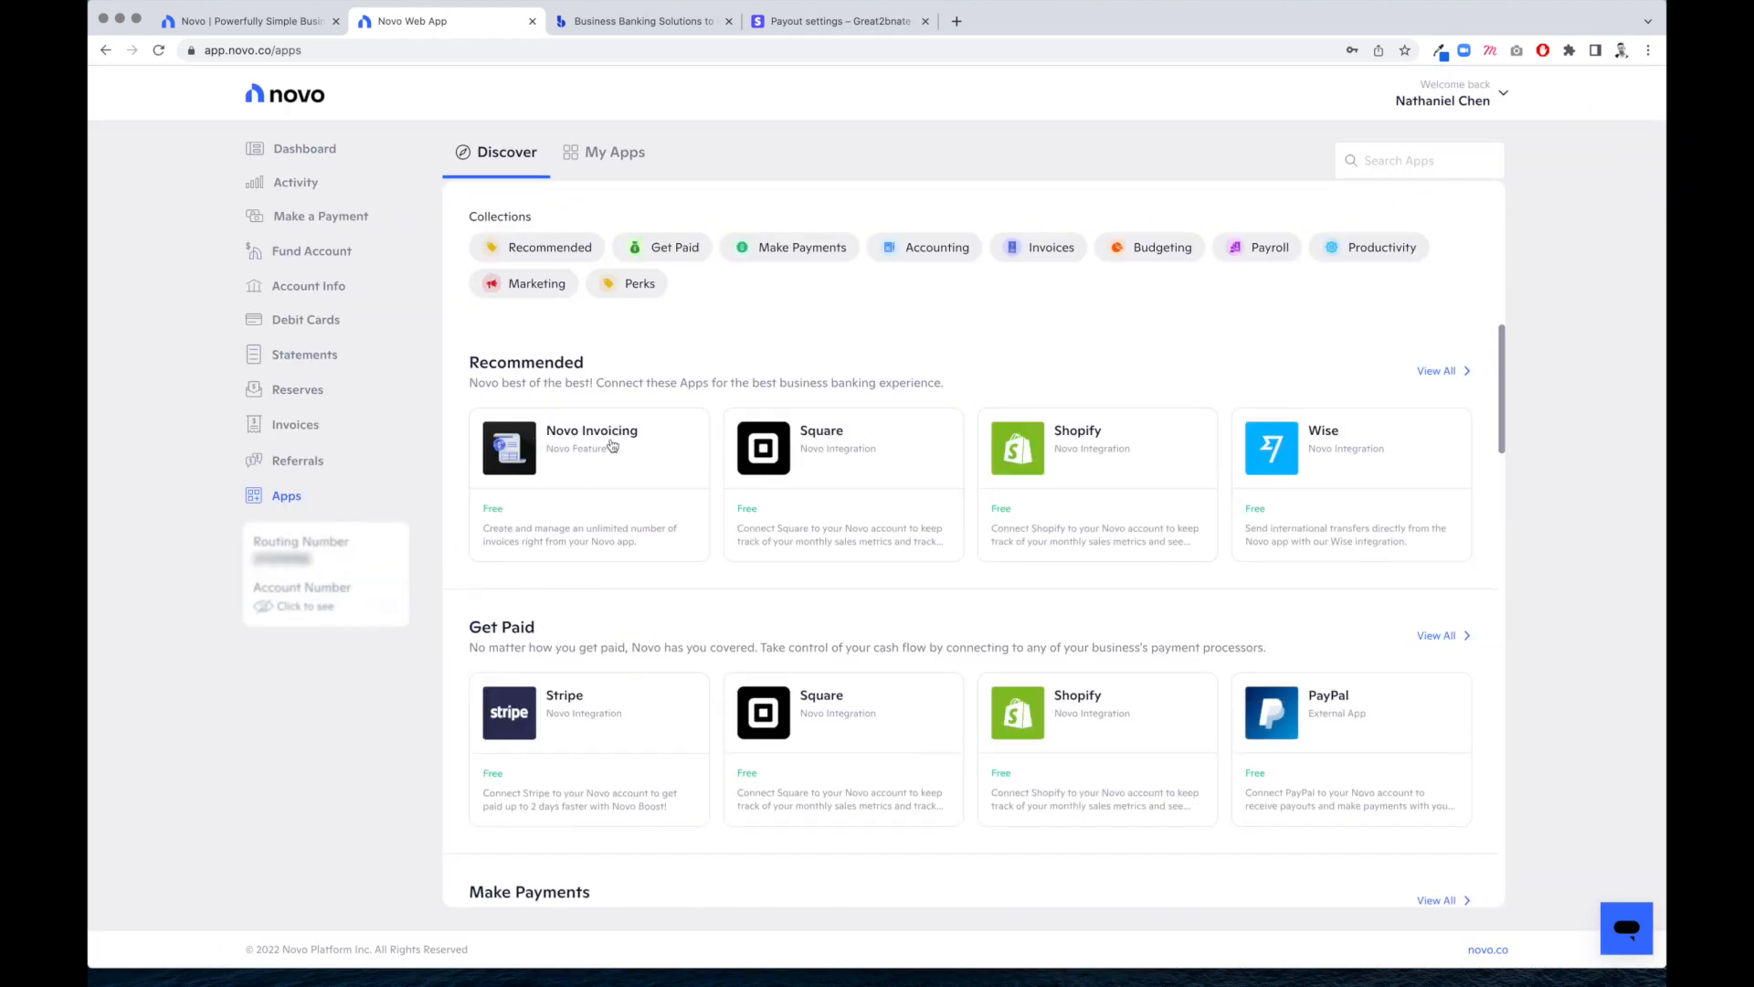
{"action": "mouse_move", "coordinate": [643, 482]}
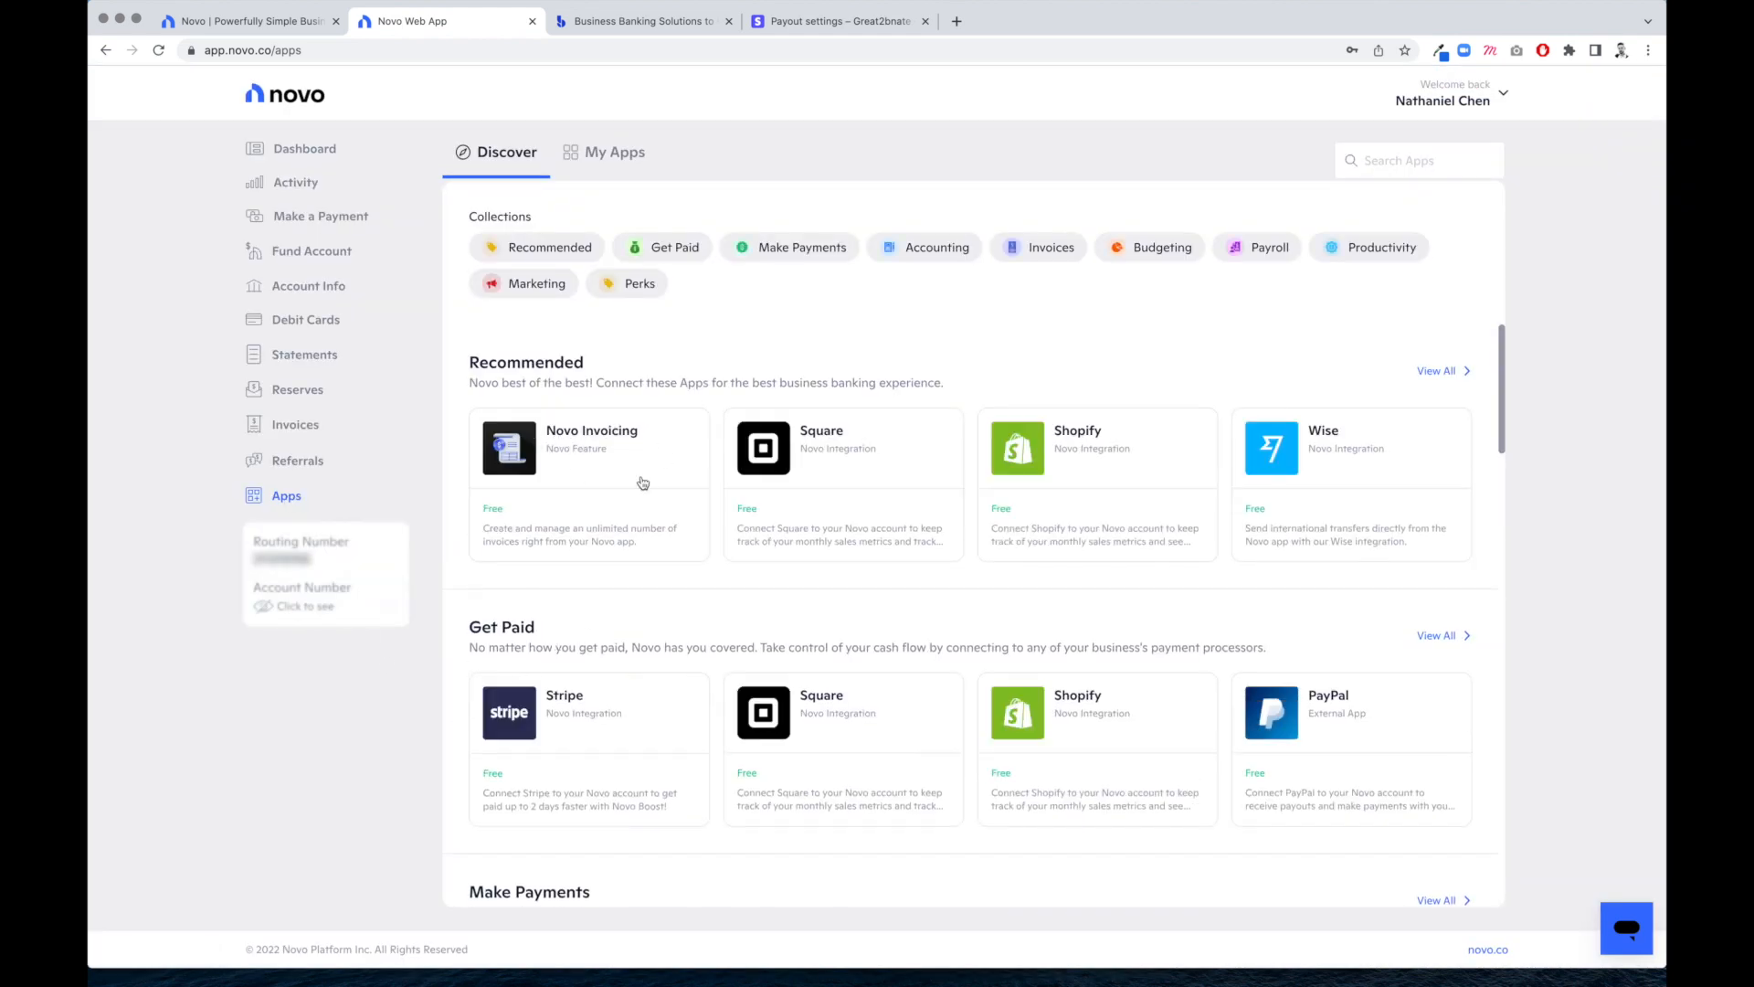
{"action": "mouse_move", "coordinate": [567, 517]}
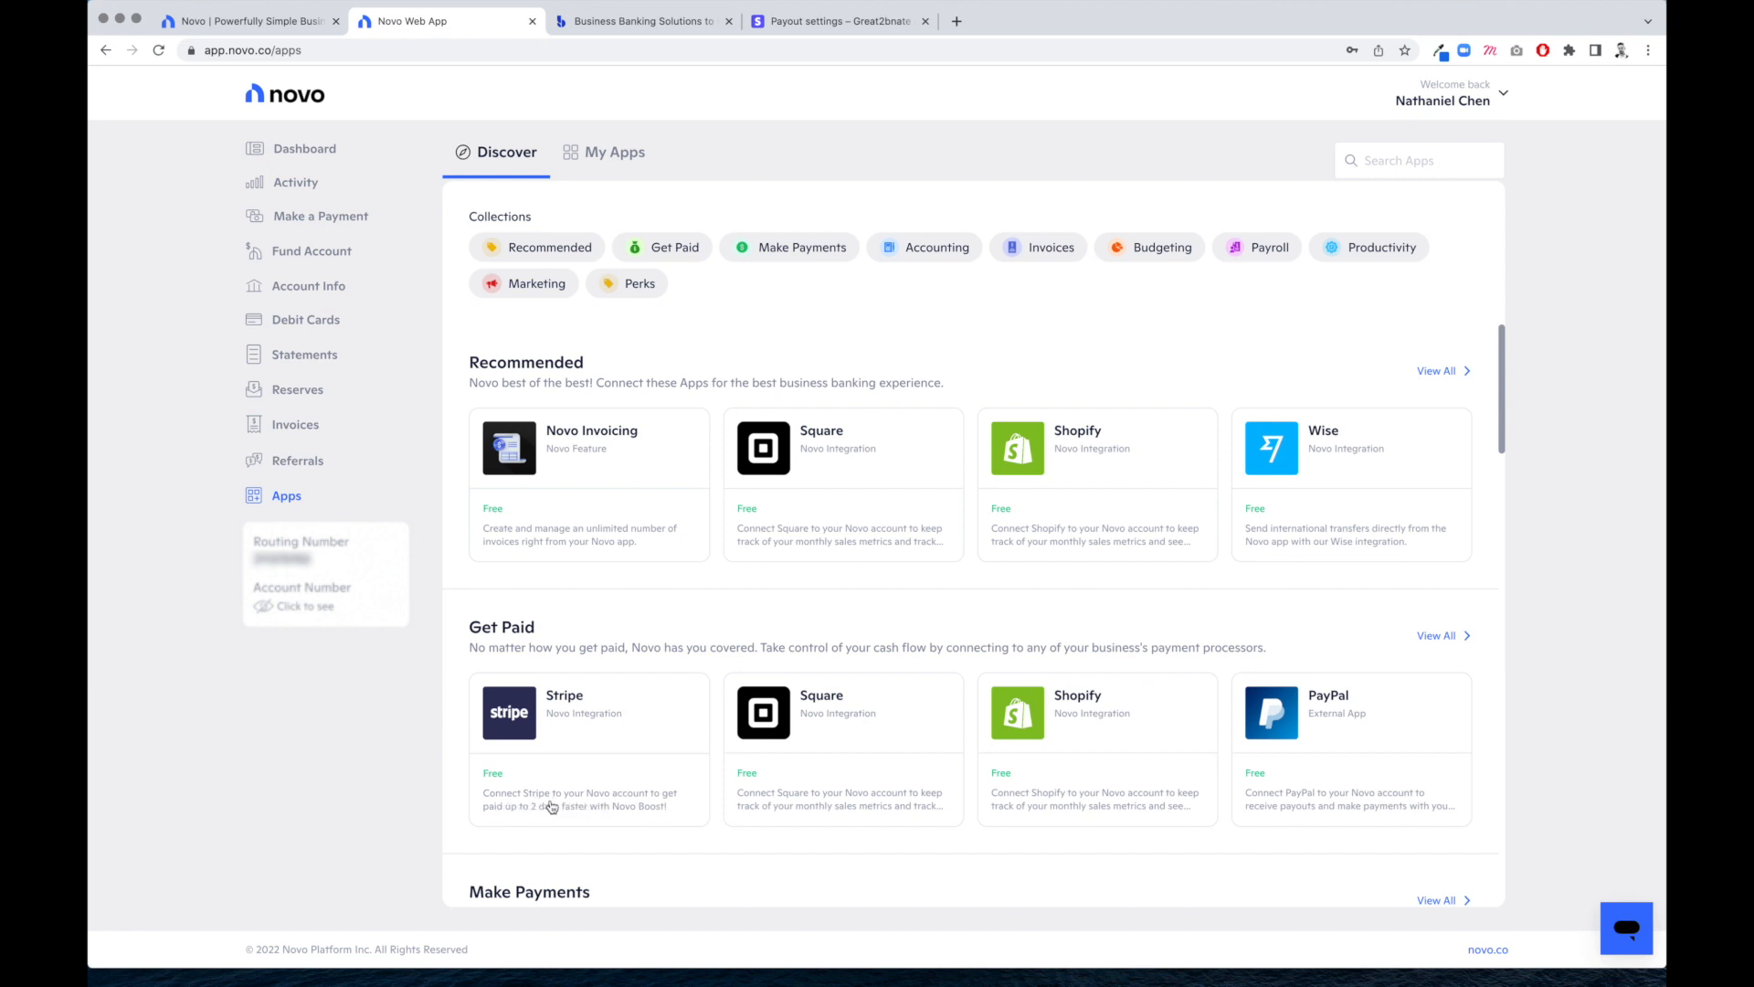
{"action": "mouse_move", "coordinate": [645, 824]}
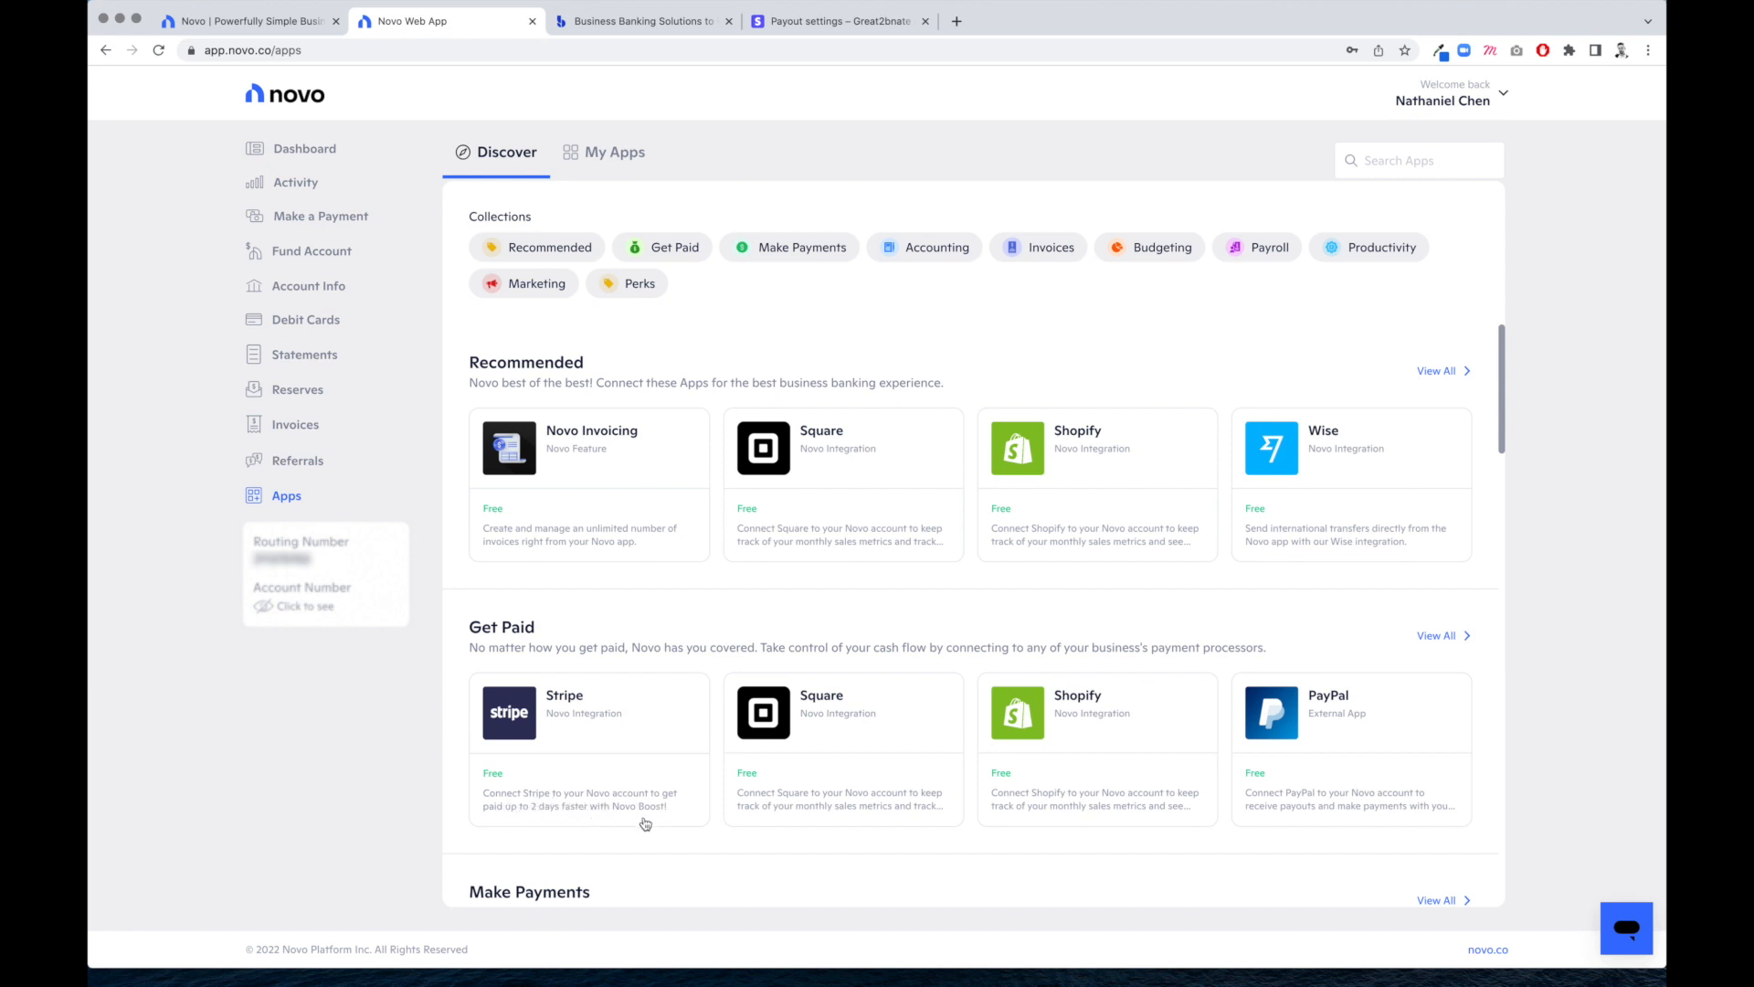
Scroll to the Get Paid section and select the Stripe integration card
{"action": "scroll", "scroll_direction": "down", "scroll_amount": 3}
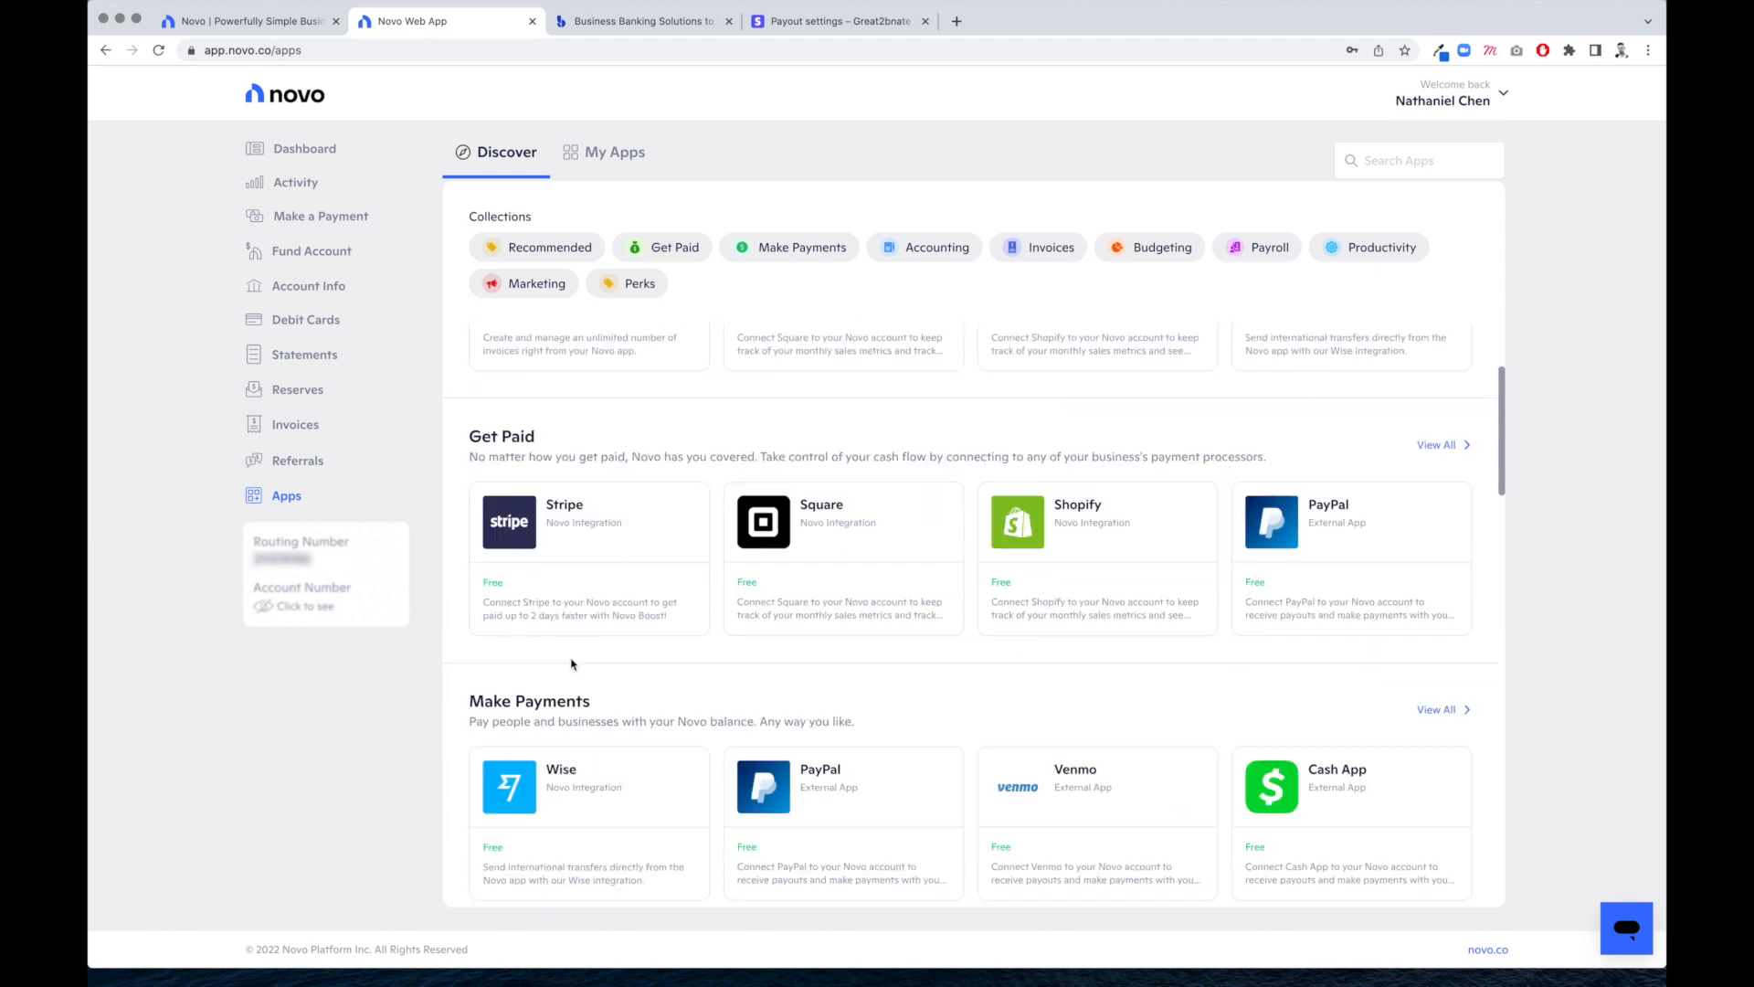
{"action": "left_click", "coordinate": [587, 556]}
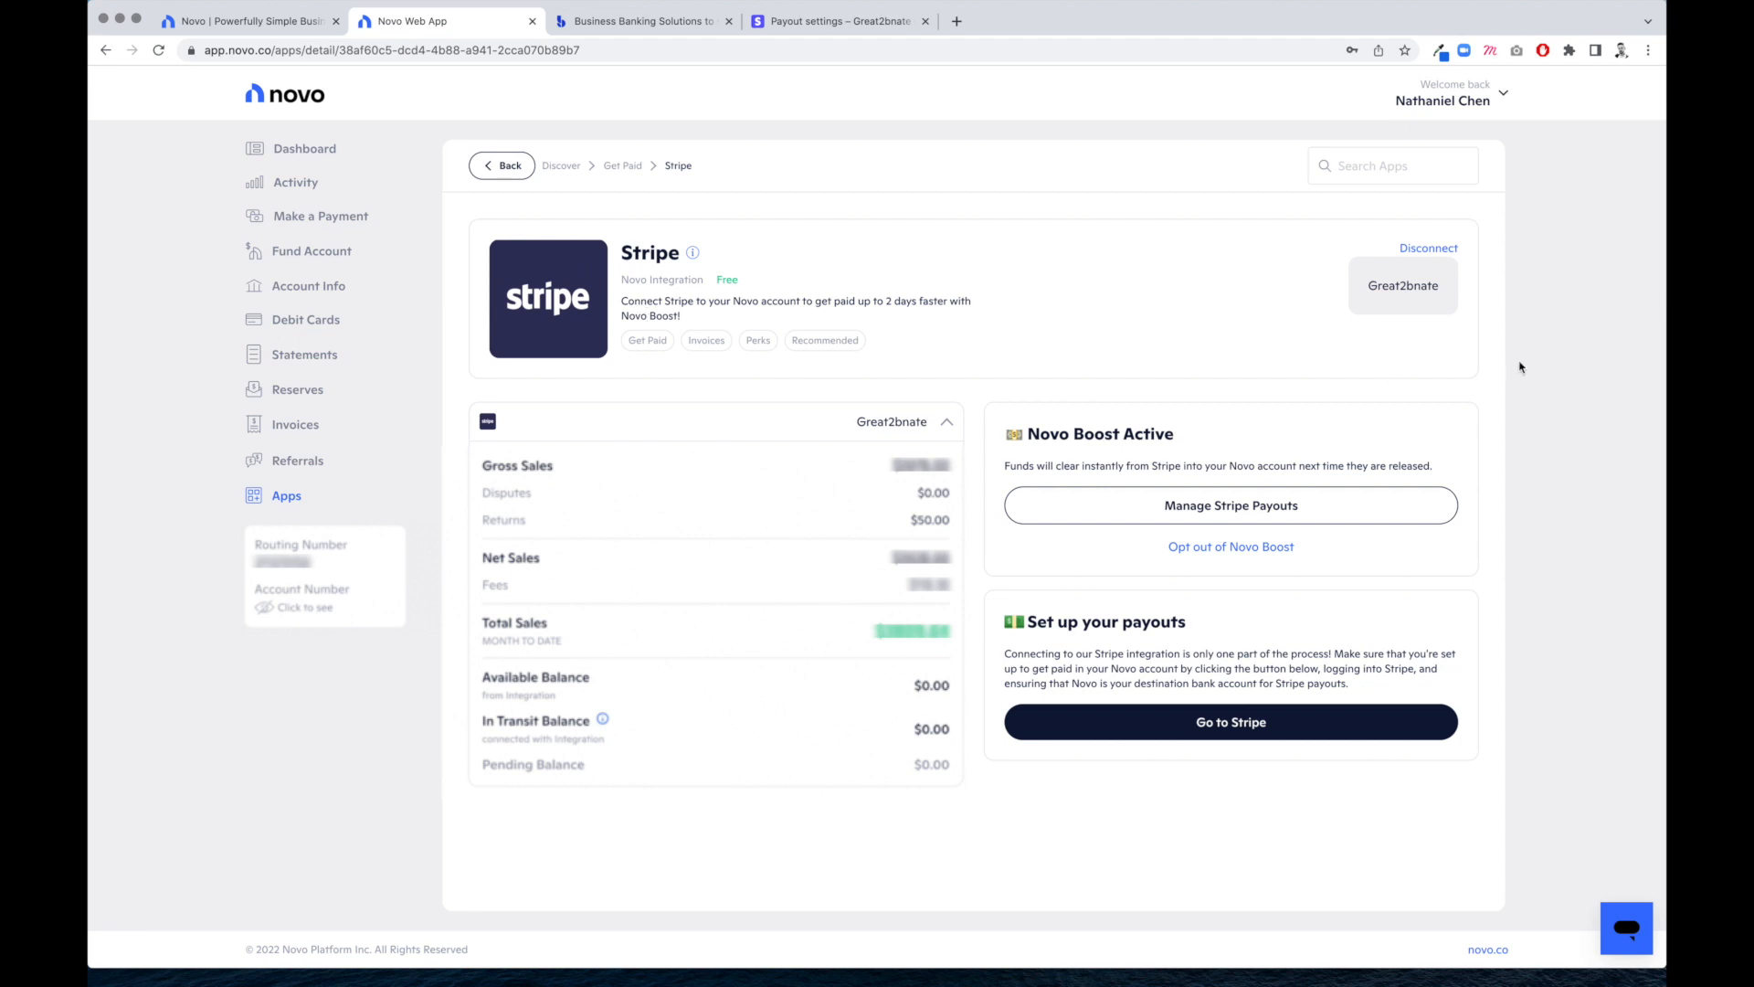
{"action": "mouse_move", "coordinate": [1255, 625]}
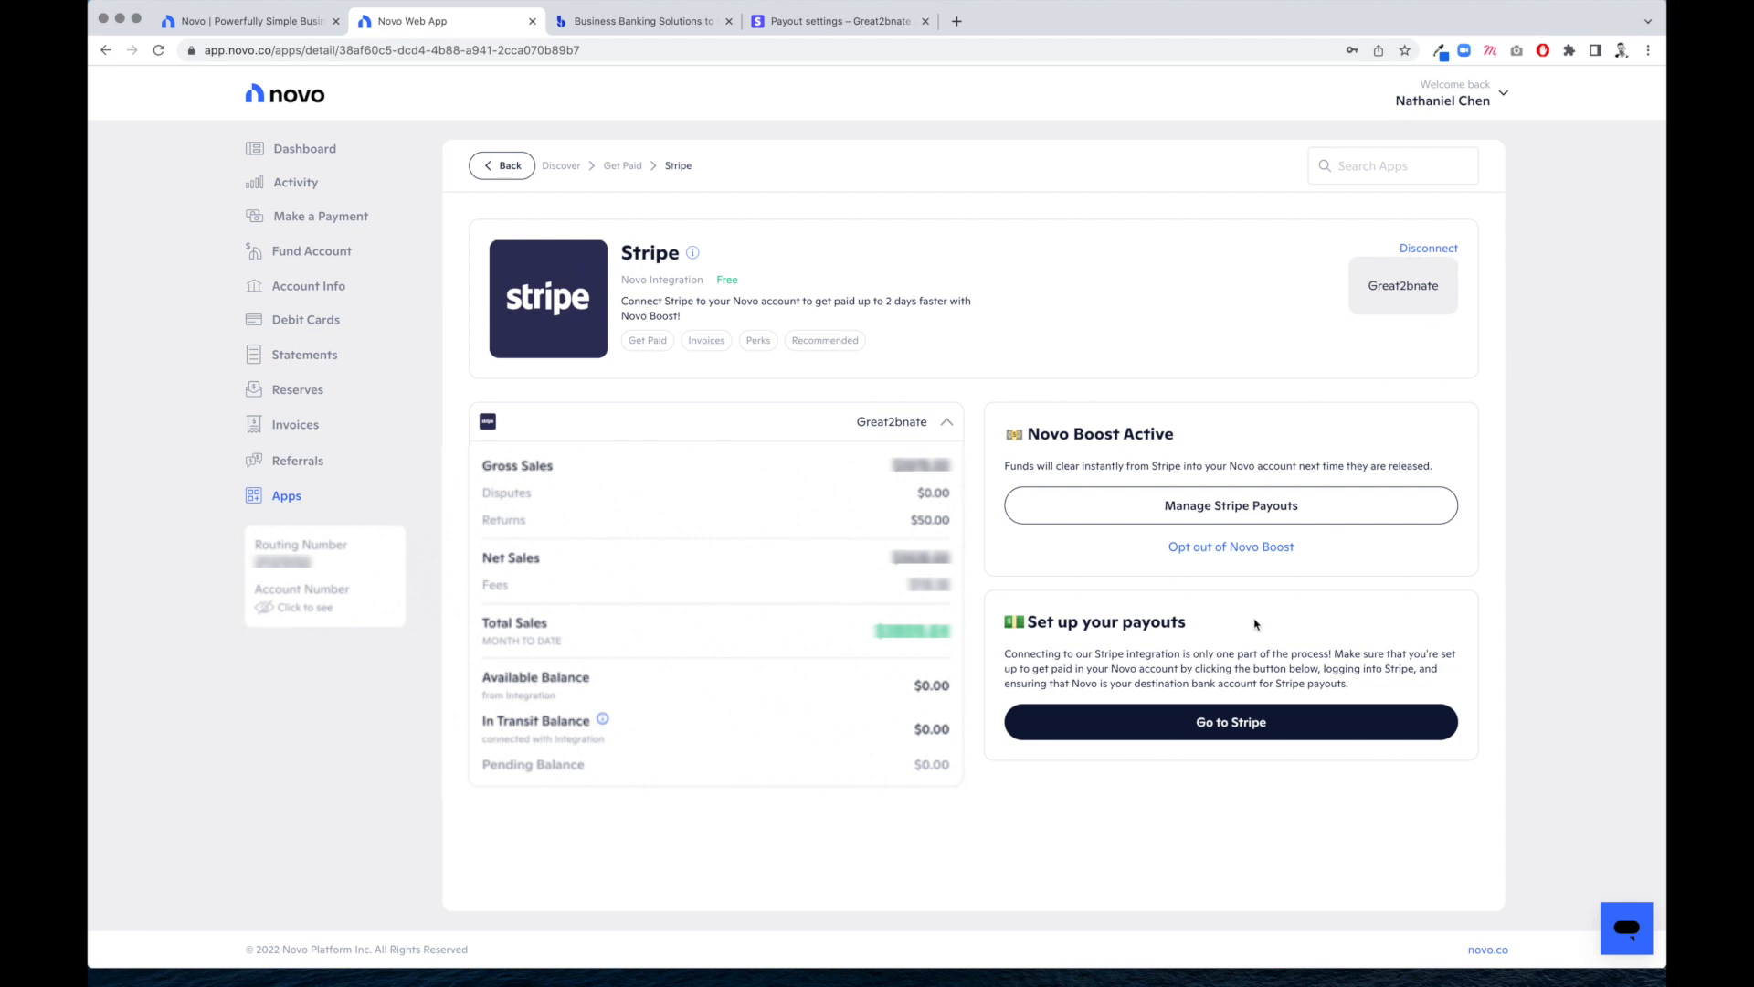
{"action": "mouse_move", "coordinate": [1263, 760]}
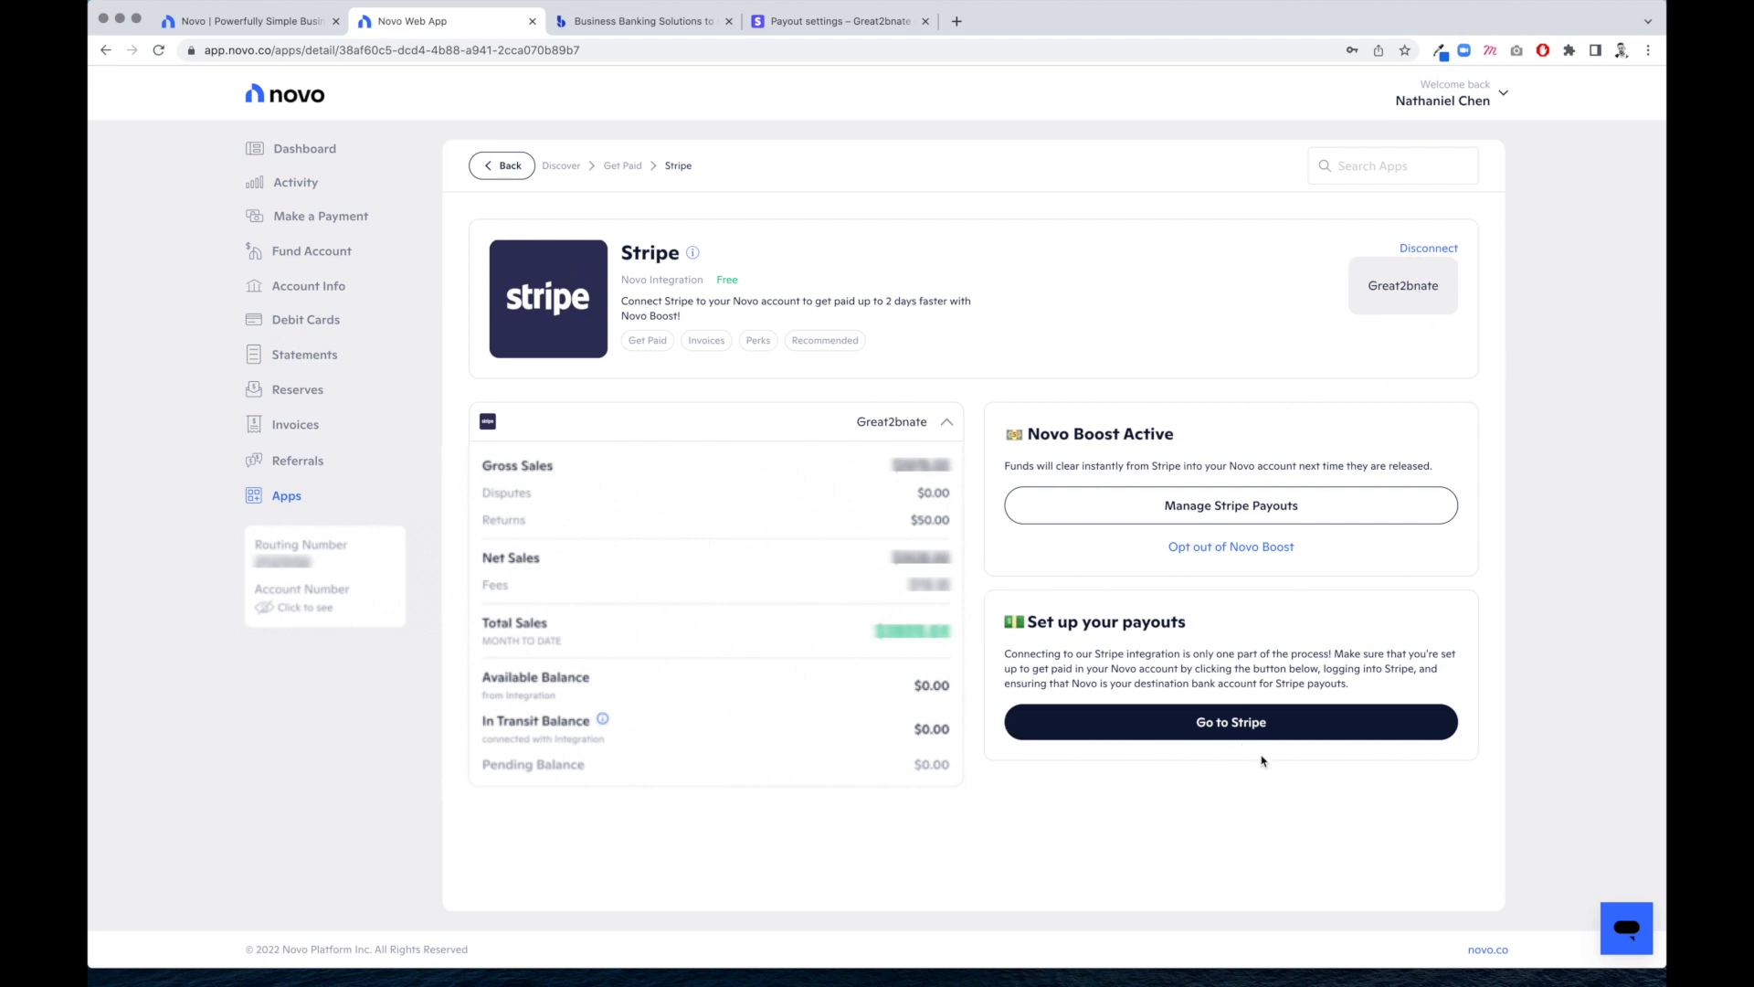
{"action": "mouse_move", "coordinate": [1186, 665]}
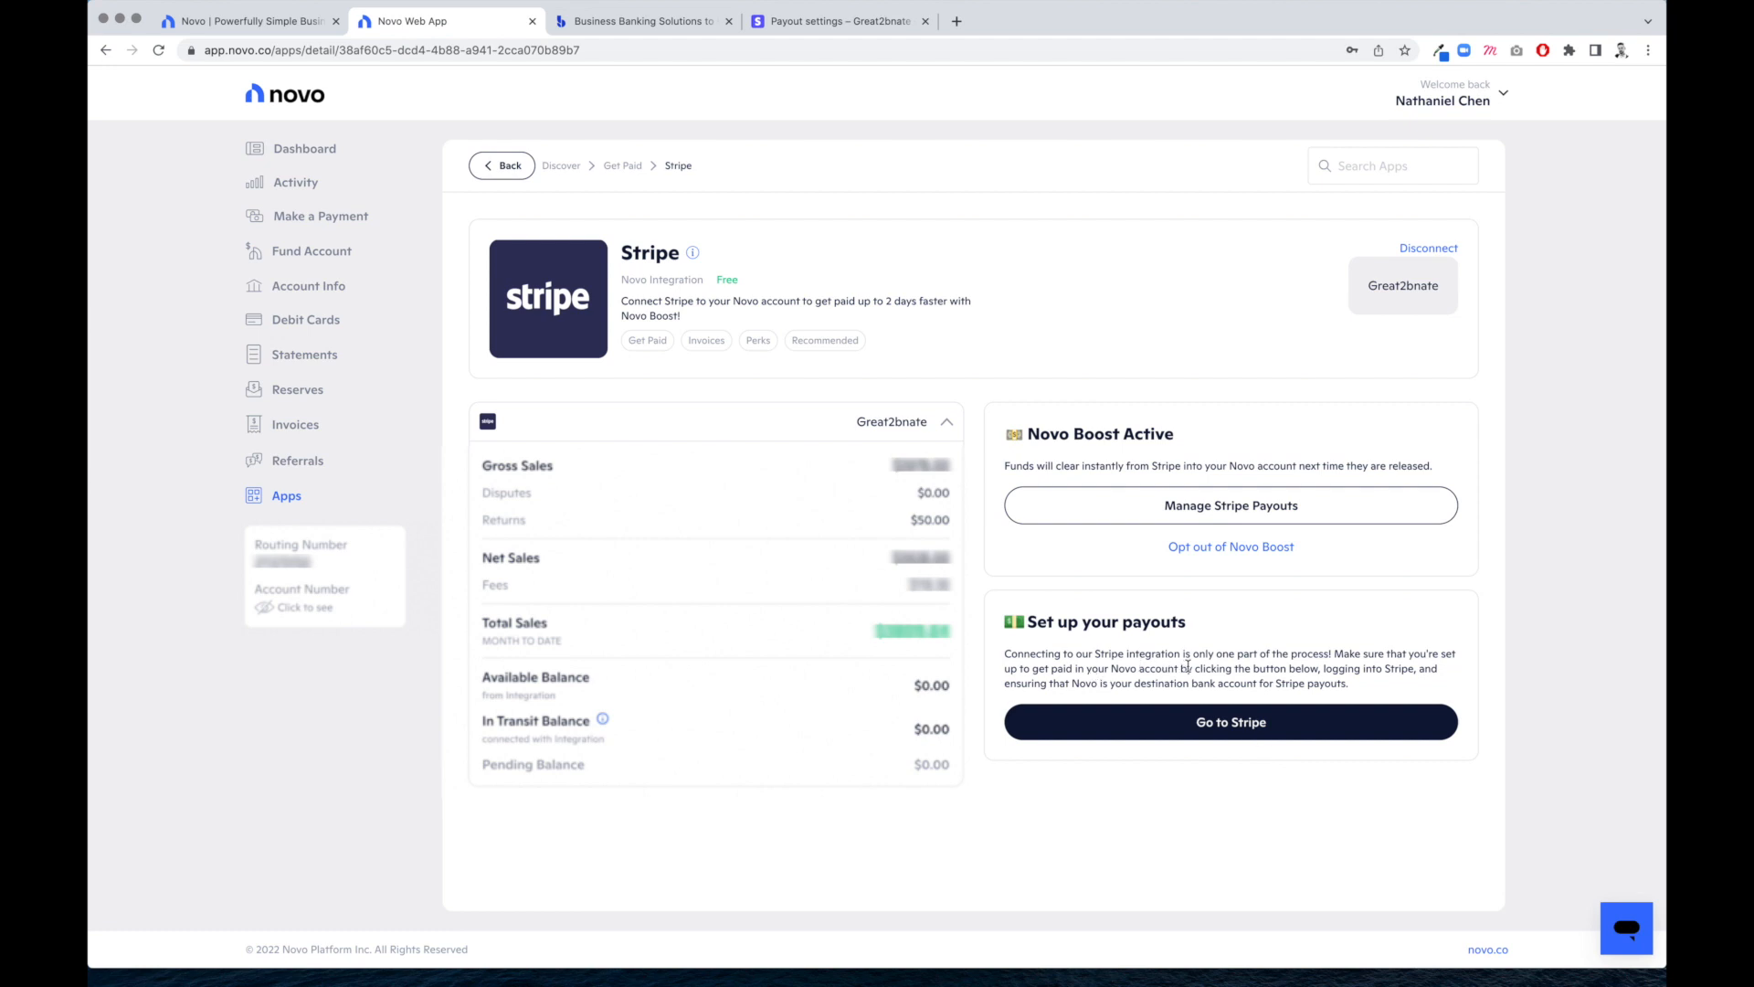
{"action": "mouse_move", "coordinate": [1421, 669]}
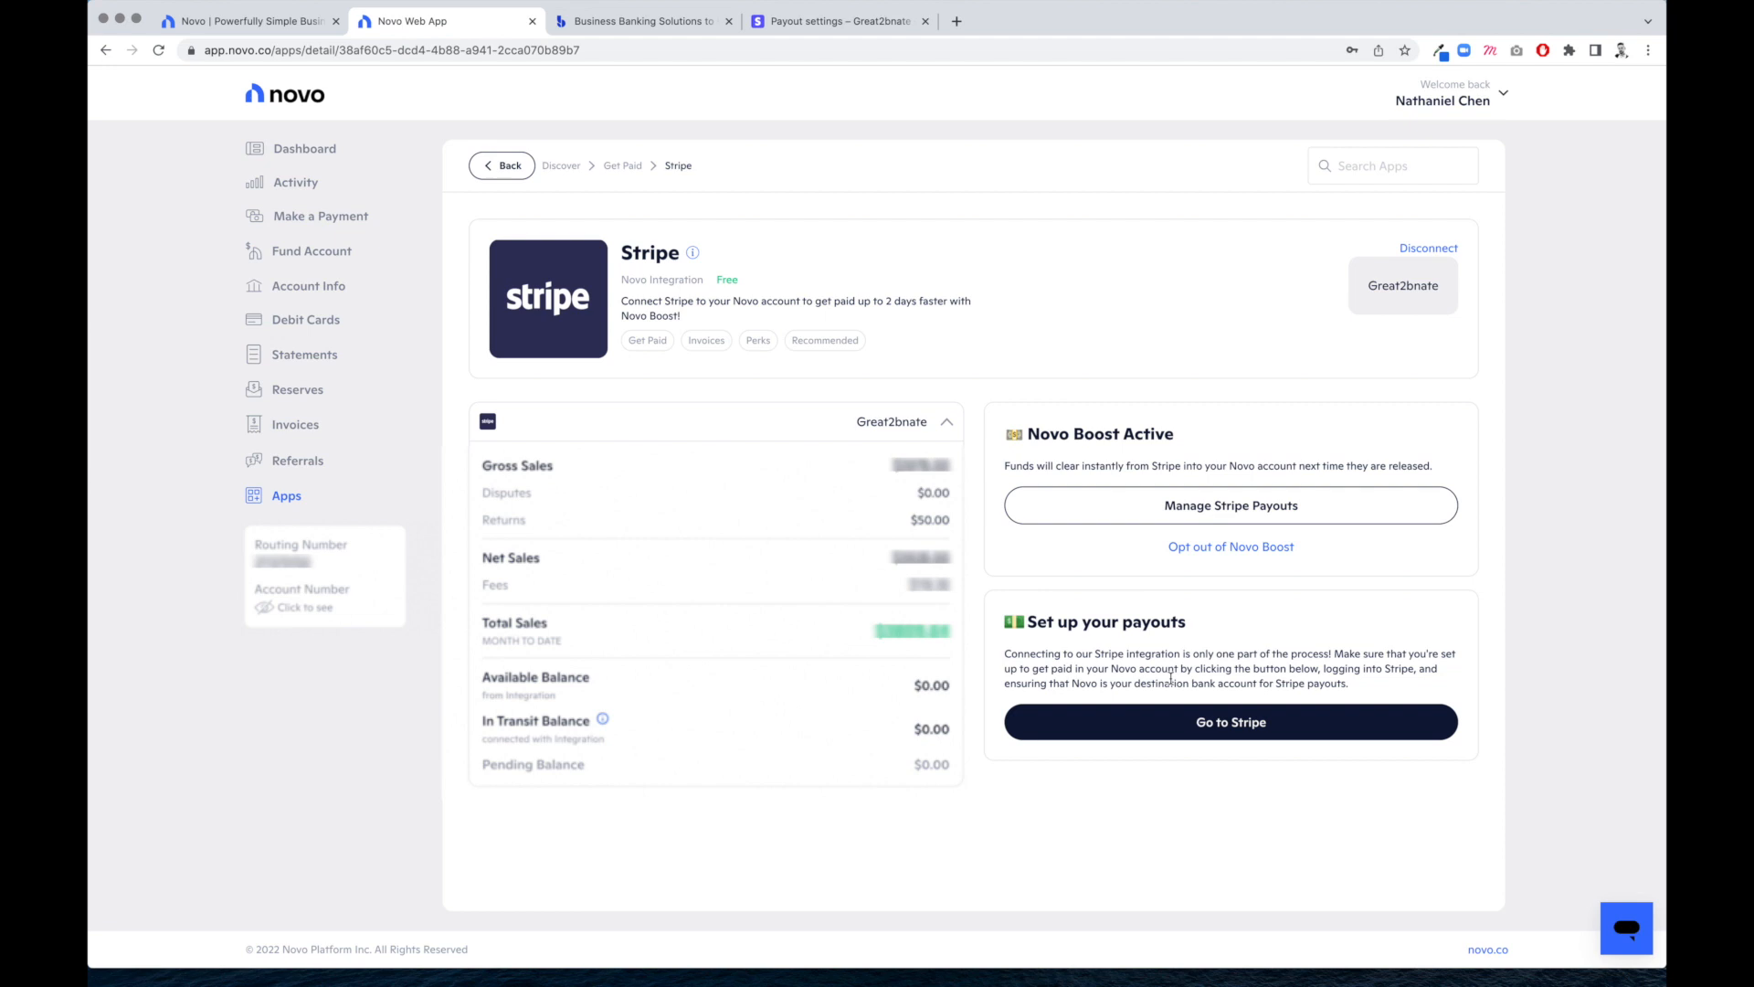
{"action": "mouse_move", "coordinate": [1371, 684]}
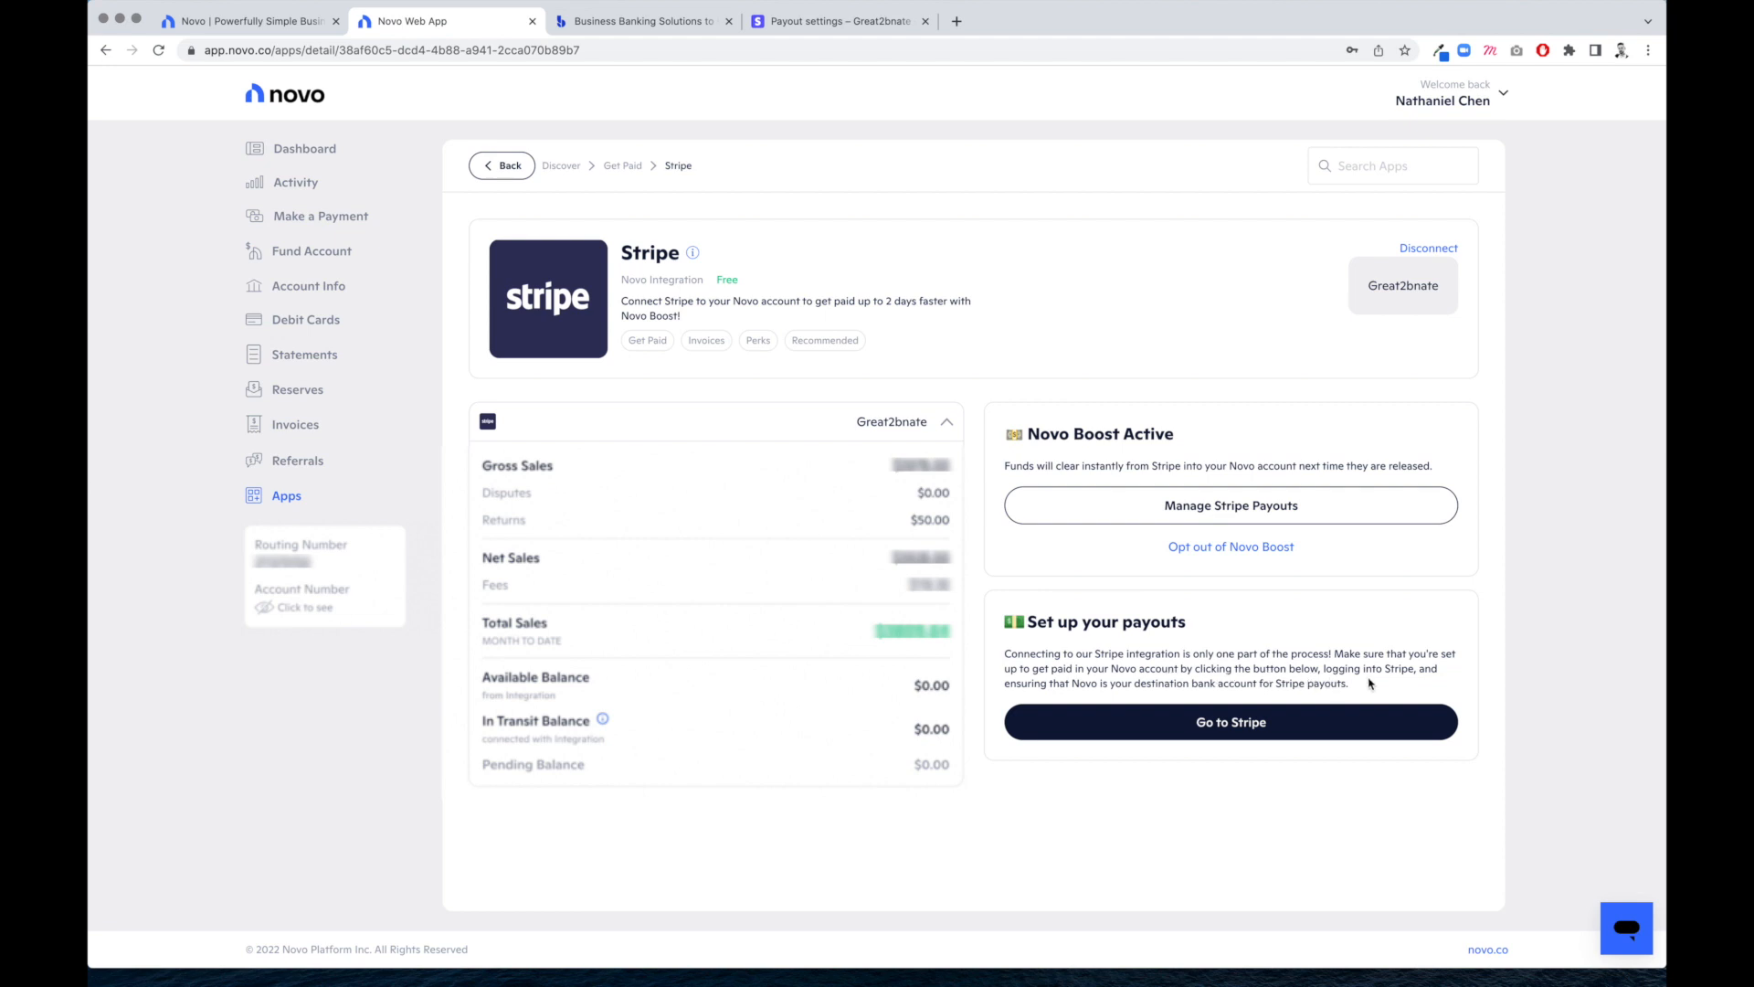
{"action": "mouse_move", "coordinate": [1225, 696]}
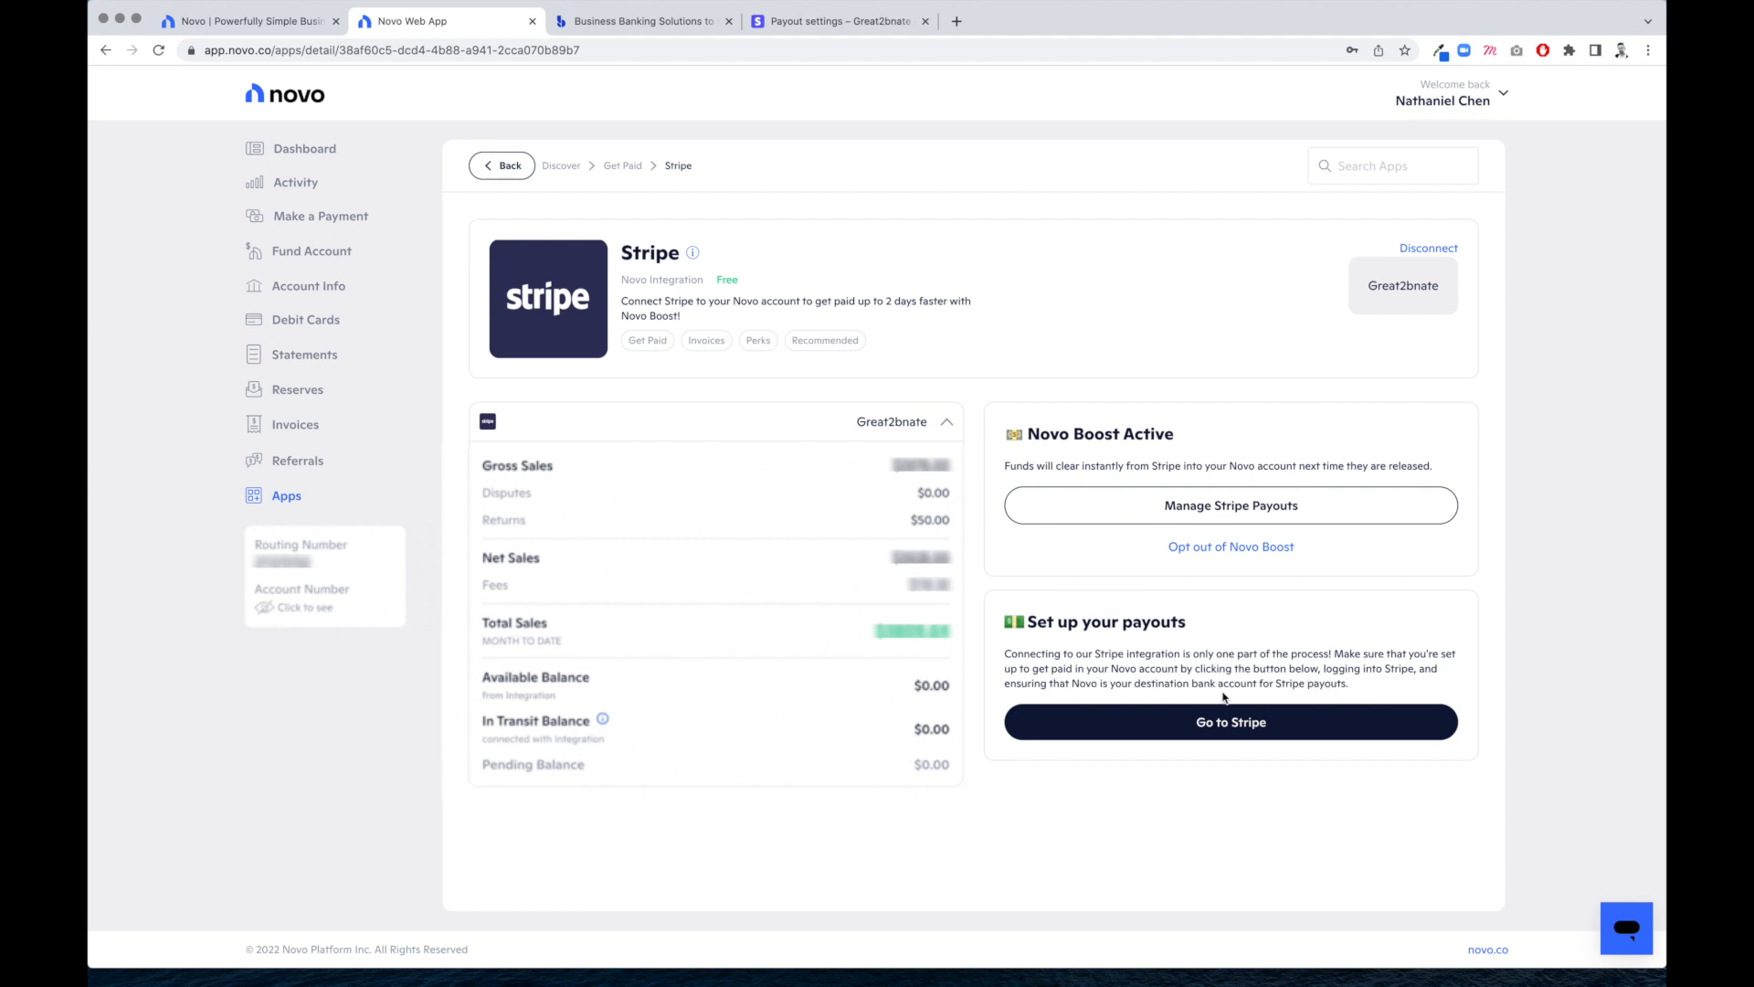
{"action": "mouse_move", "coordinate": [1350, 690]}
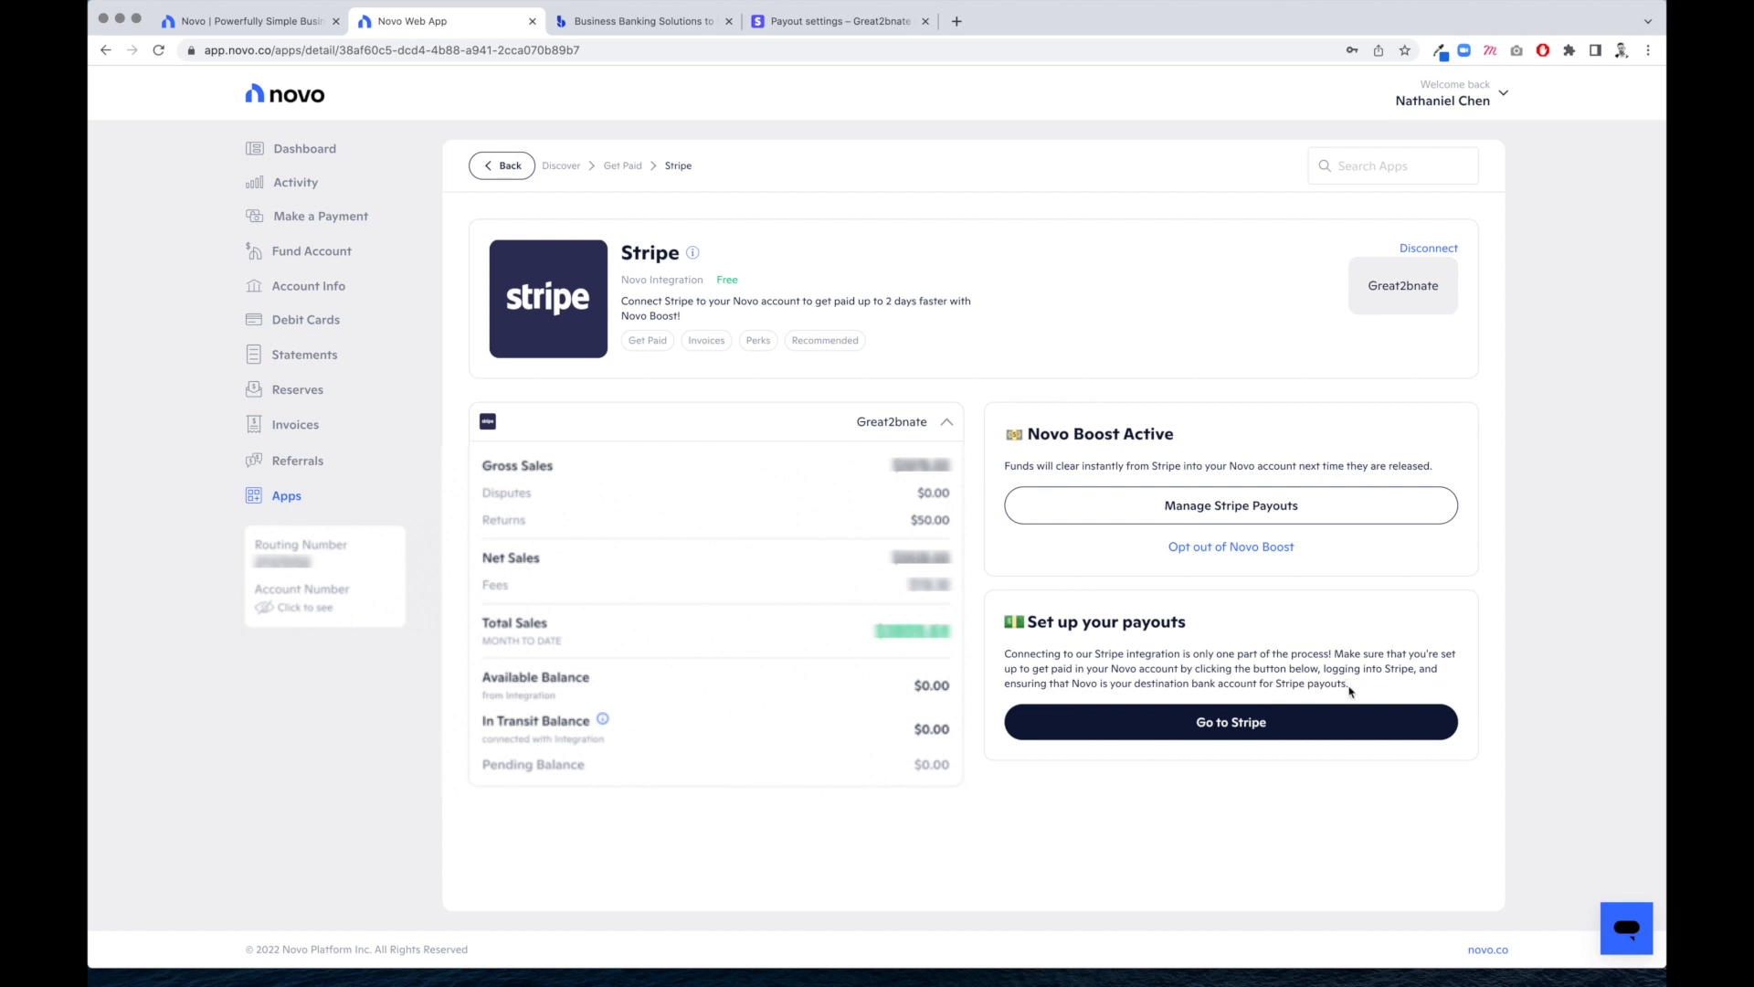
{"action": "mouse_move", "coordinate": [1178, 753]}
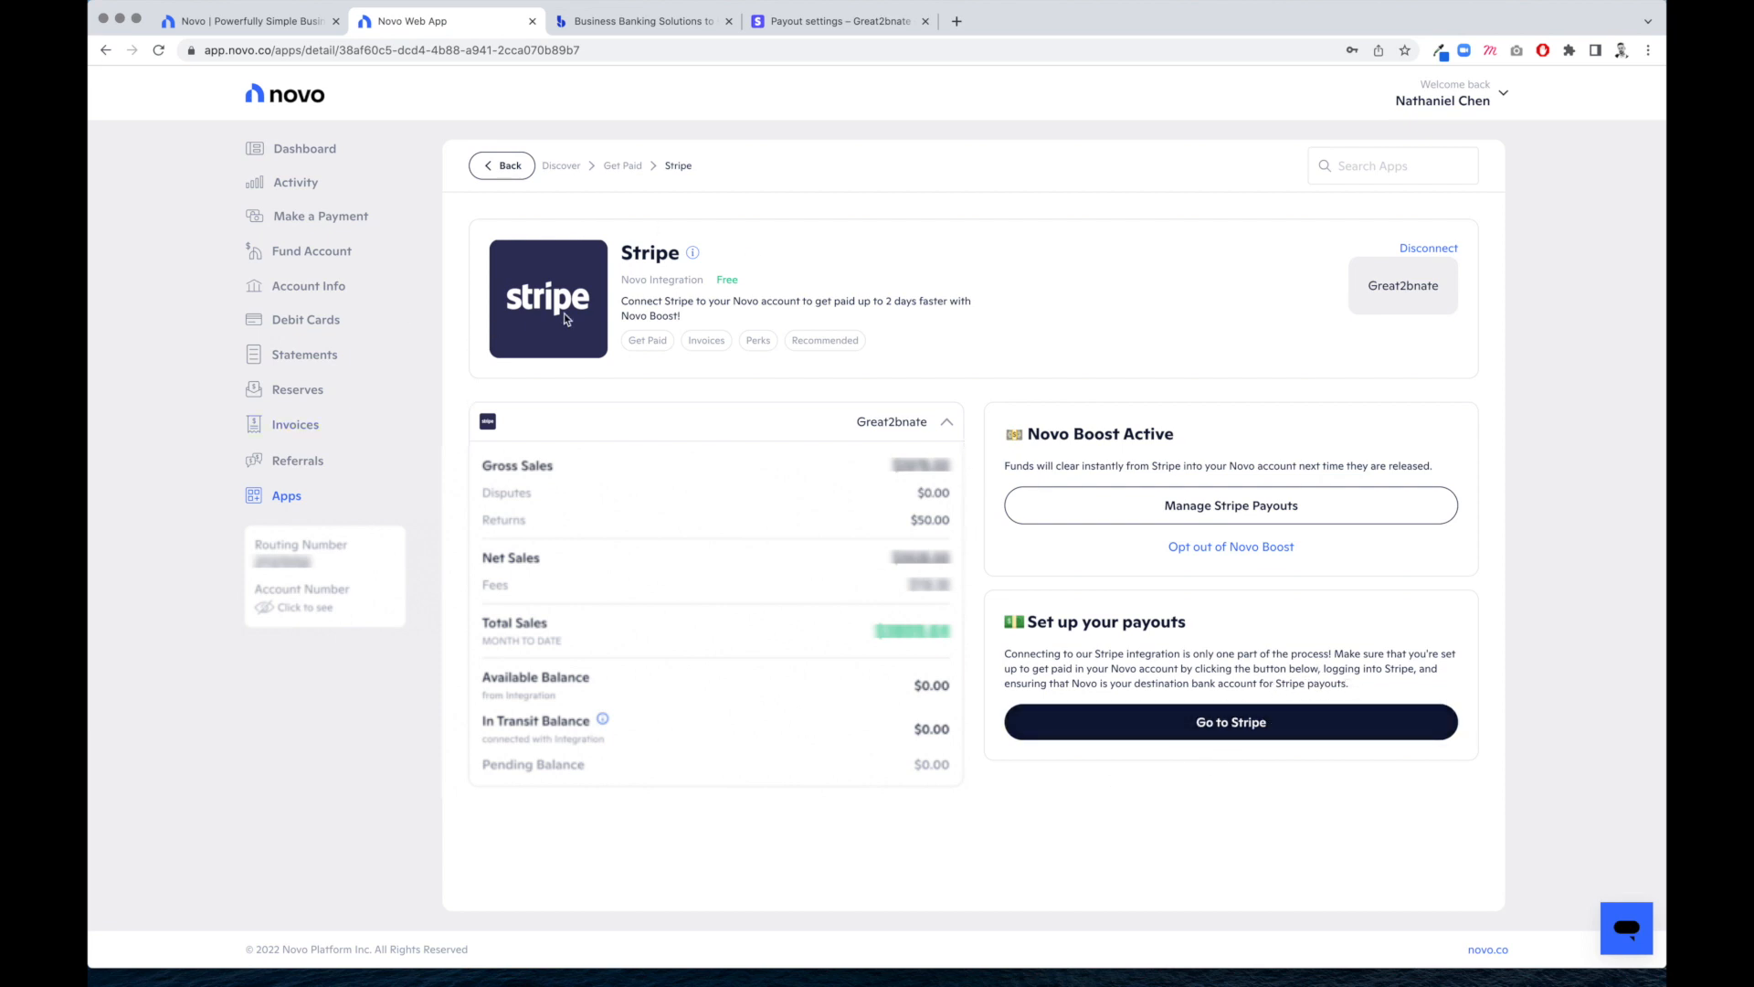
{"action": "mouse_move", "coordinate": [1140, 329]}
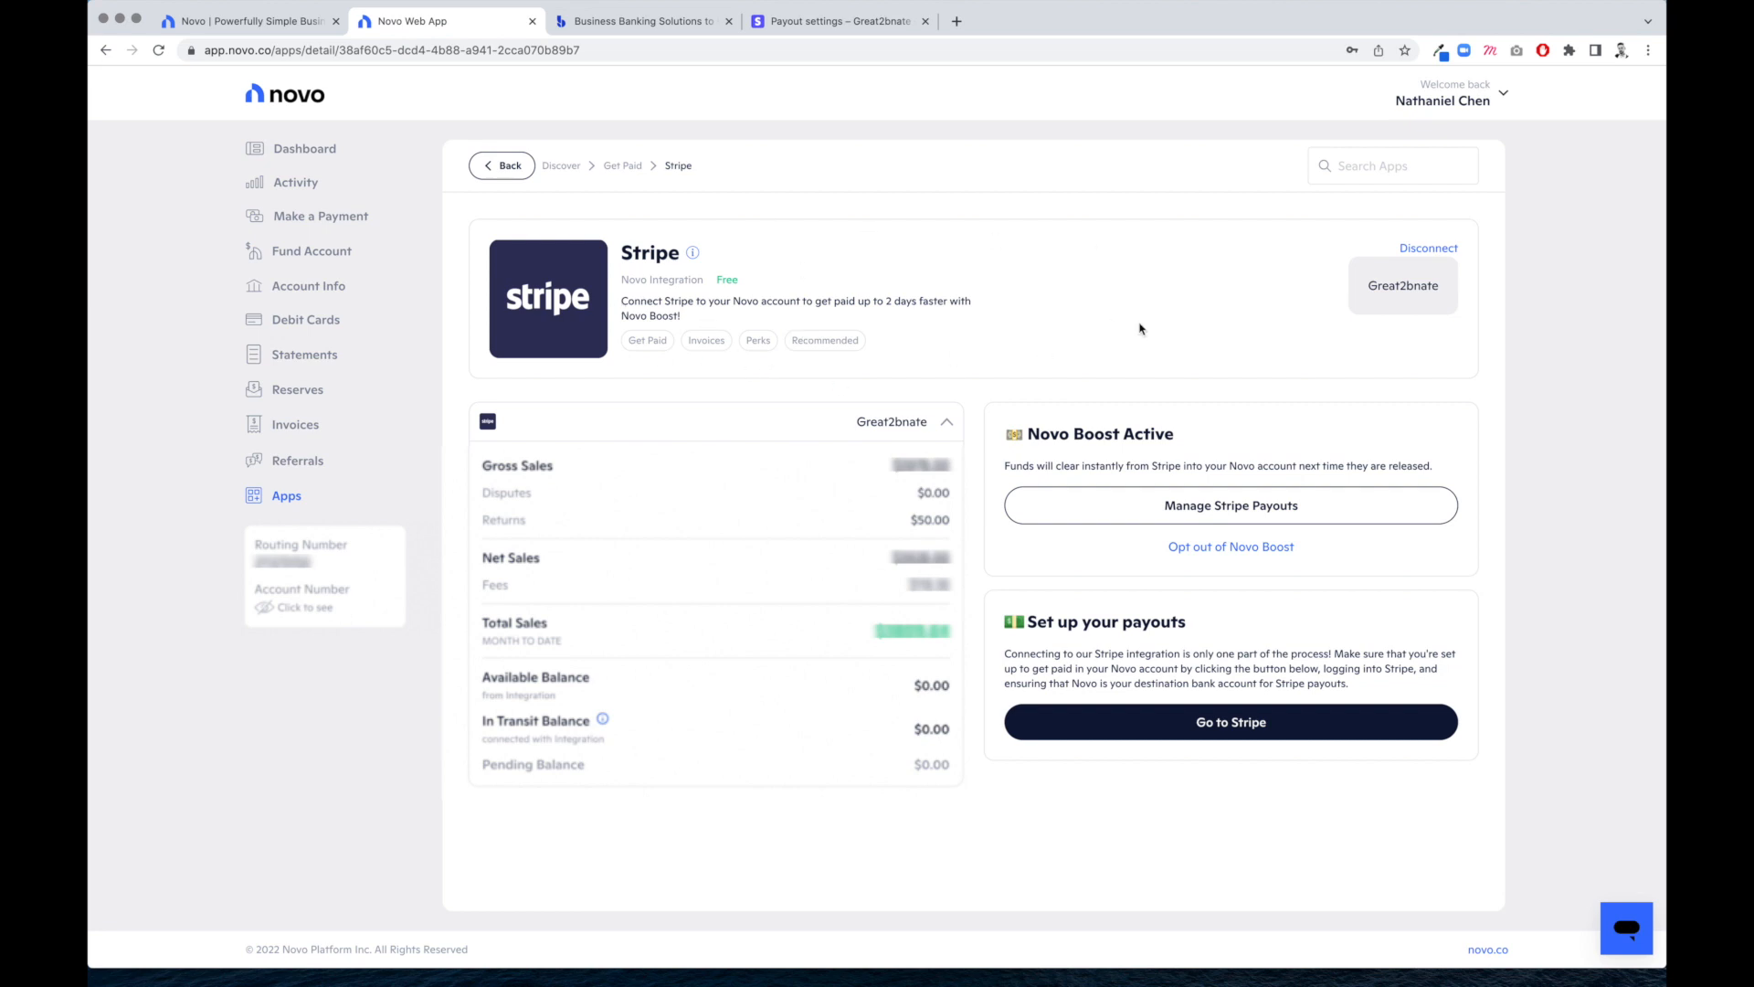
{"action": "mouse_move", "coordinate": [1190, 770]}
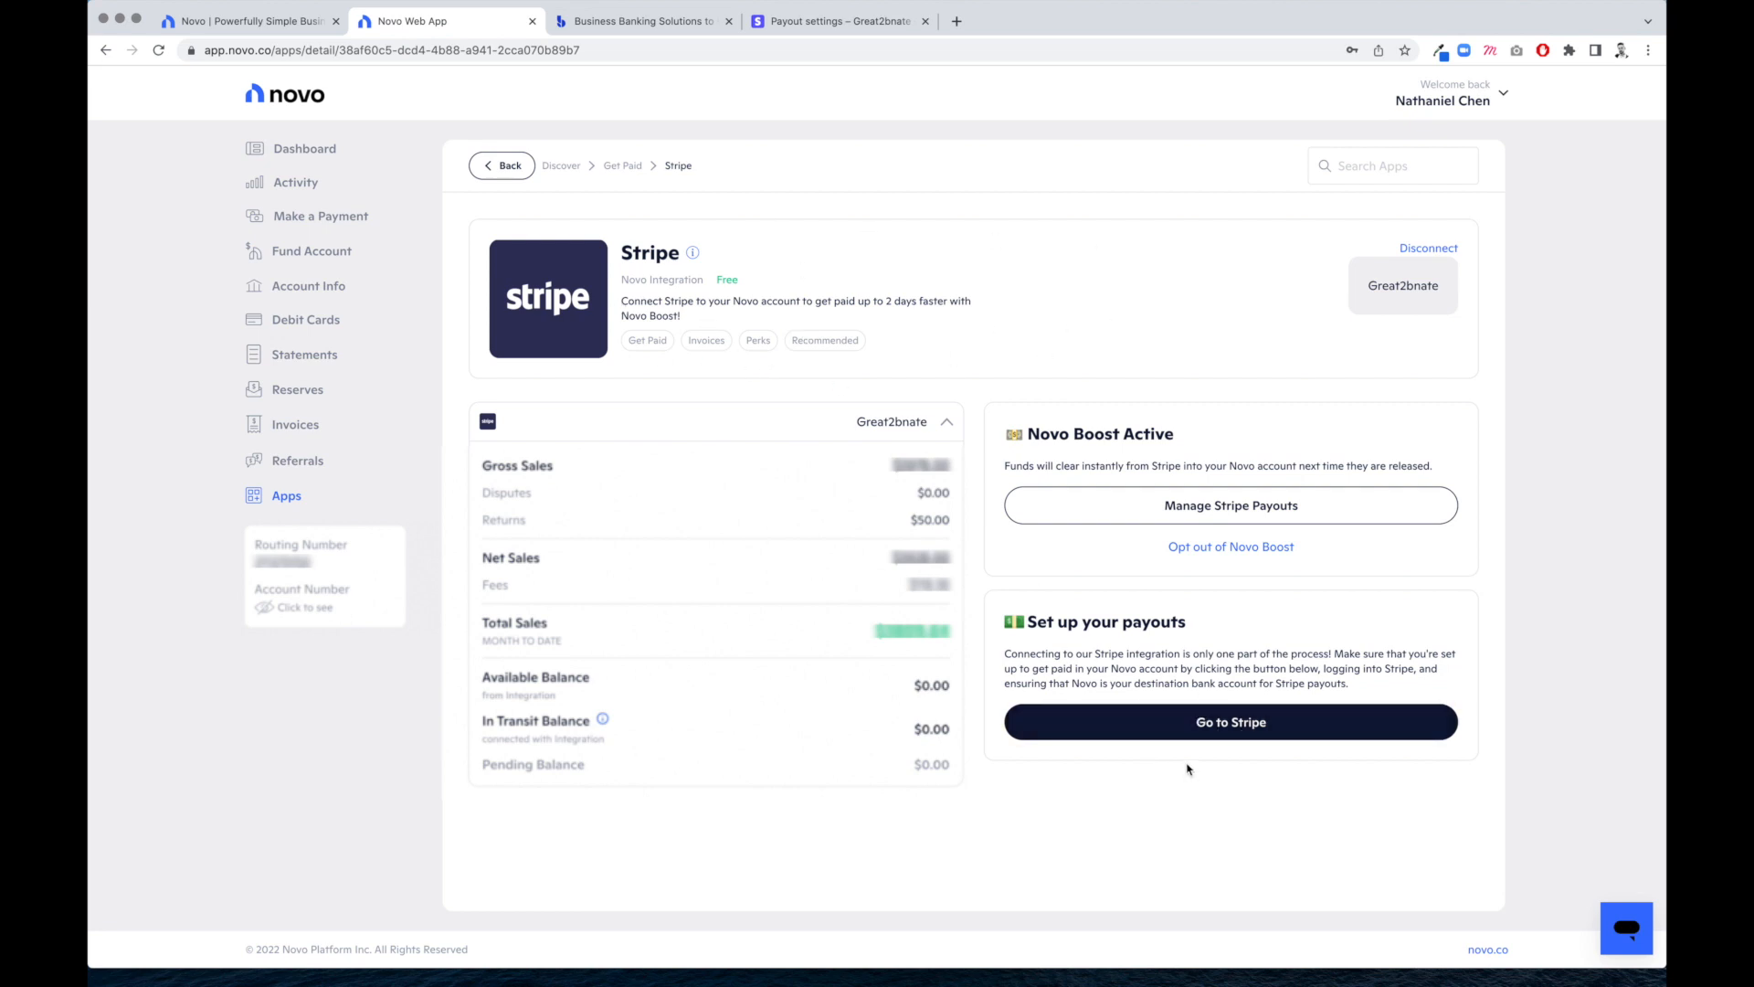
From the Novo Boost Active panel, use Go to Stripe to reach Stripe's payout settings
{"action": "left_click", "coordinate": [1229, 722]}
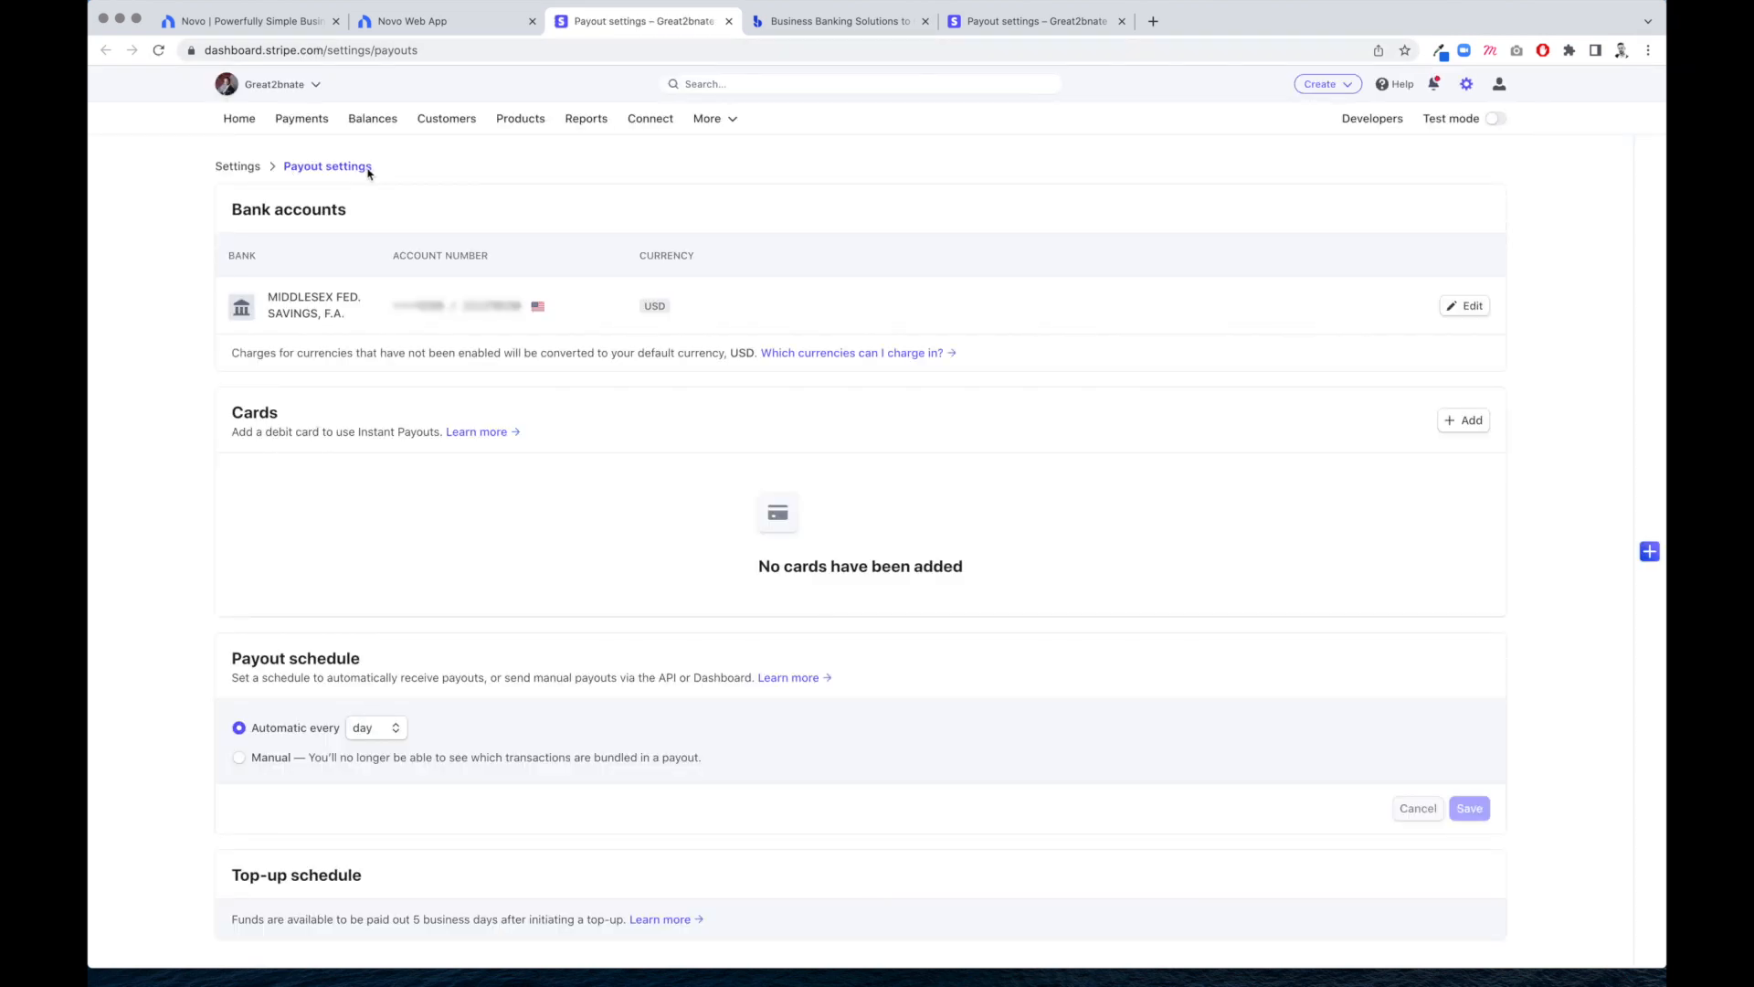
Switch back to the Novo Web App tab showing Stripe connected with Novo Boost active
{"action": "left_click", "coordinate": [445, 20]}
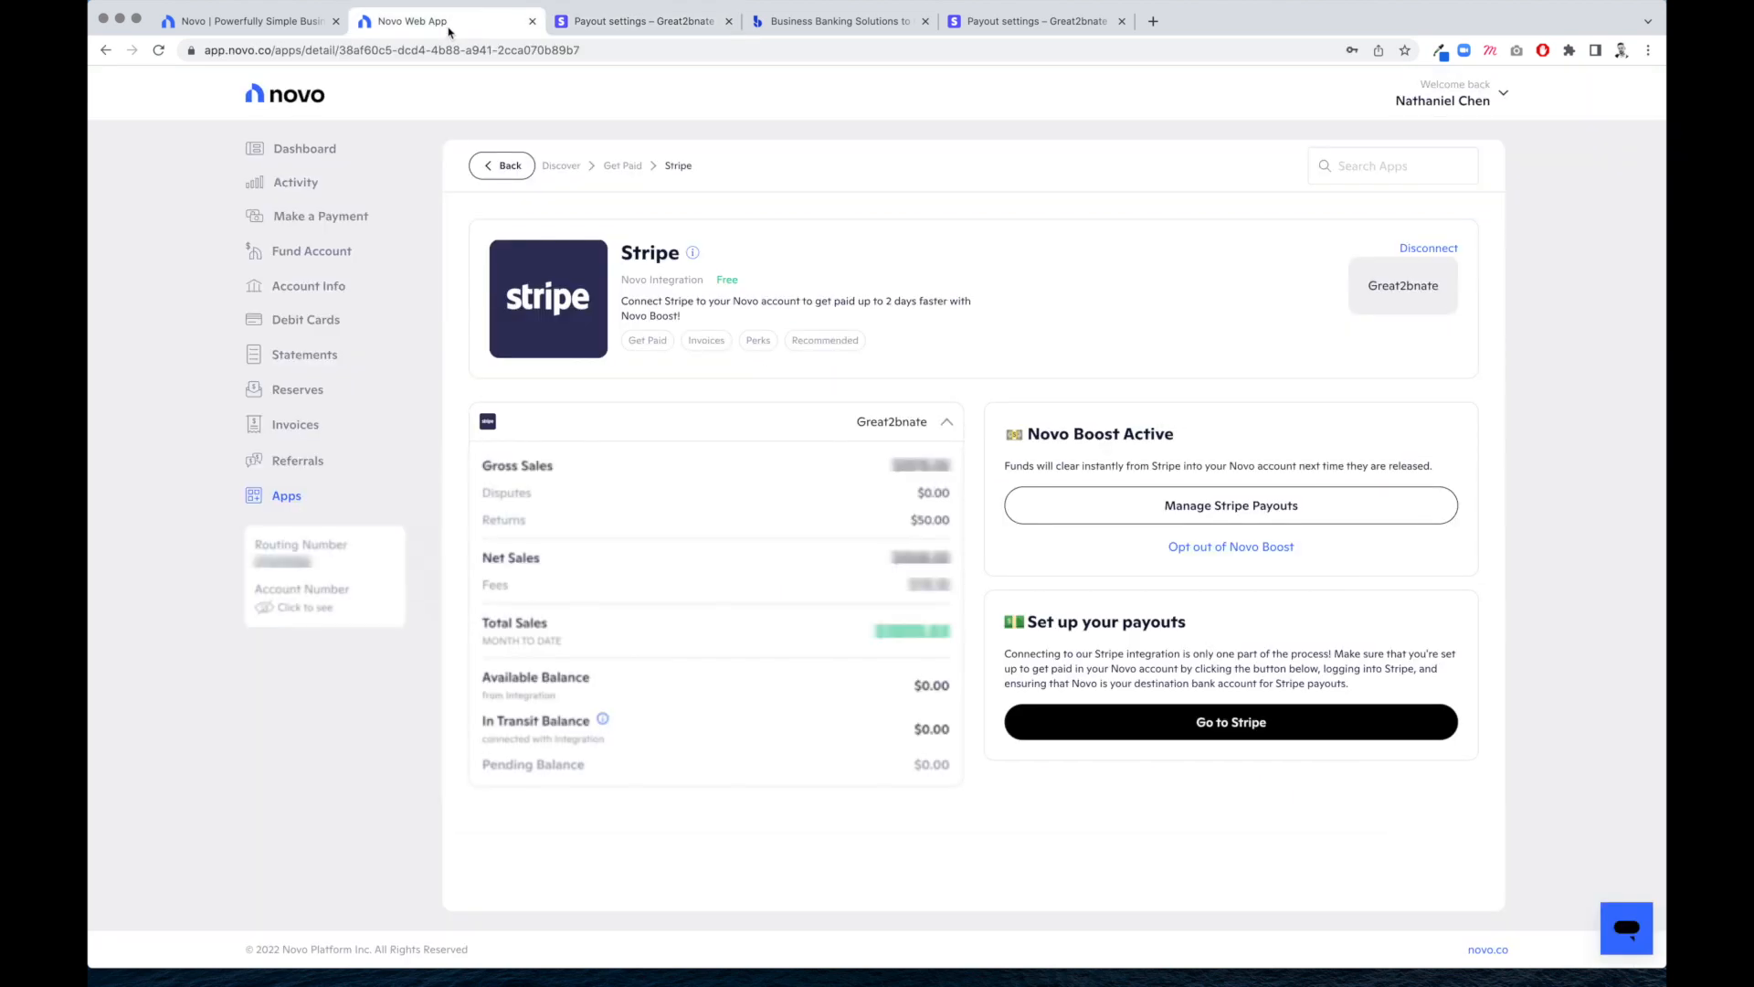
{"action": "mouse_move", "coordinate": [434, 425]}
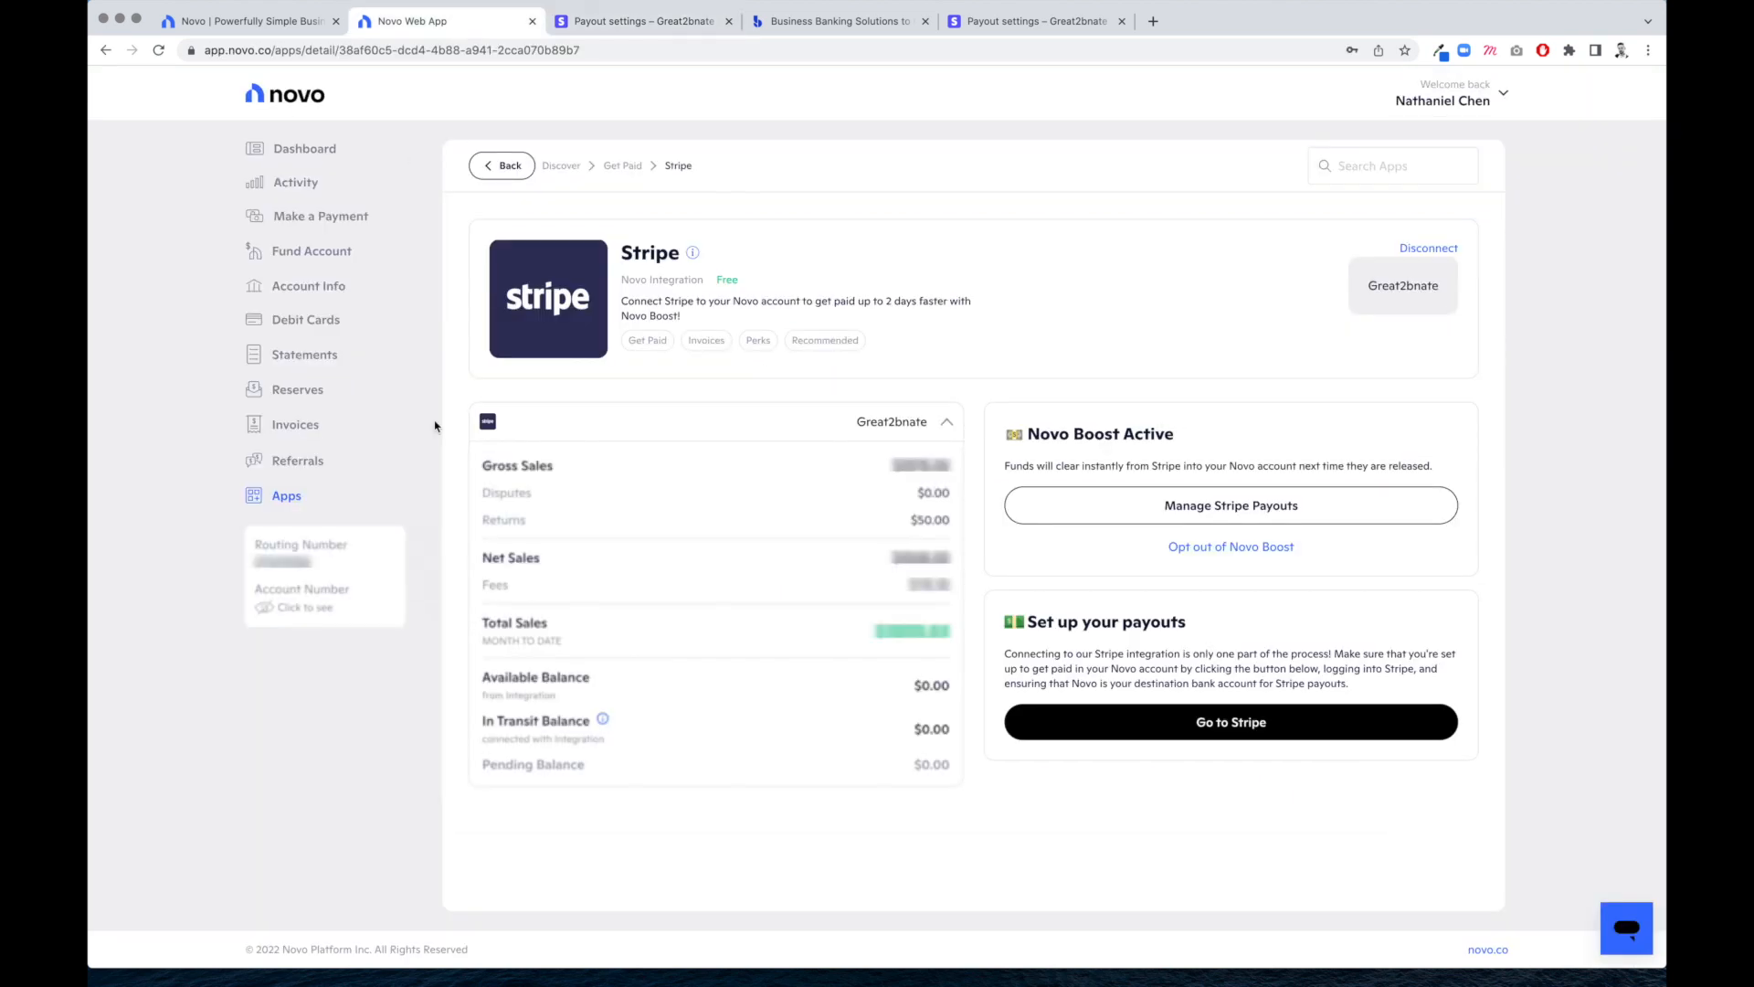
{"action": "mouse_move", "coordinate": [252, 37]}
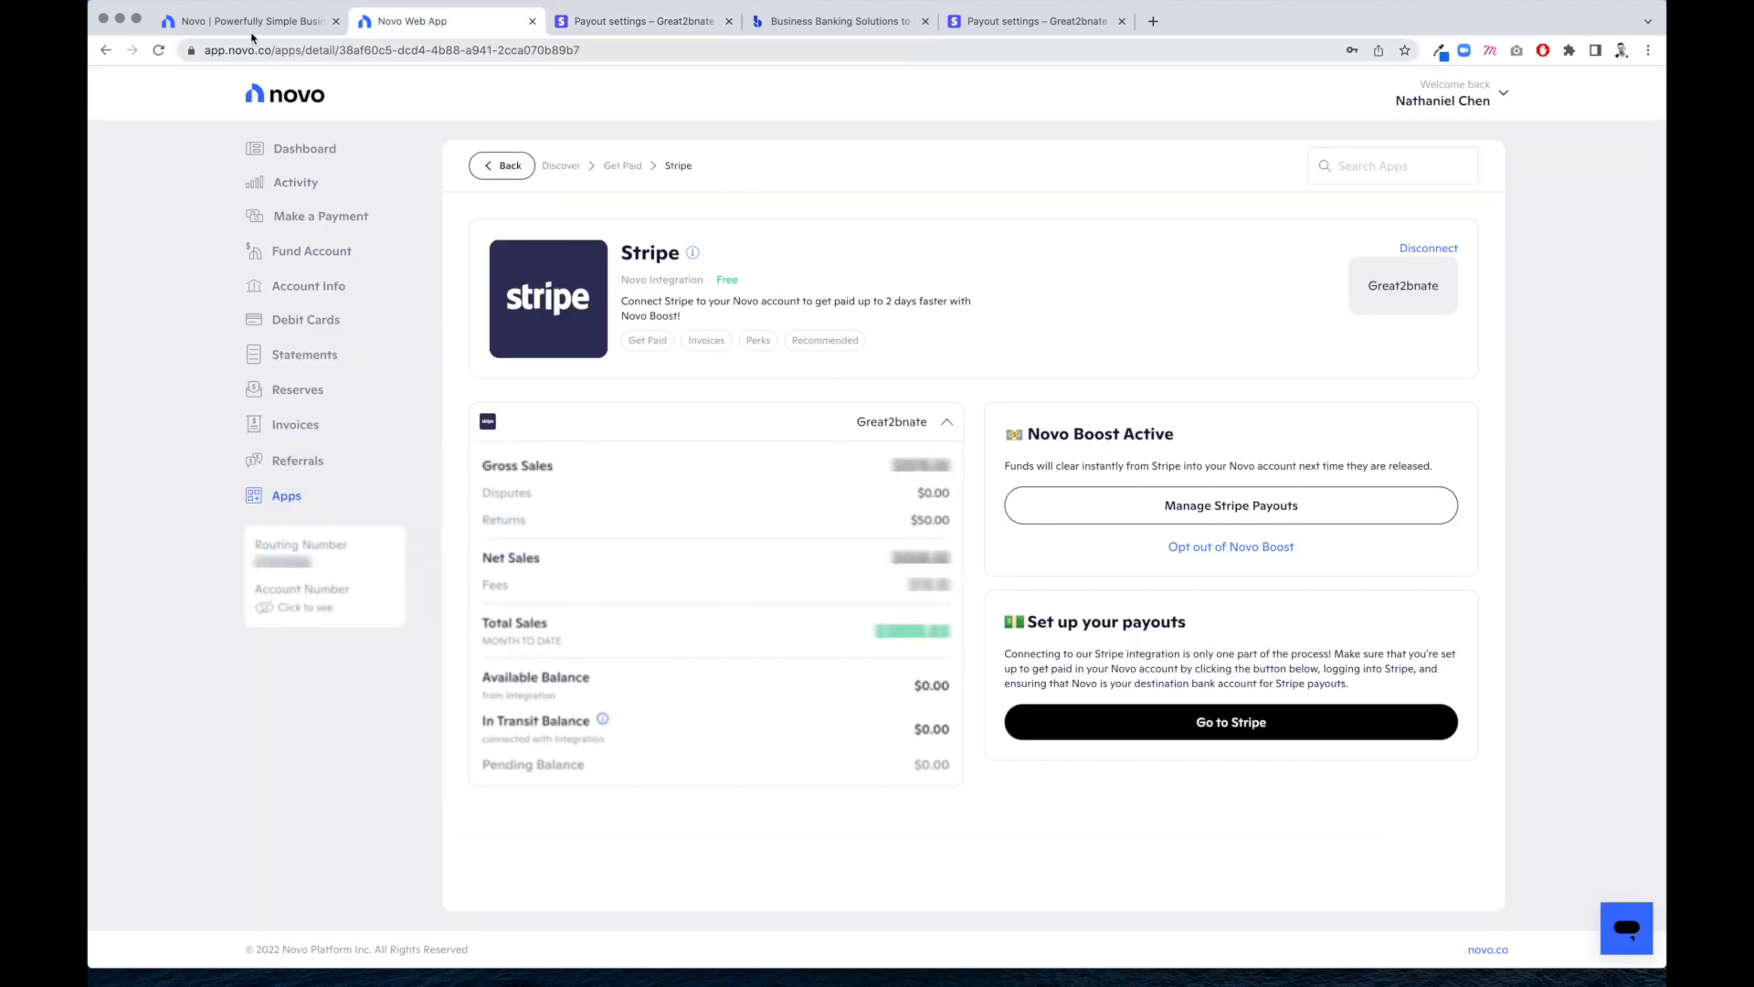